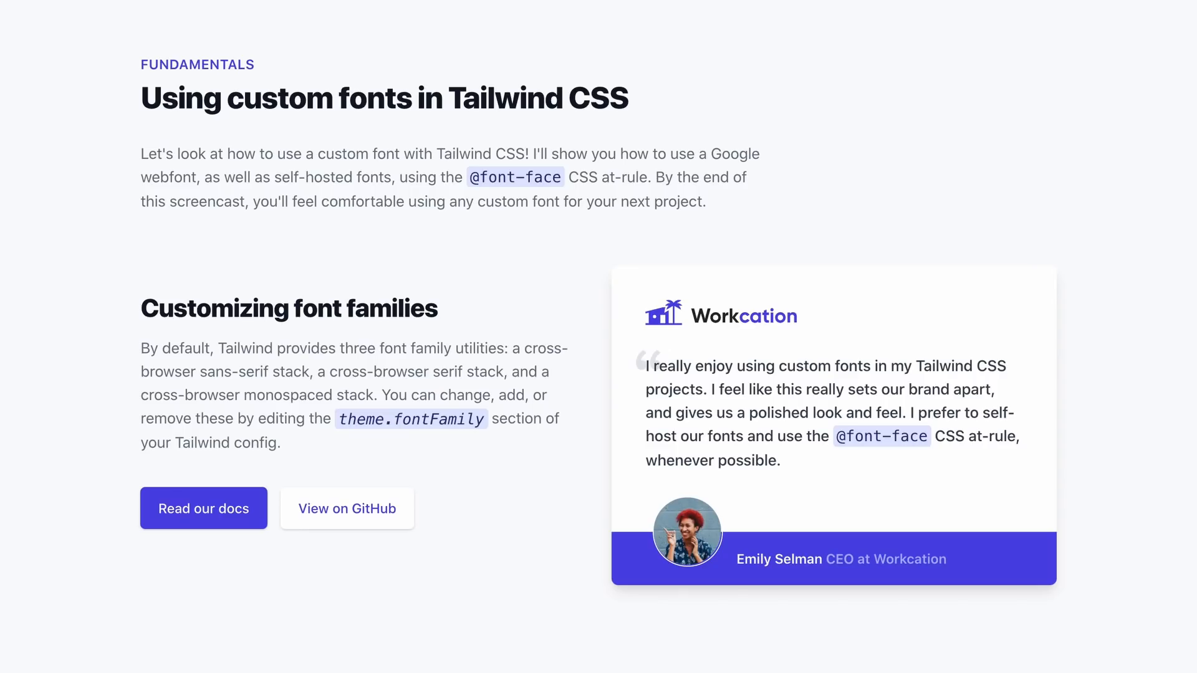
{"action": "mouse_move", "coordinate": [138, 109]}
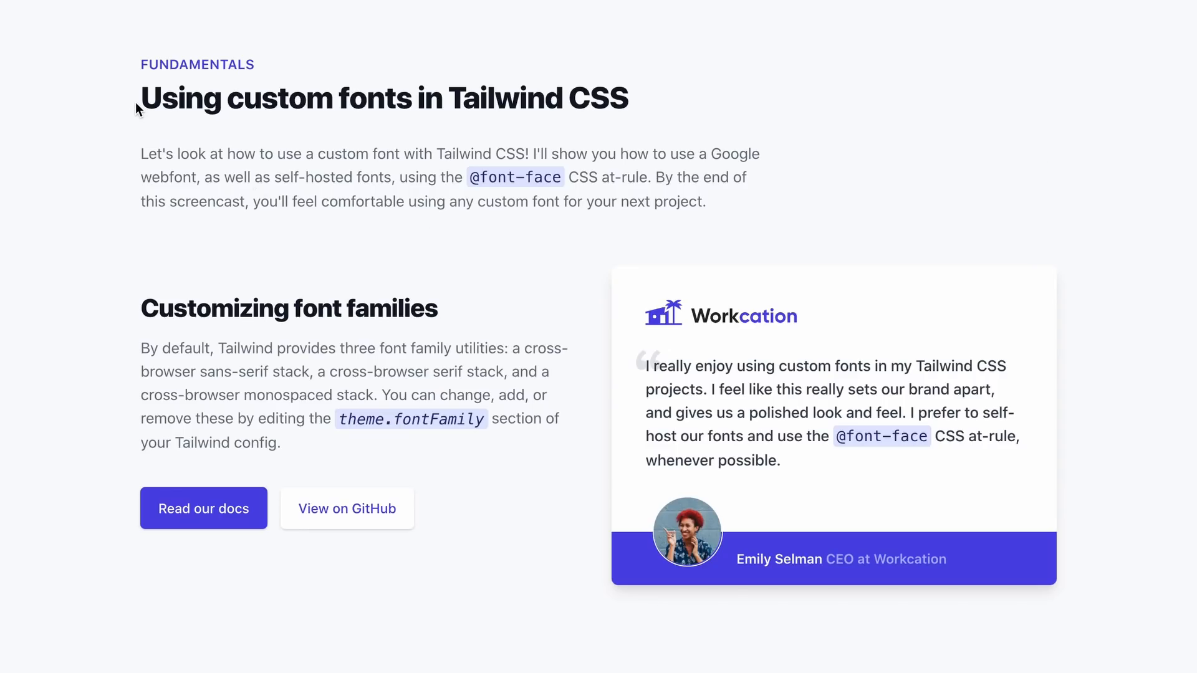
{"action": "mouse_move", "coordinate": [460, 302]}
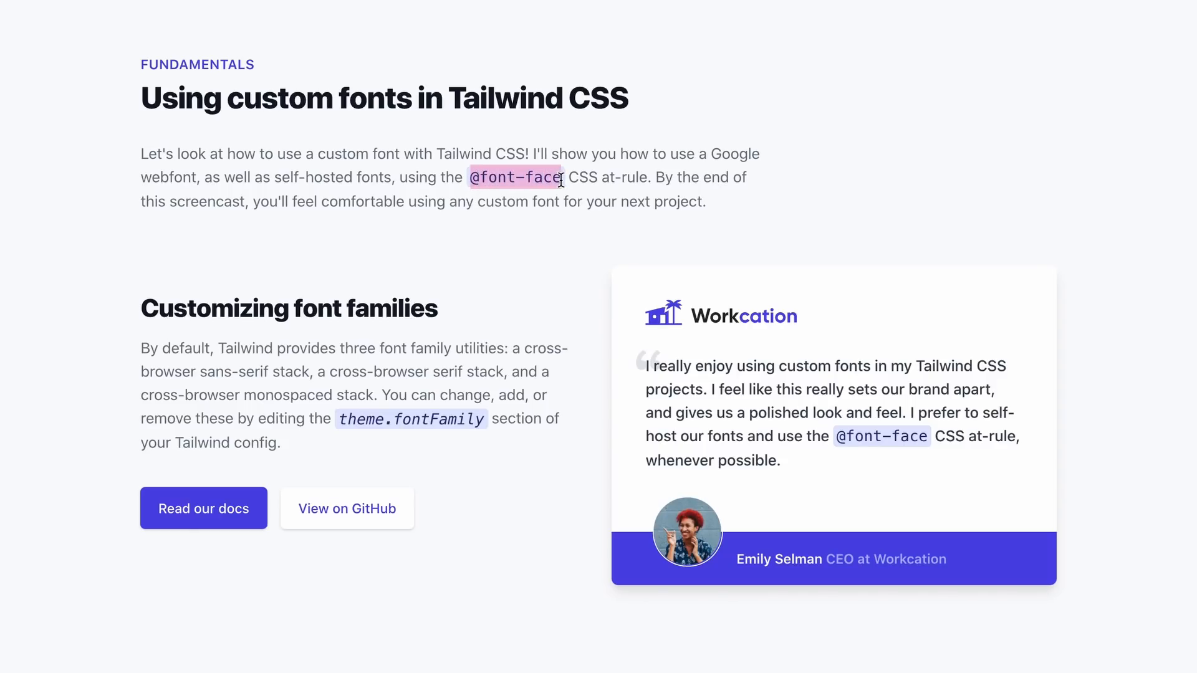
{"action": "mouse_move", "coordinate": [847, 418]}
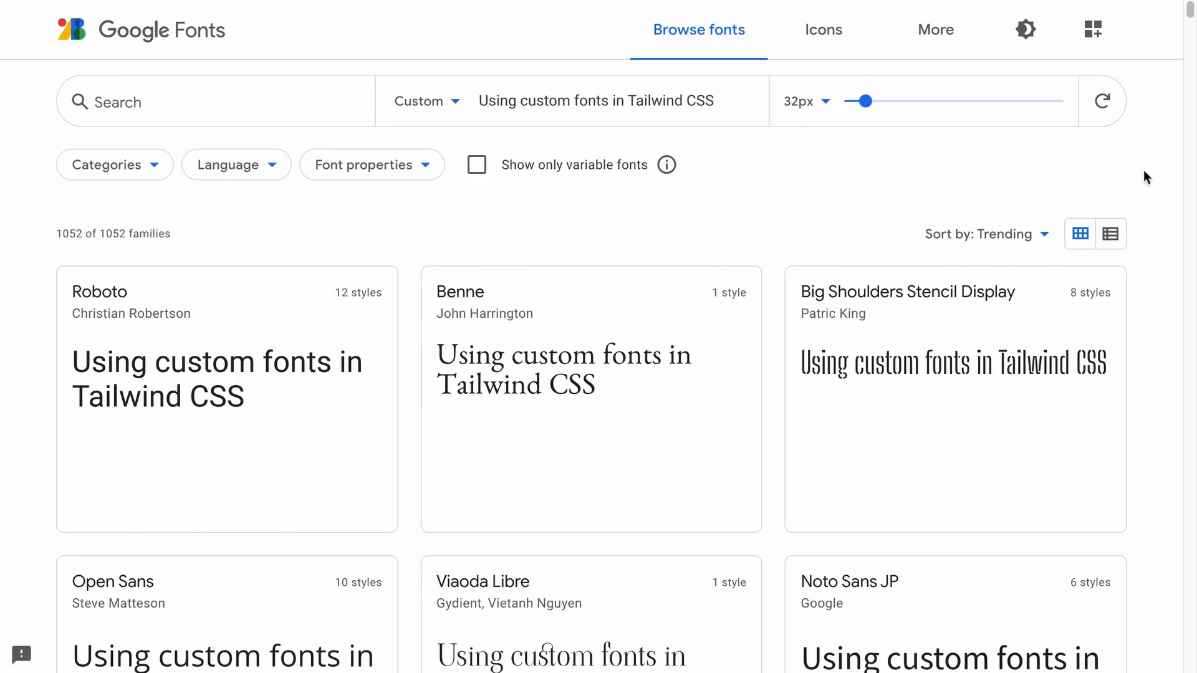
- Search Google Fonts for Lora and add it to the selected families
{"action": "scroll", "scroll_direction": "down", "scroll_amount": 3}
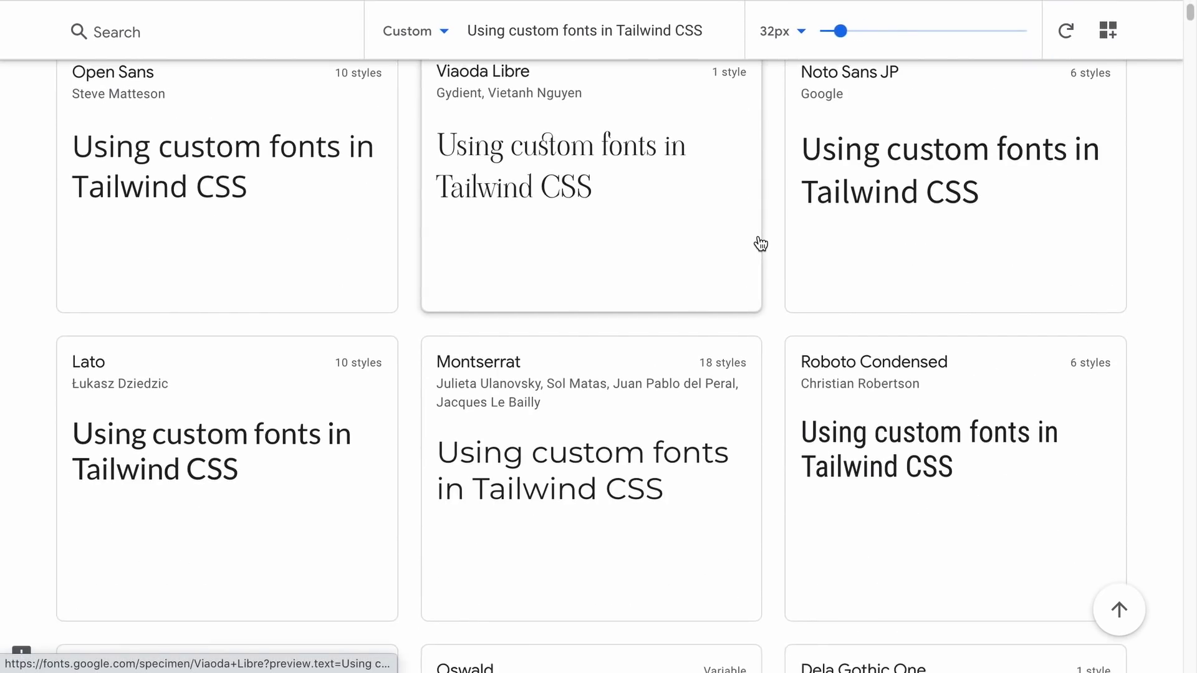
{"action": "scroll", "scroll_direction": "down", "scroll_amount": 3}
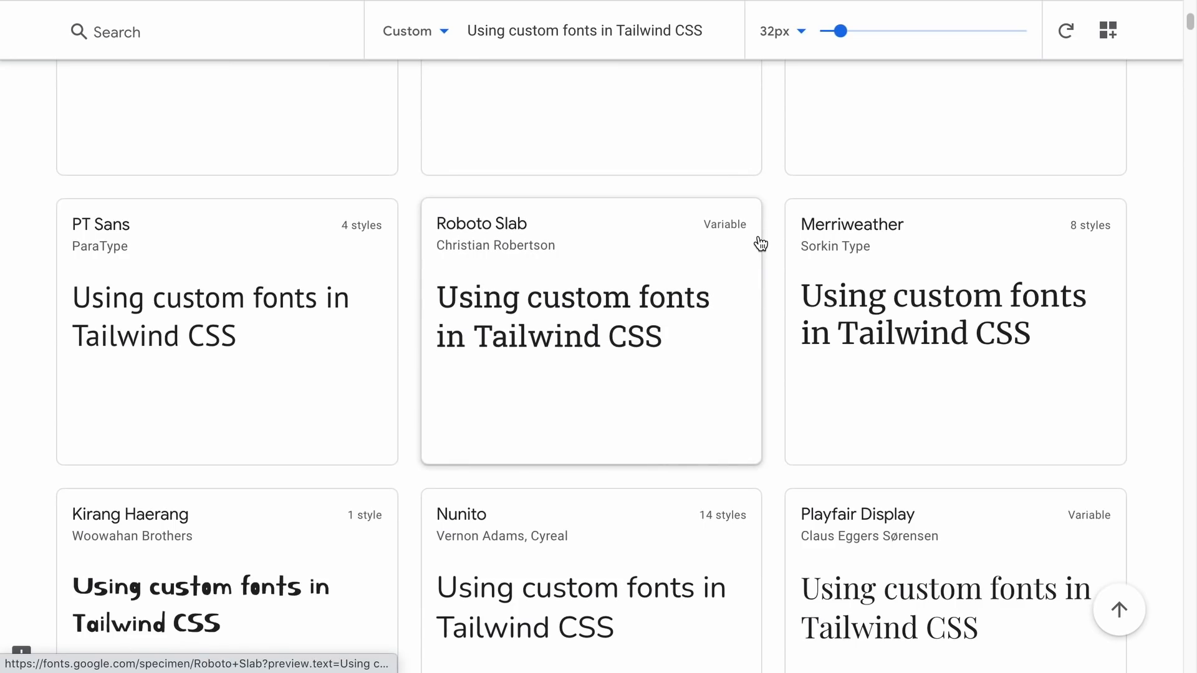
{"action": "scroll", "scroll_direction": "up", "scroll_amount": 3}
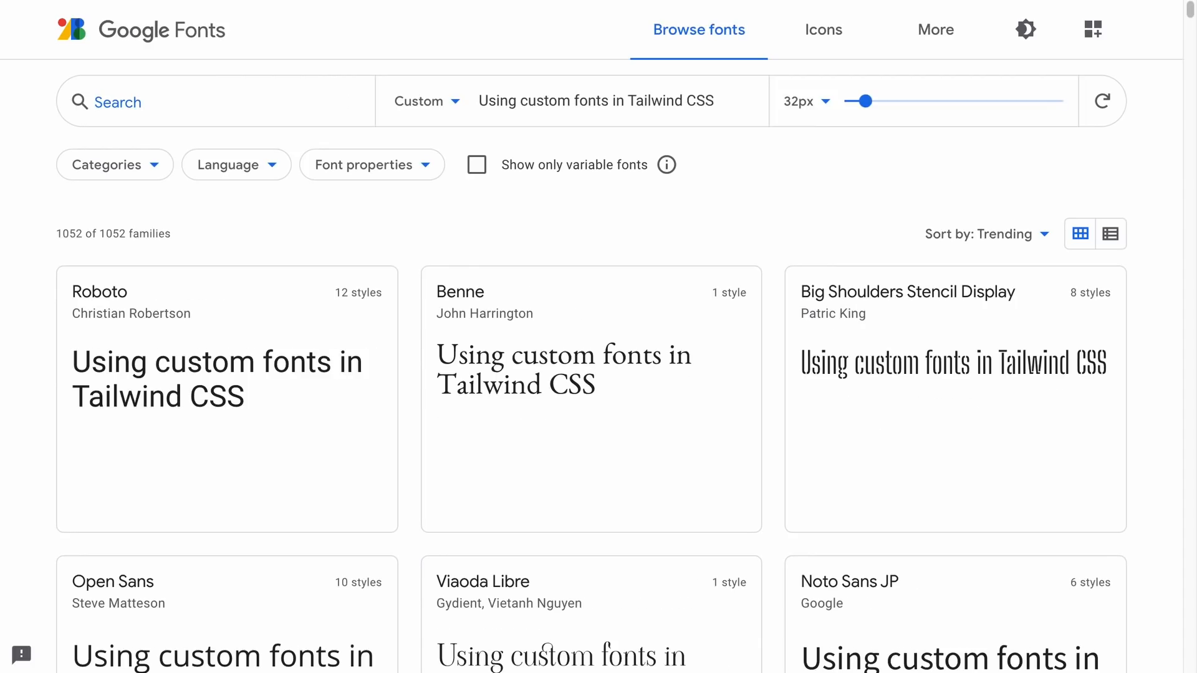
{"action": "type", "text": "Lora"}
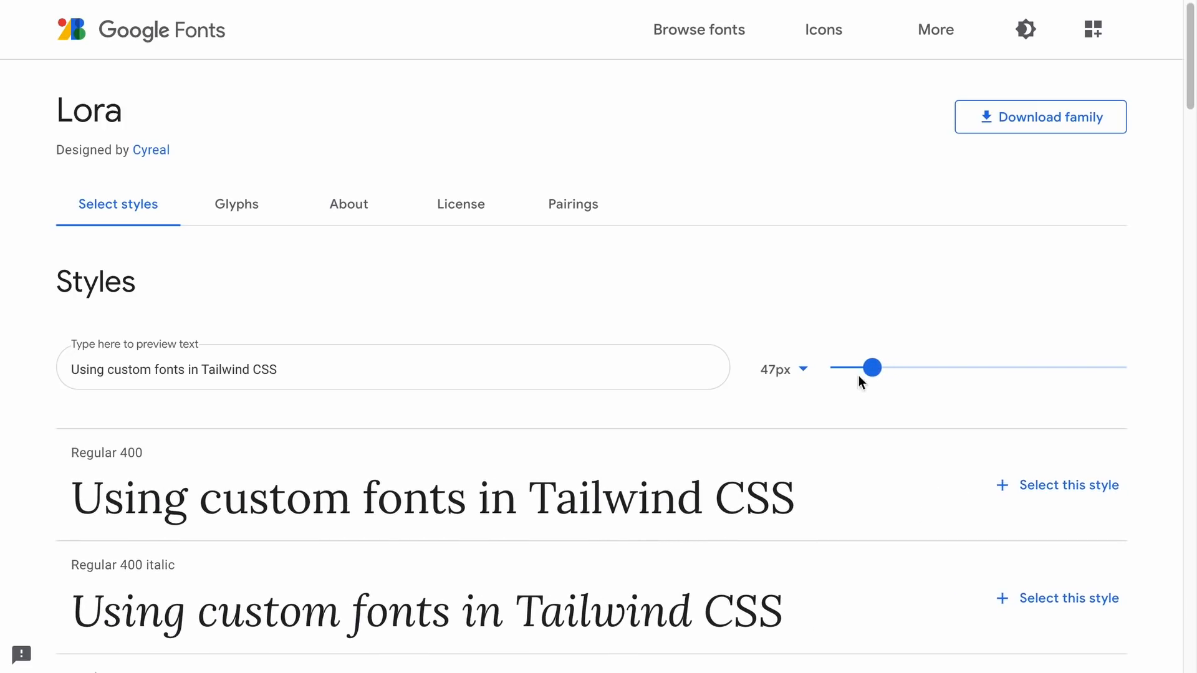
{"action": "scroll", "scroll_direction": "down", "scroll_amount": 3}
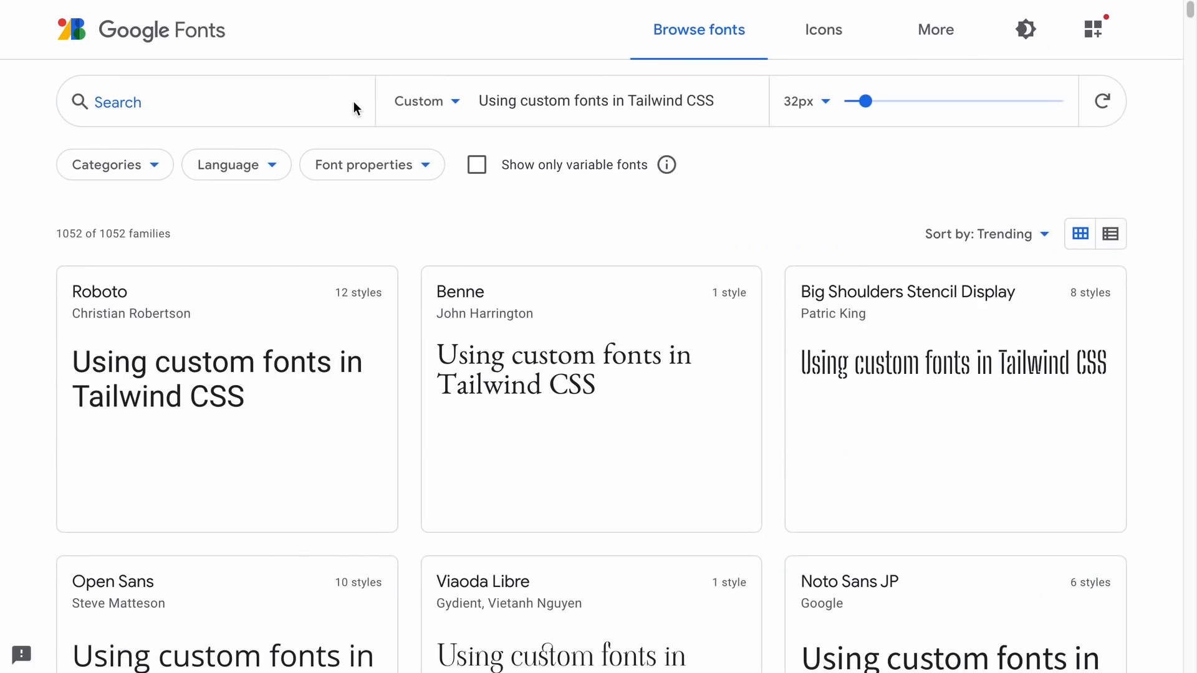
- Search DM Mono and select its Regular 400 and Regular 400 italic styles
{"action": "type", "text": "Dm"}
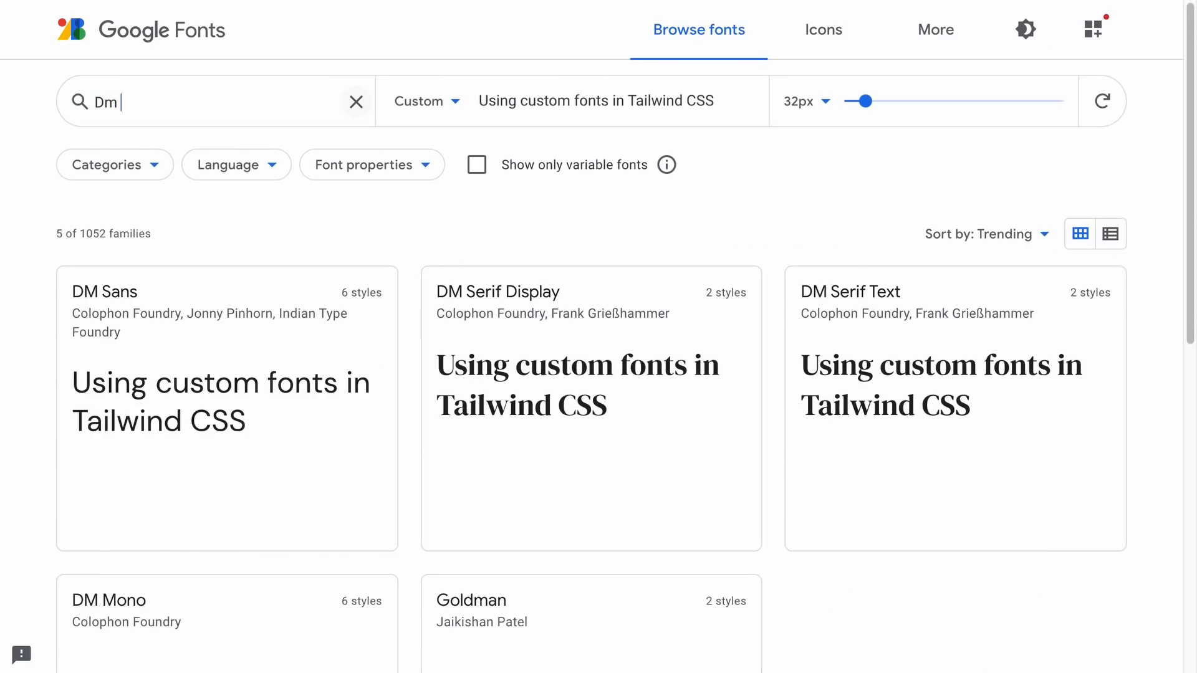
{"action": "type", "text": "Mo"}
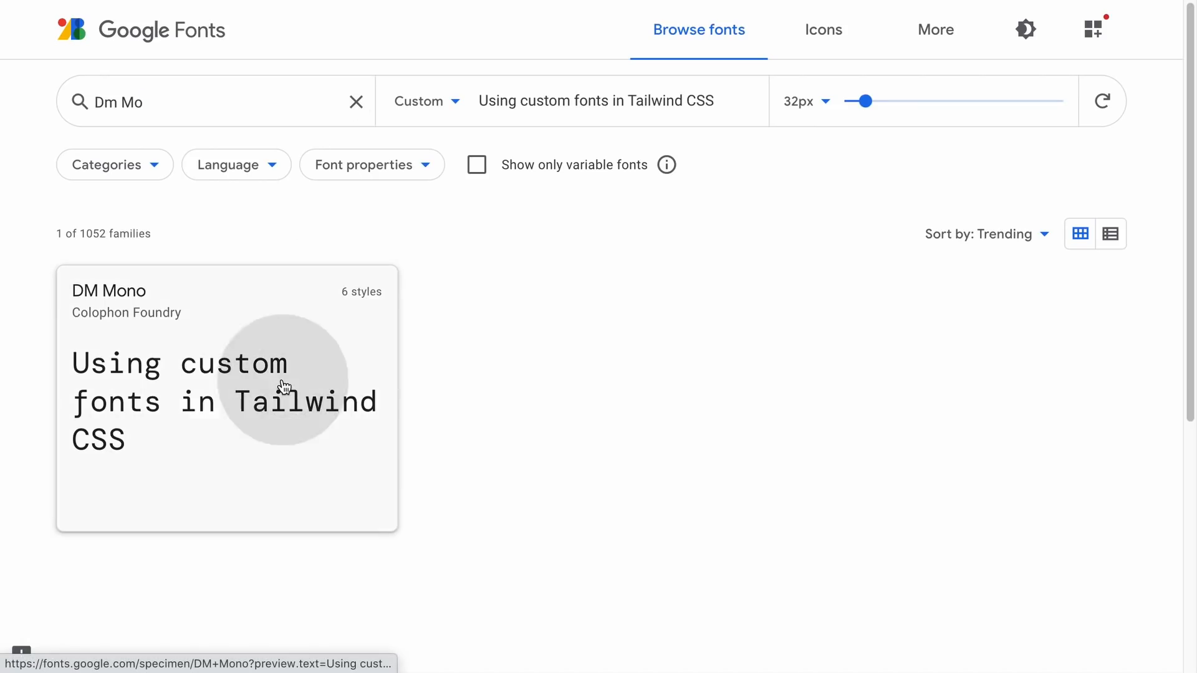
{"action": "left_click", "coordinate": [226, 397]}
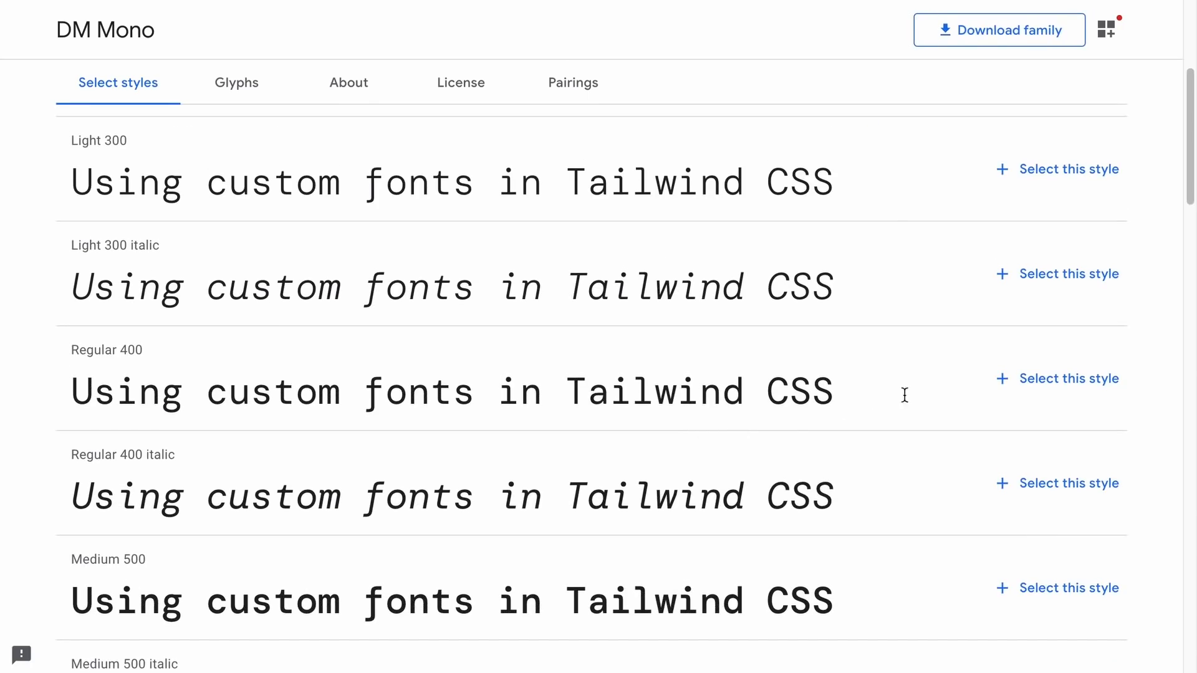
{"action": "left_click", "coordinate": [1068, 378]}
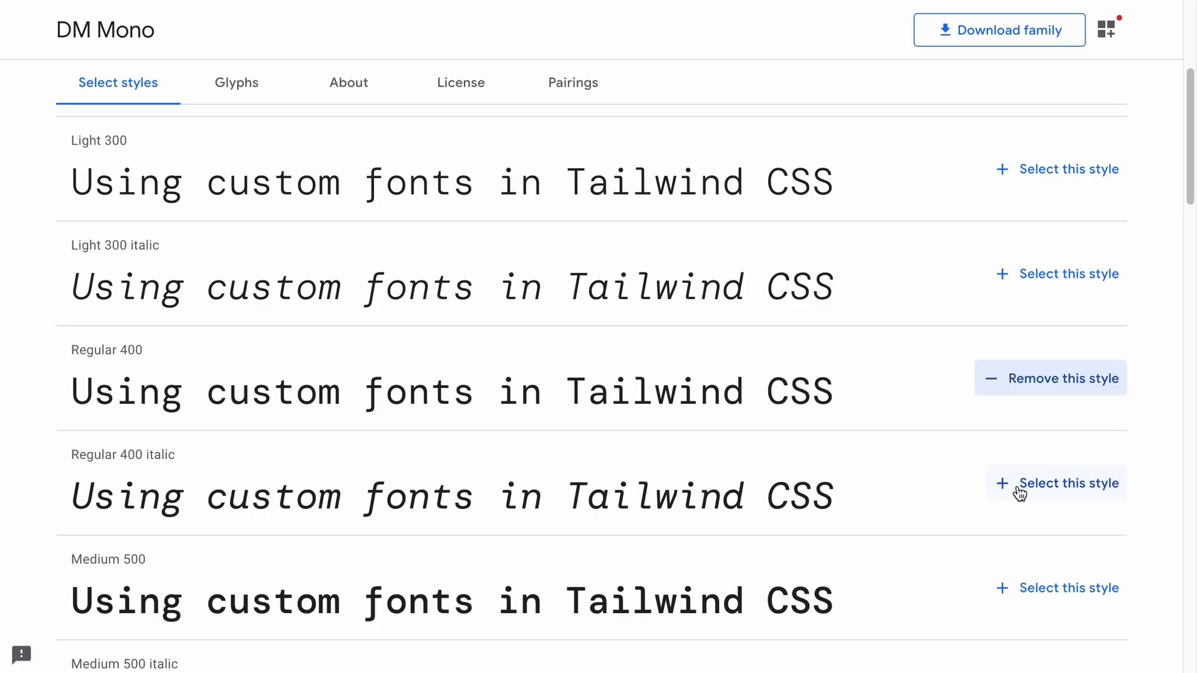
{"action": "left_click", "coordinate": [1068, 482]}
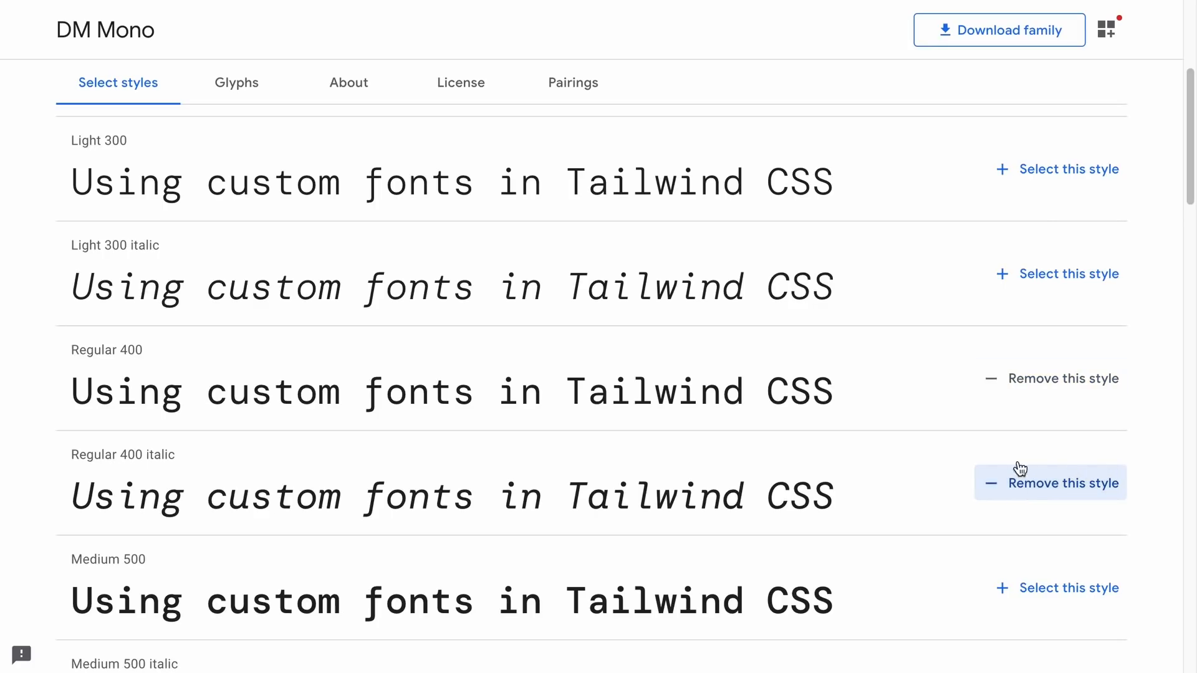
{"action": "left_click", "coordinate": [1106, 30]}
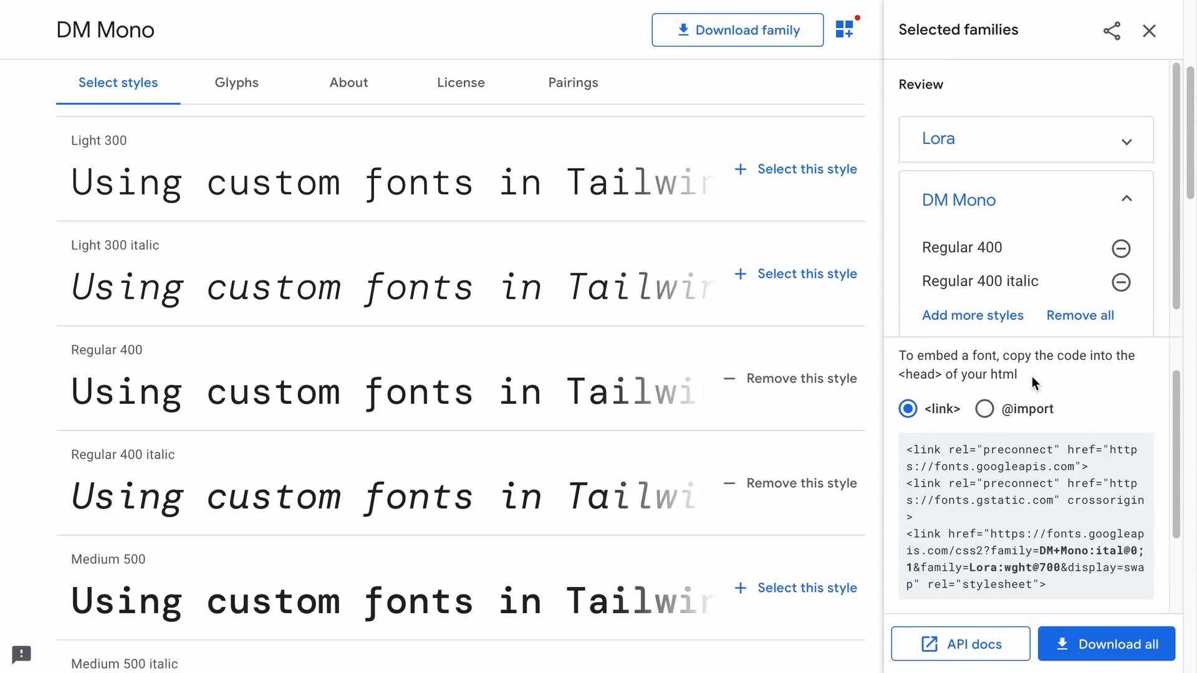
{"action": "mouse_move", "coordinate": [1006, 360]}
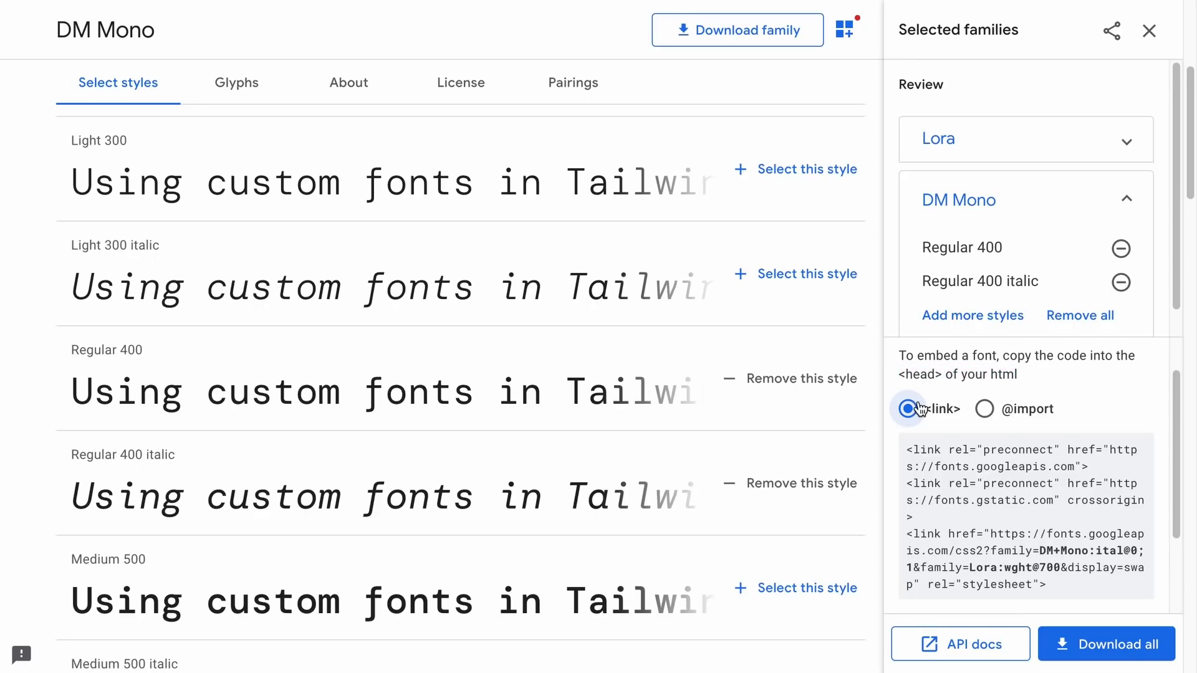
{"action": "mouse_move", "coordinate": [997, 417]}
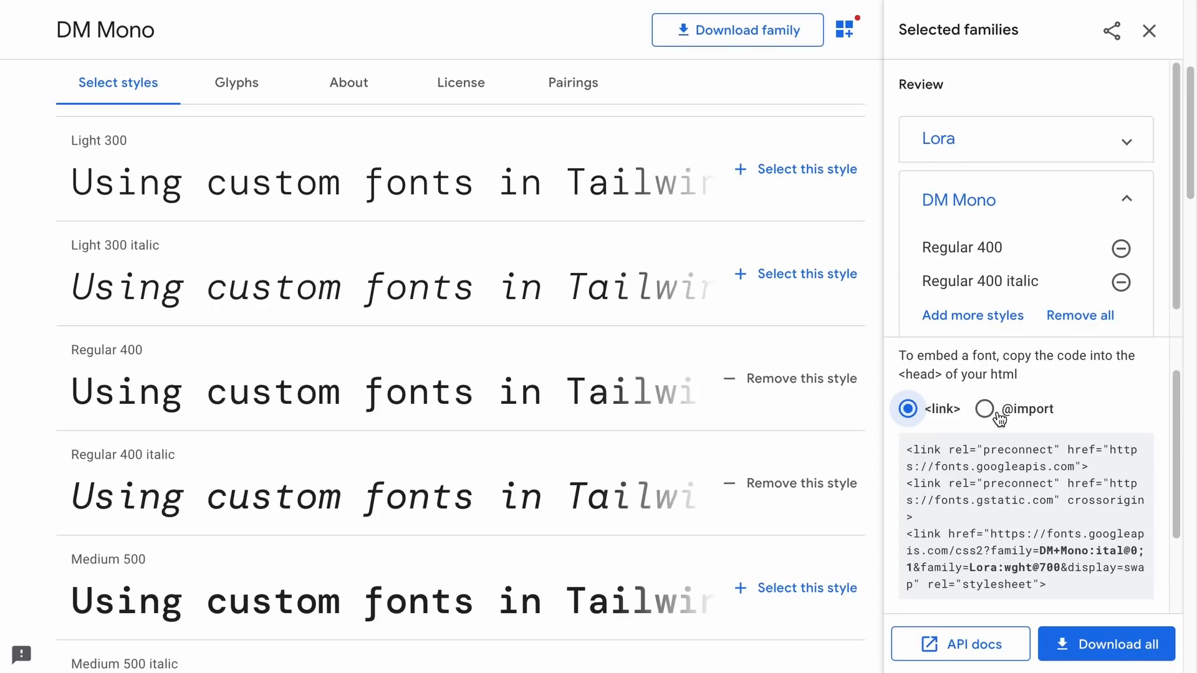
{"action": "left_click", "coordinate": [983, 408]}
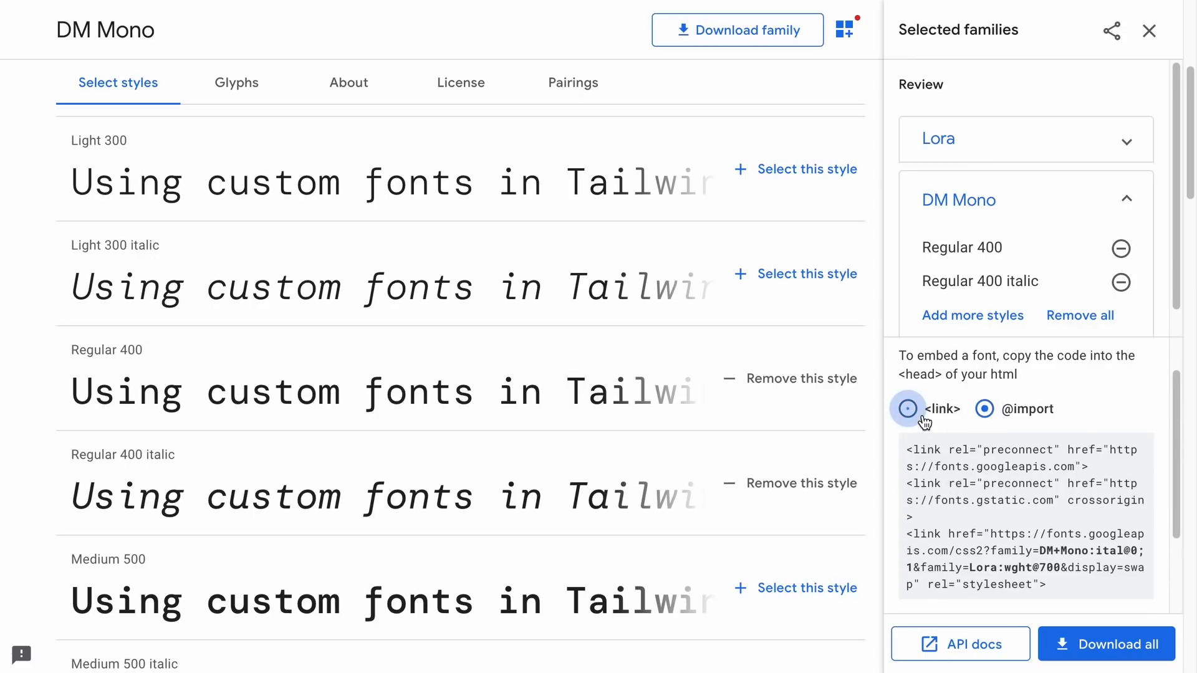
{"action": "left_click", "coordinate": [907, 408]}
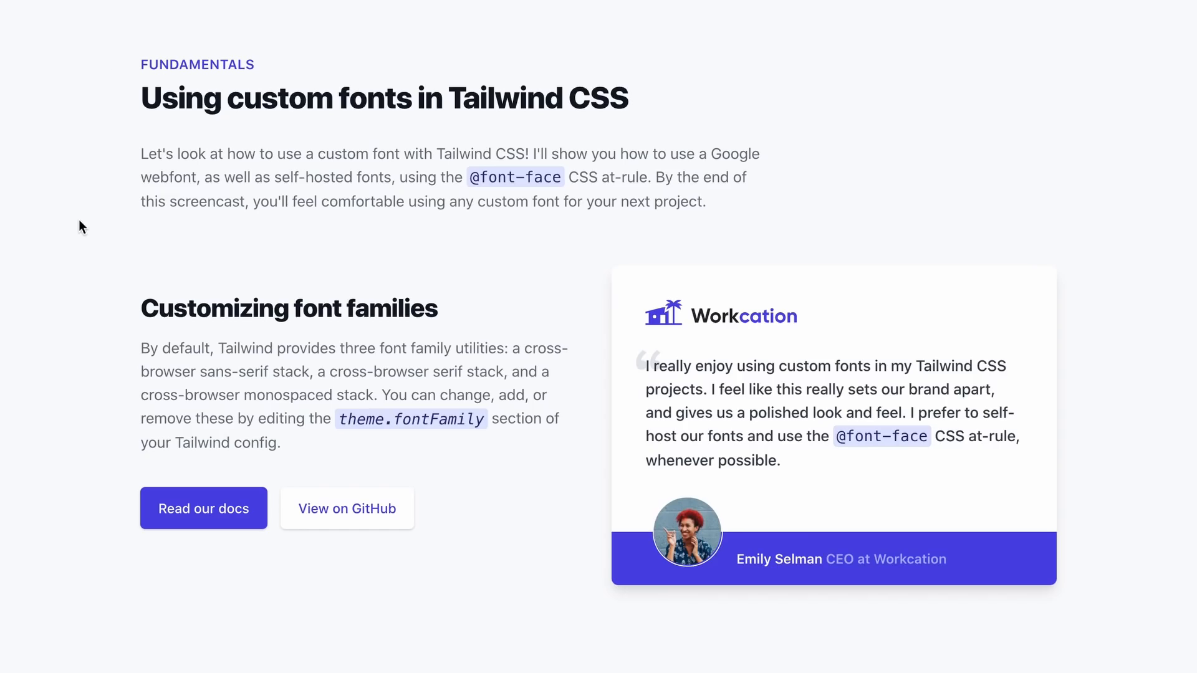
{"action": "mouse_move", "coordinate": [108, 243]}
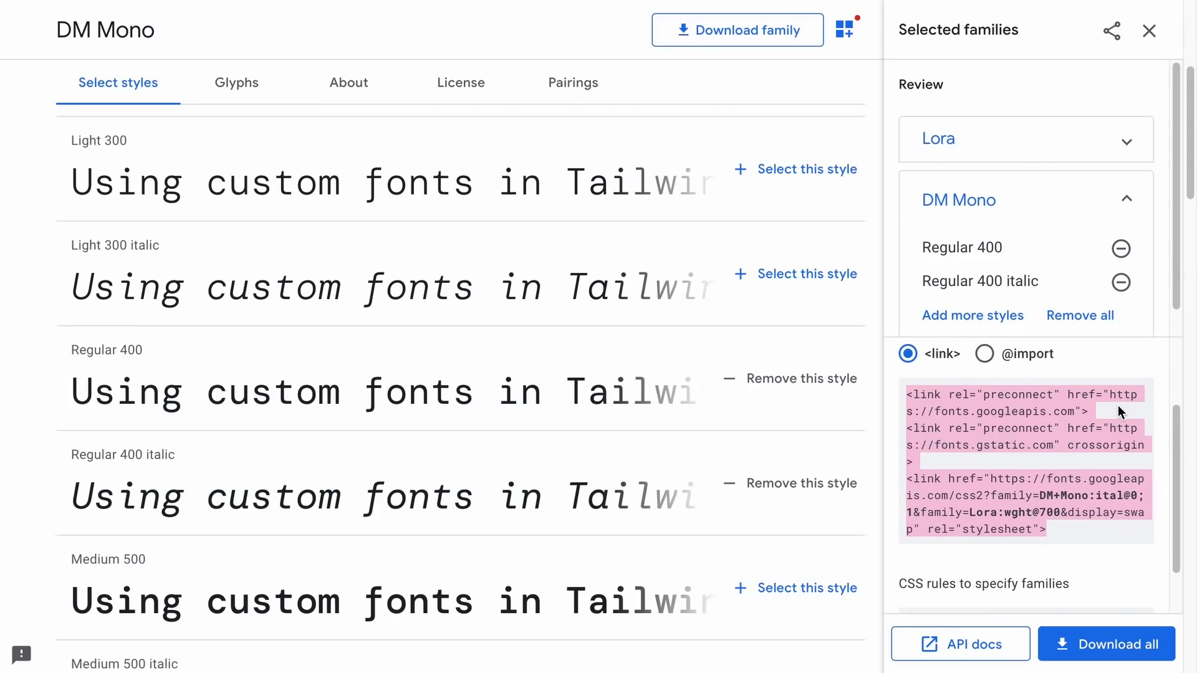
{"action": "scroll", "scroll_direction": "down", "scroll_amount": 3}
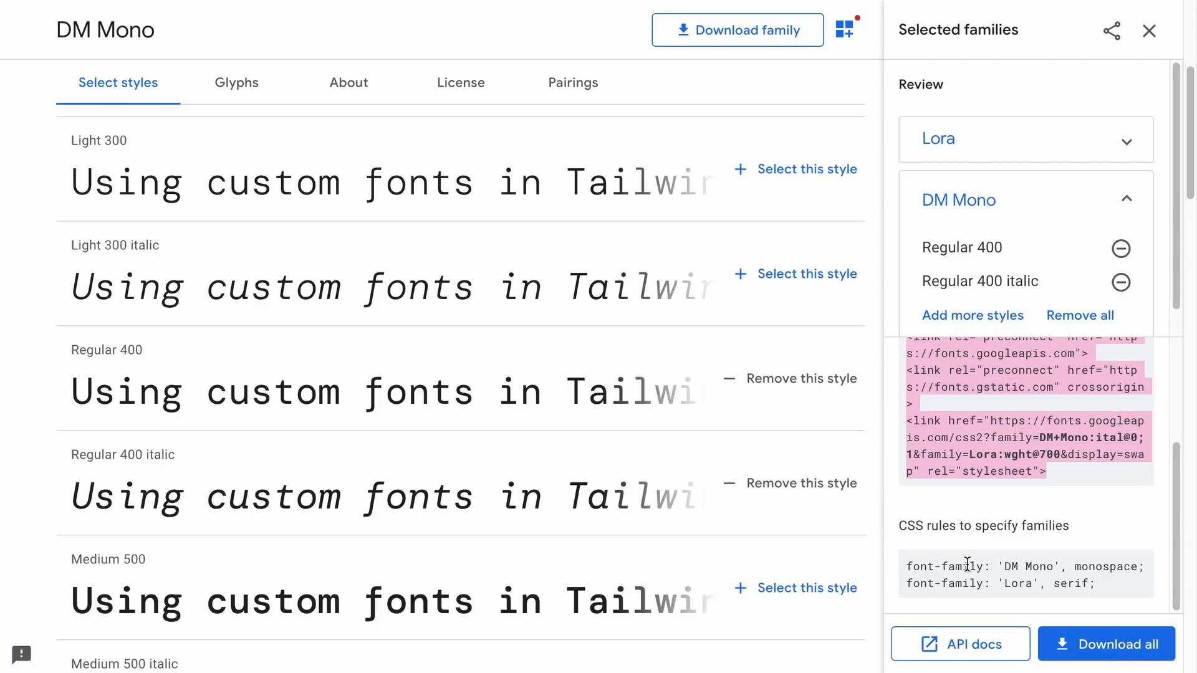
{"action": "left_click", "coordinate": [1023, 567]}
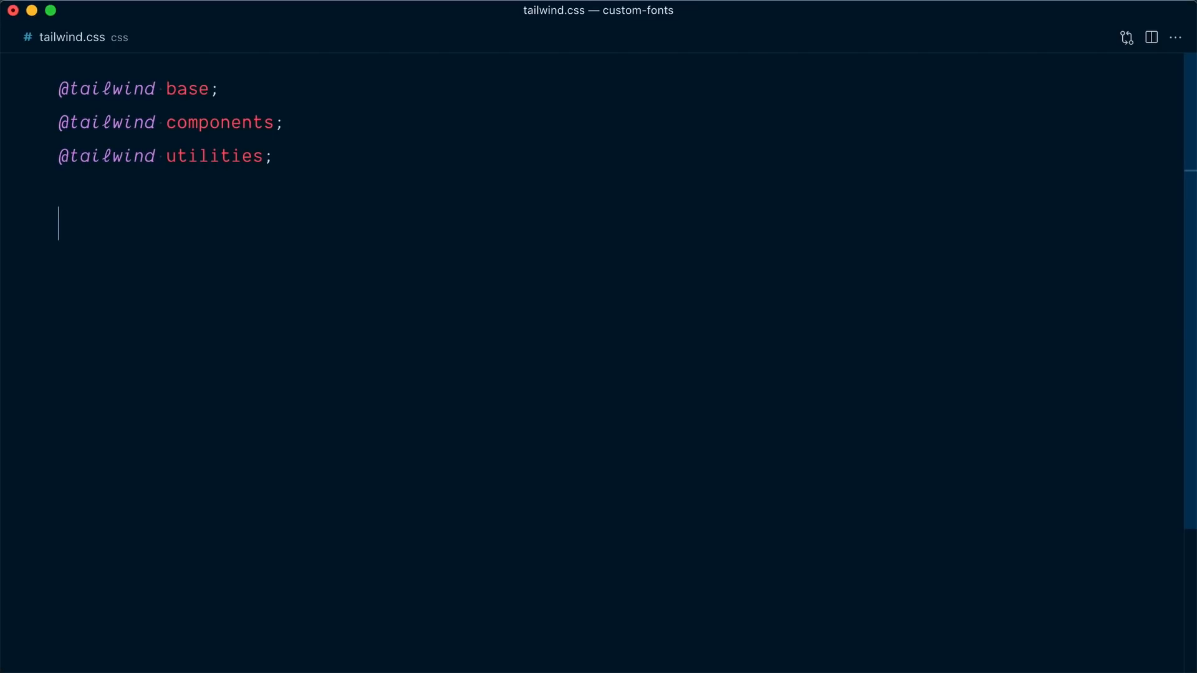
{"action": "type", "text": "@layer base"}
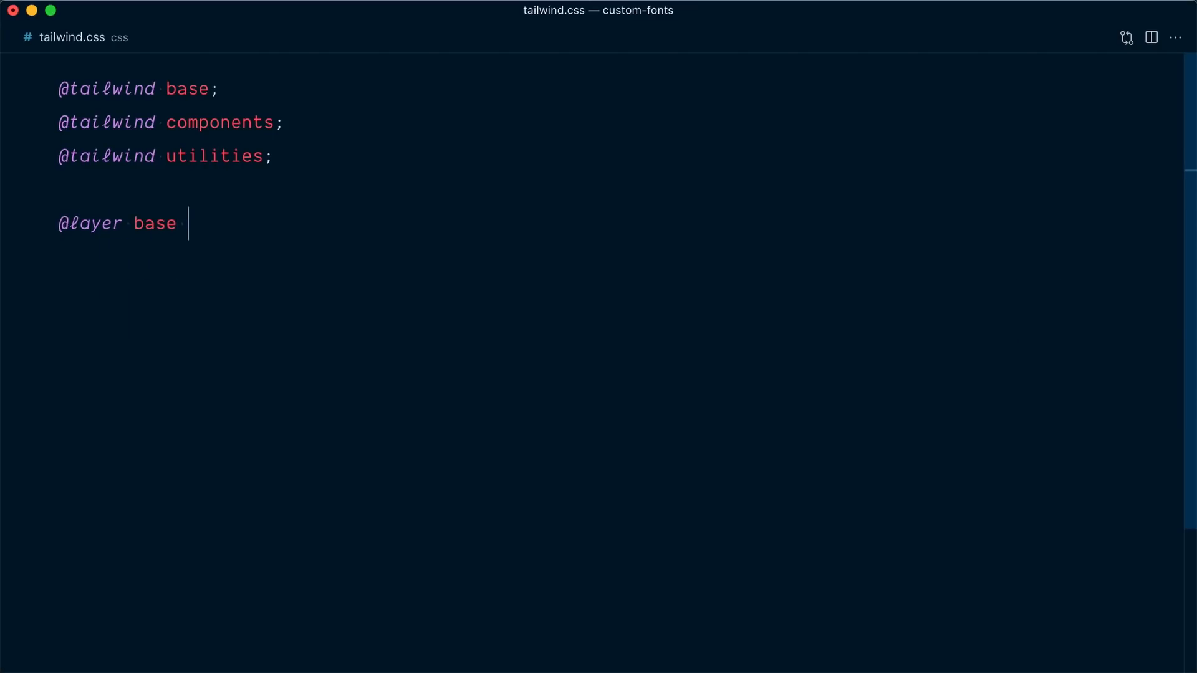
{"action": "type", "text": "{"}
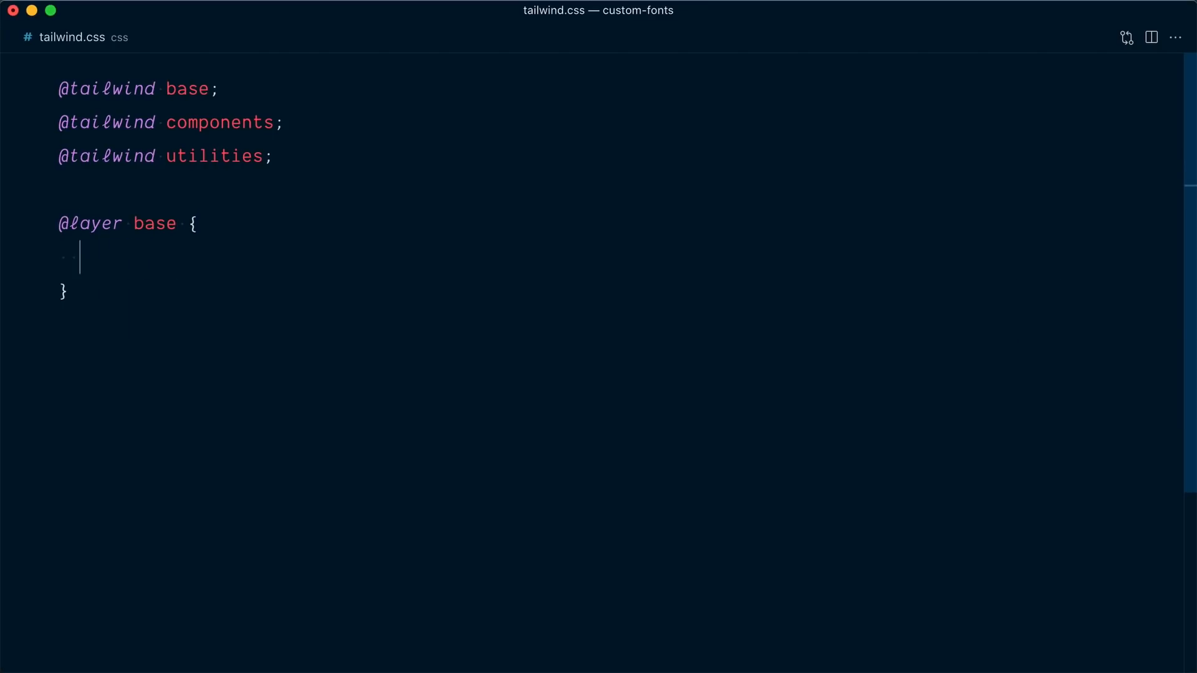
{"action": "type", "text": "bod"}
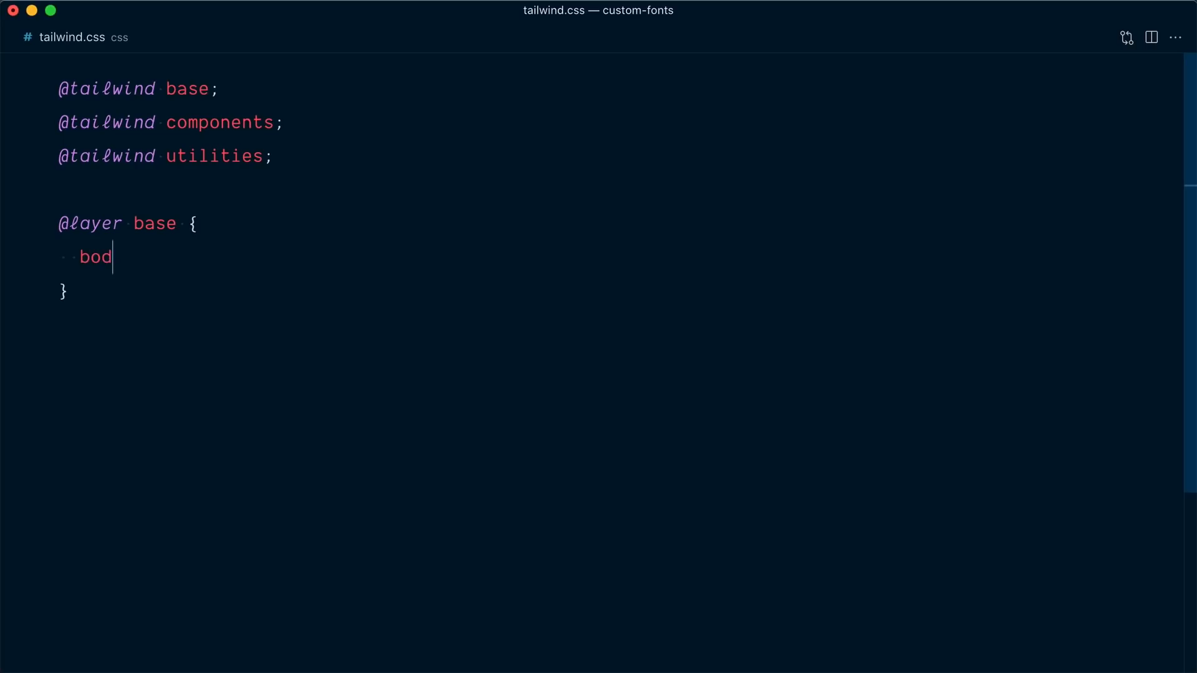
{"action": "type", "text": "y {"}
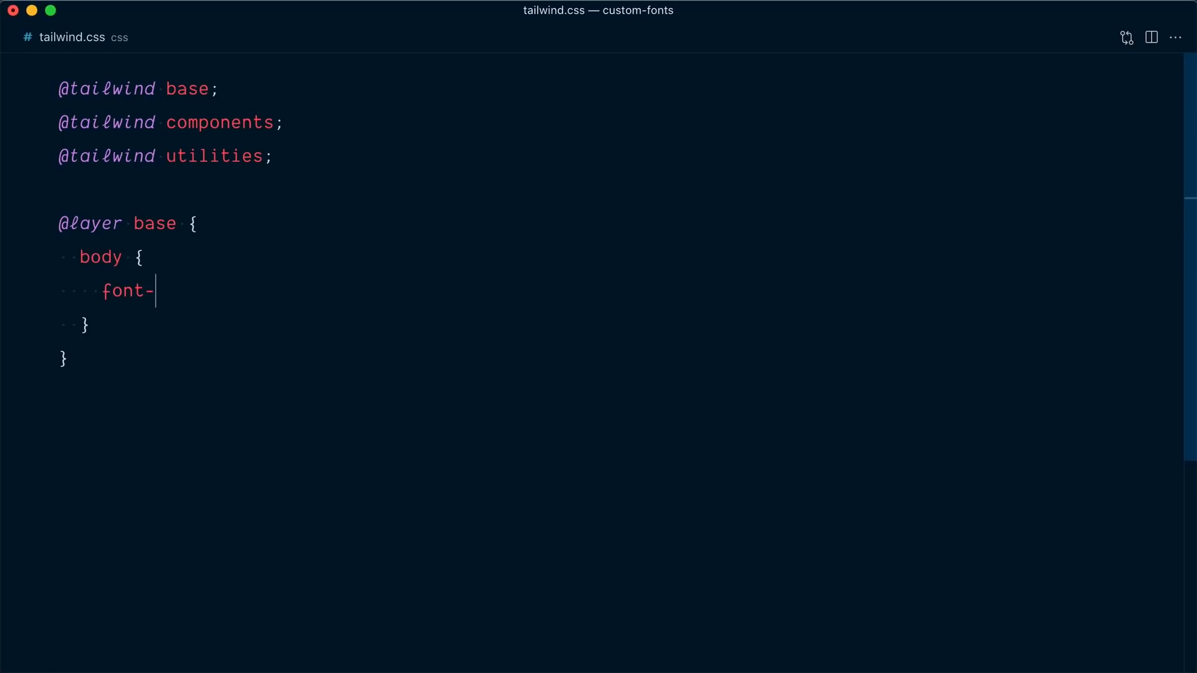
{"action": "type", "text": "family:"}
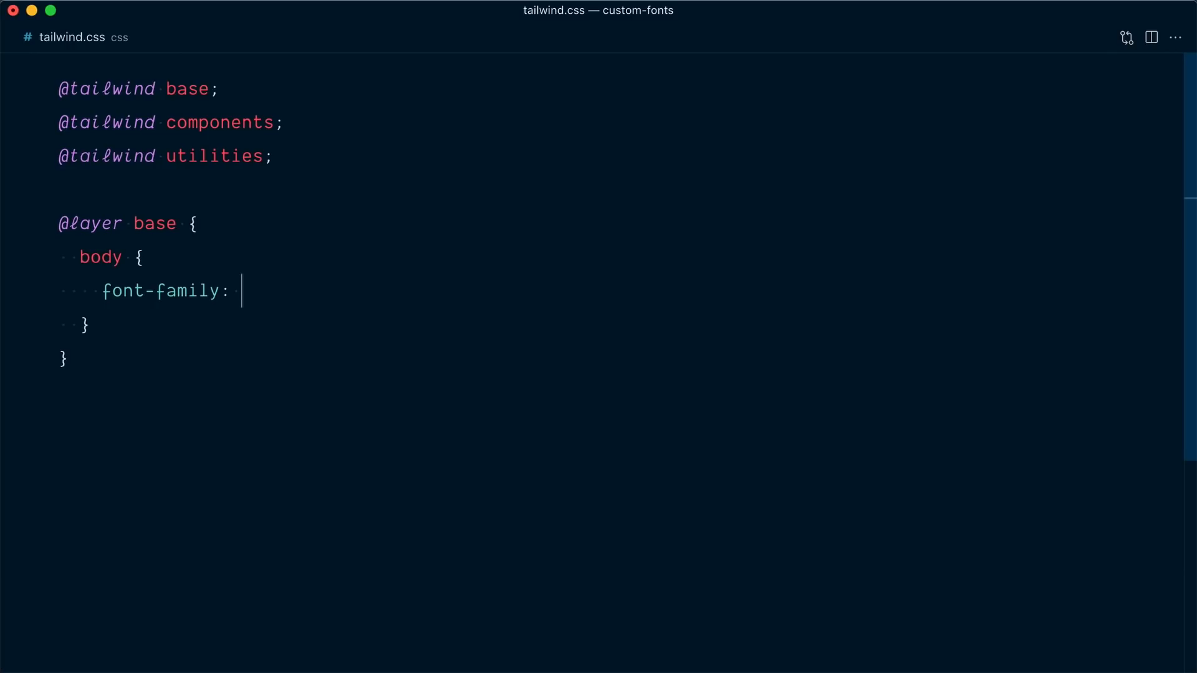
{"action": "type", "text": "'Lora', s"}
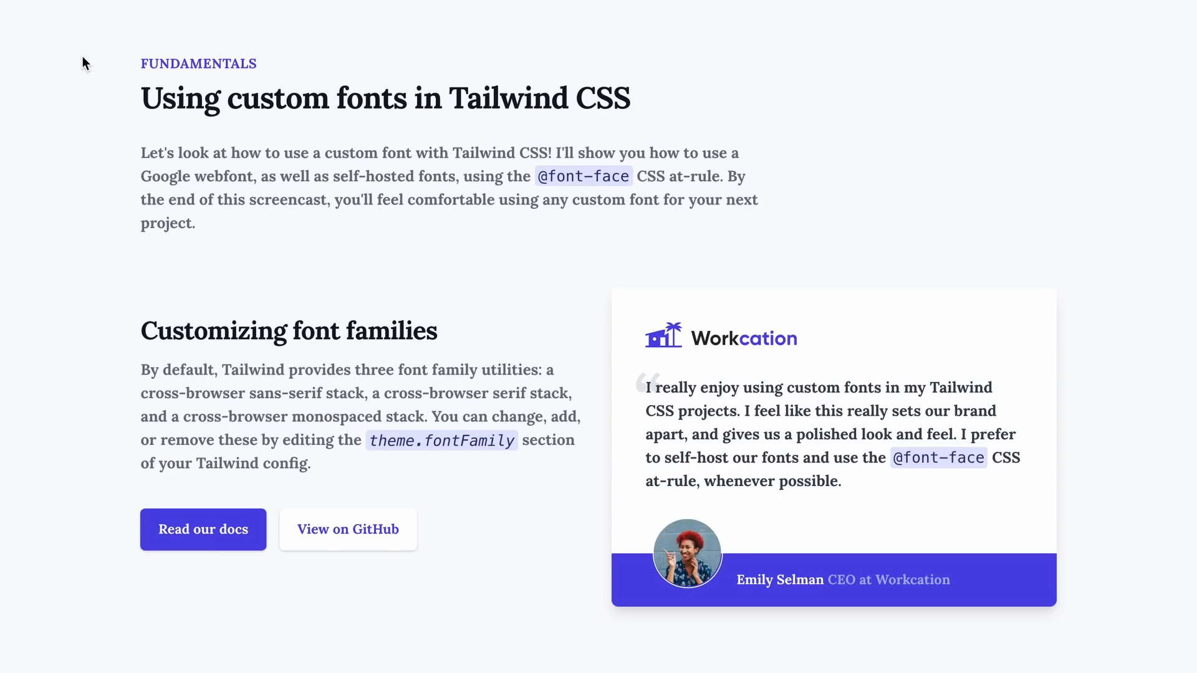
{"action": "mouse_move", "coordinate": [96, 463]}
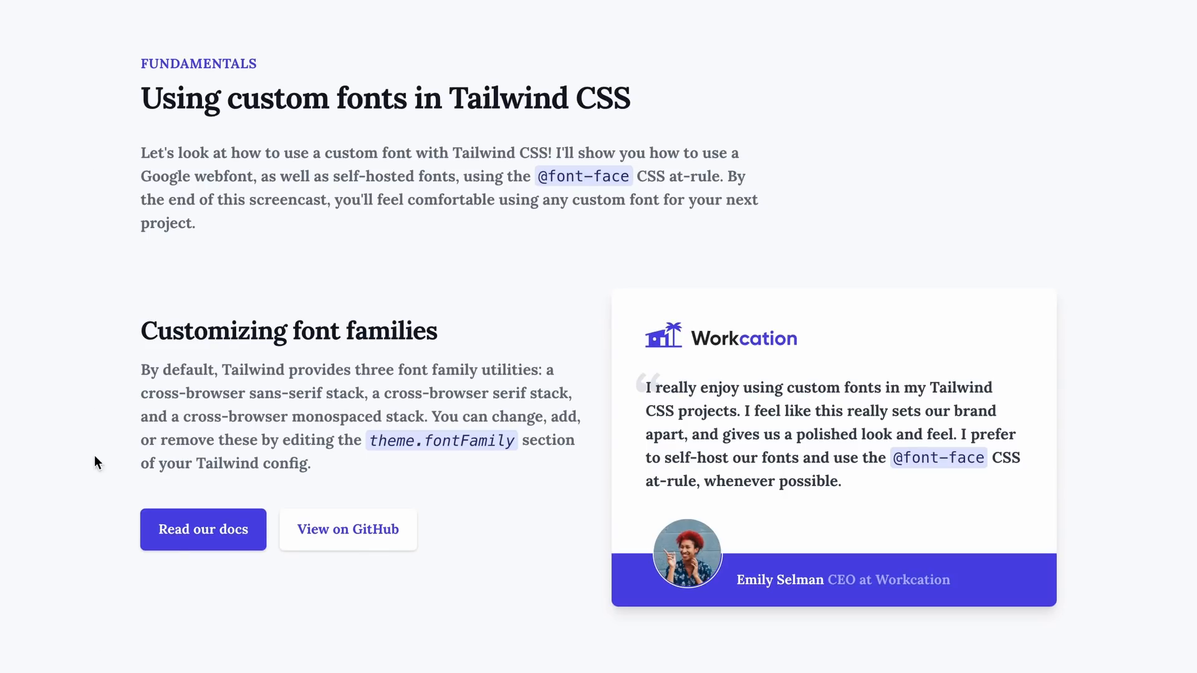
{"action": "mouse_move", "coordinate": [1056, 489]}
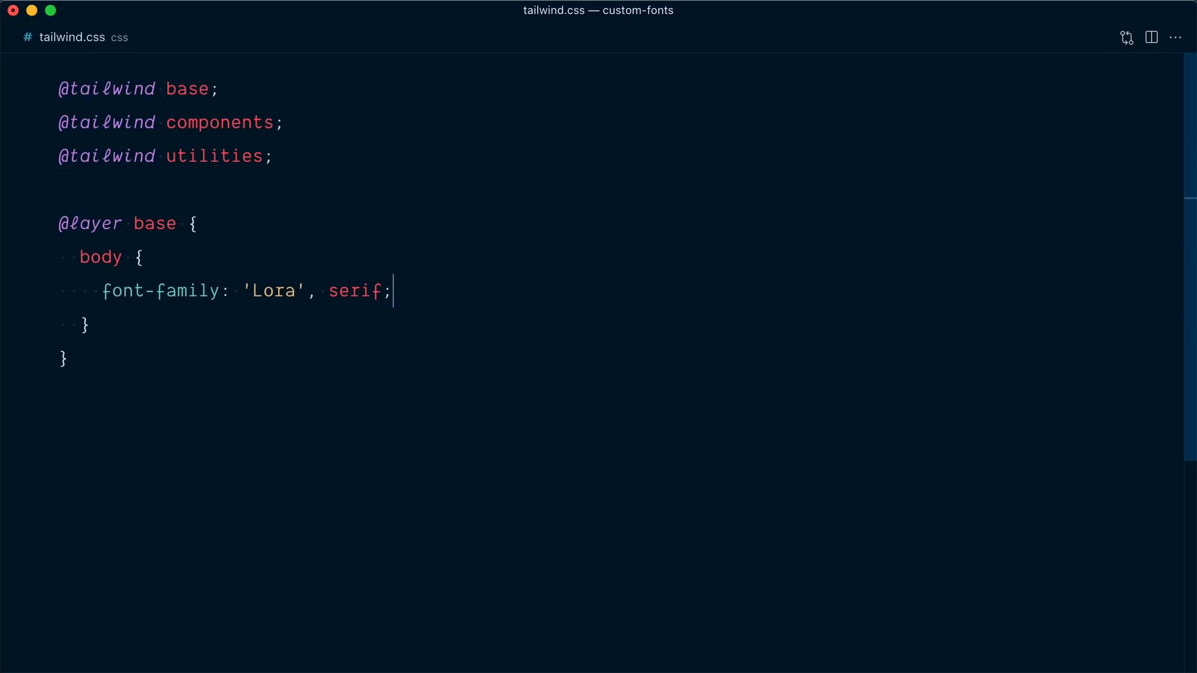
{"action": "double_click", "coordinate": [99, 256]}
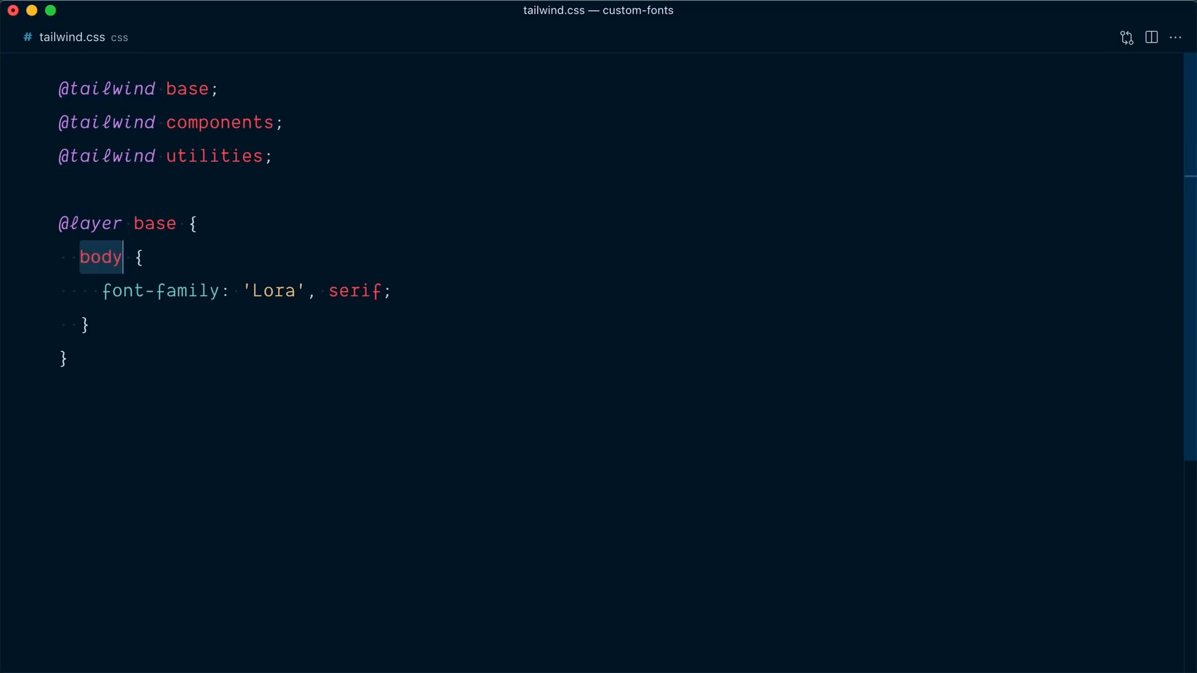
{"action": "type", "text": "h1, h2"}
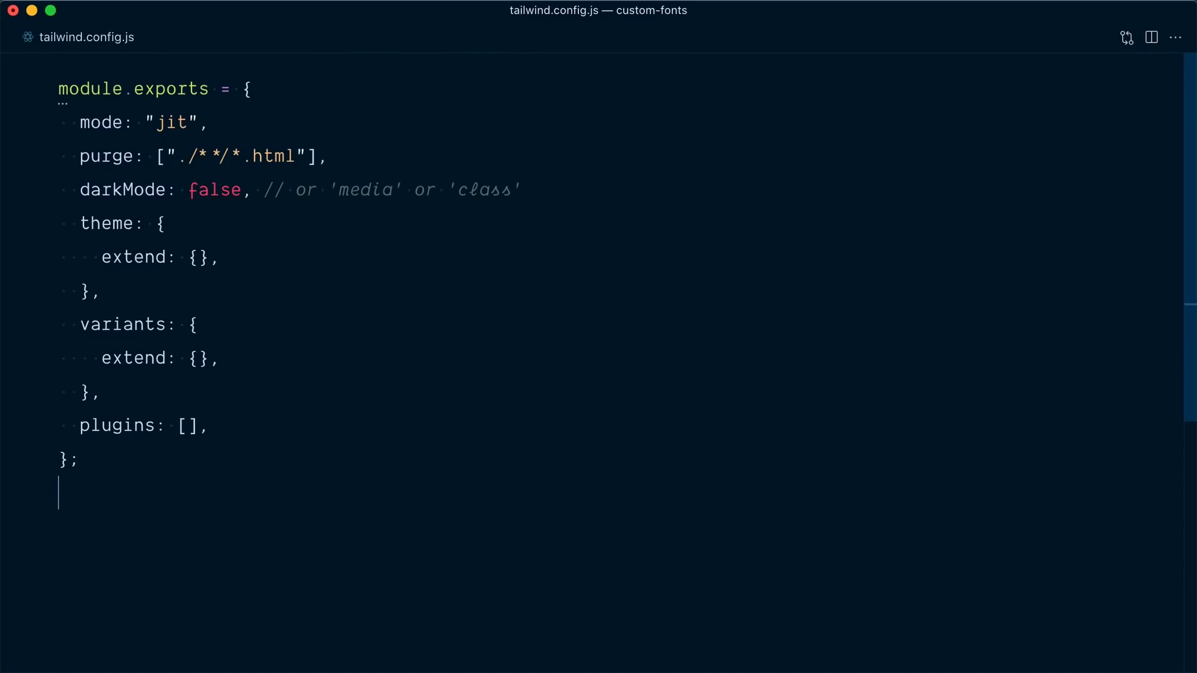
- Add fontFamily: { lora: "'Lora', serif" } inside theme.extend in tailwind.config.js
{"action": "left_click", "coordinate": [197, 256]}
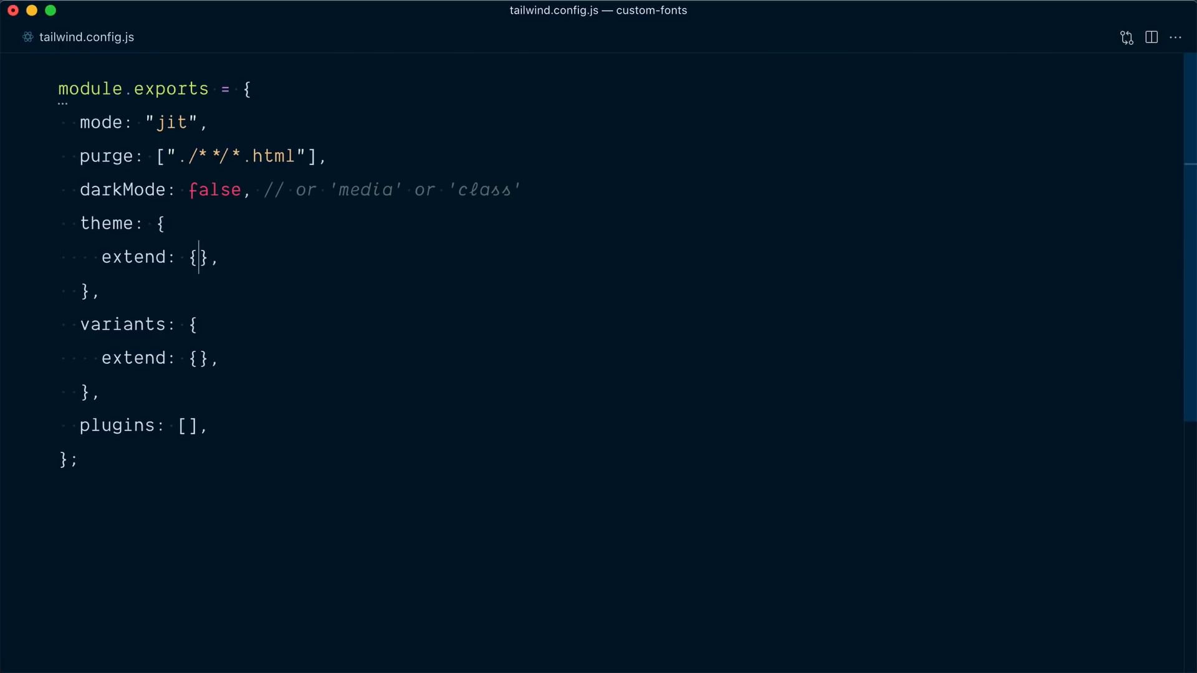
{"action": "type", "text": "fontFamily: {"}
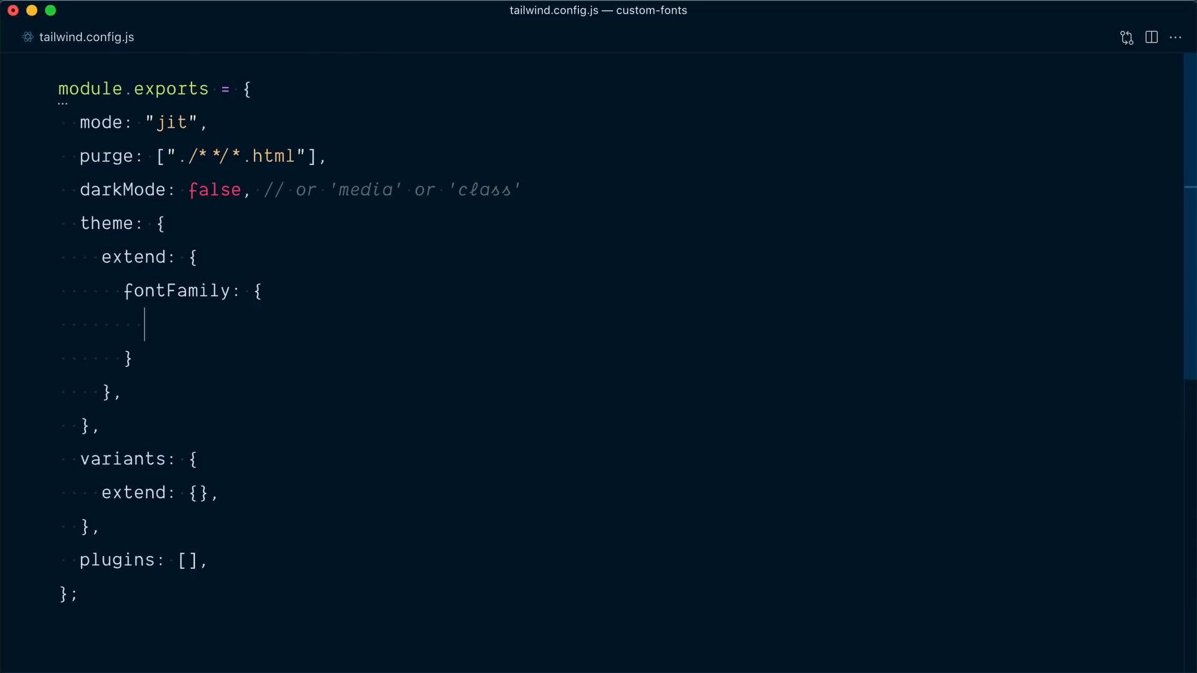
{"action": "type", "text": "brand"}
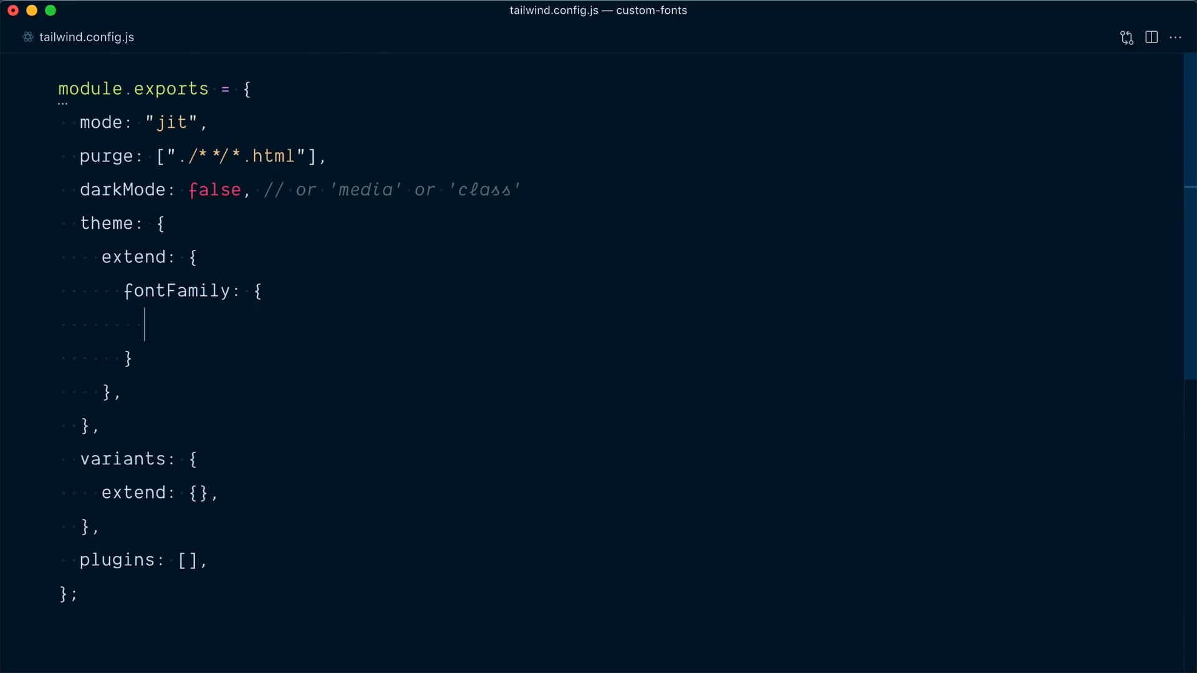
{"action": "type", "text": "lora: \"\""}
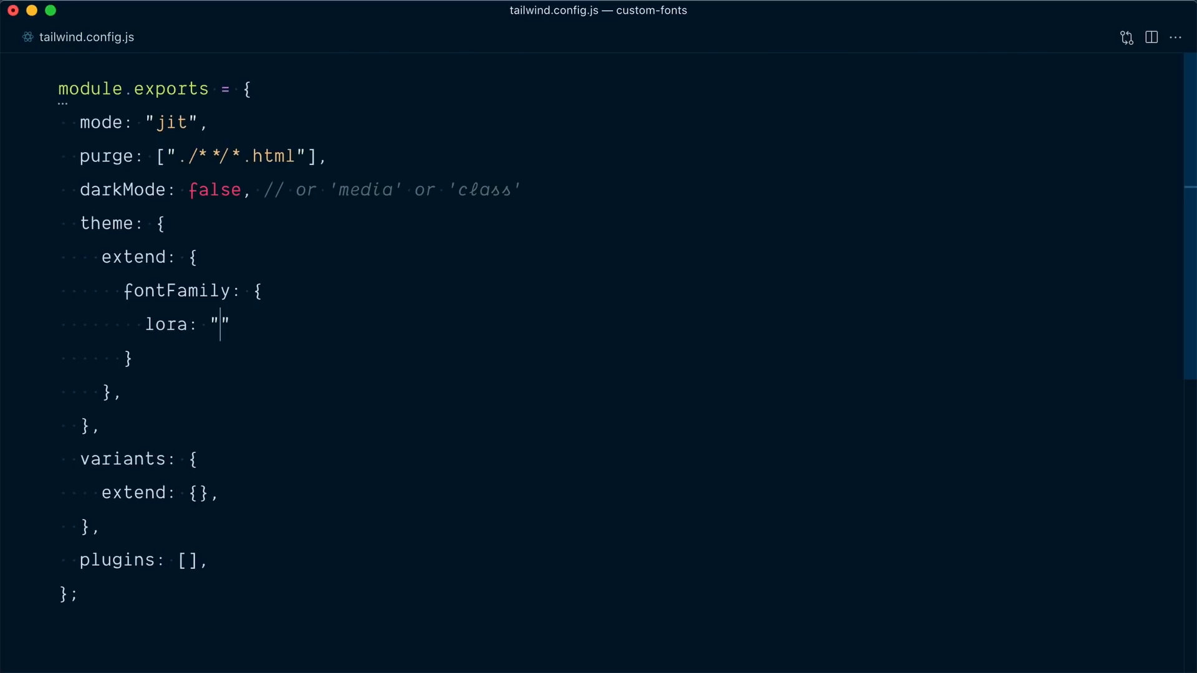
{"action": "type", "text": "'Lo"}
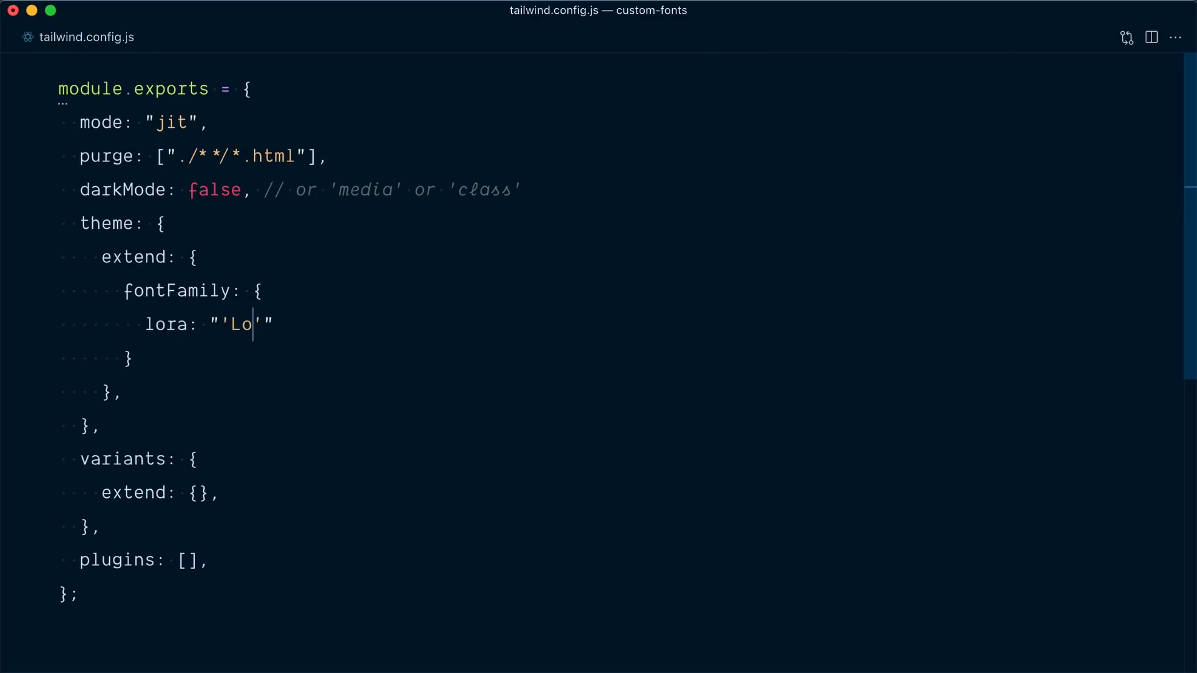
{"action": "type", "text": "ra', ser"}
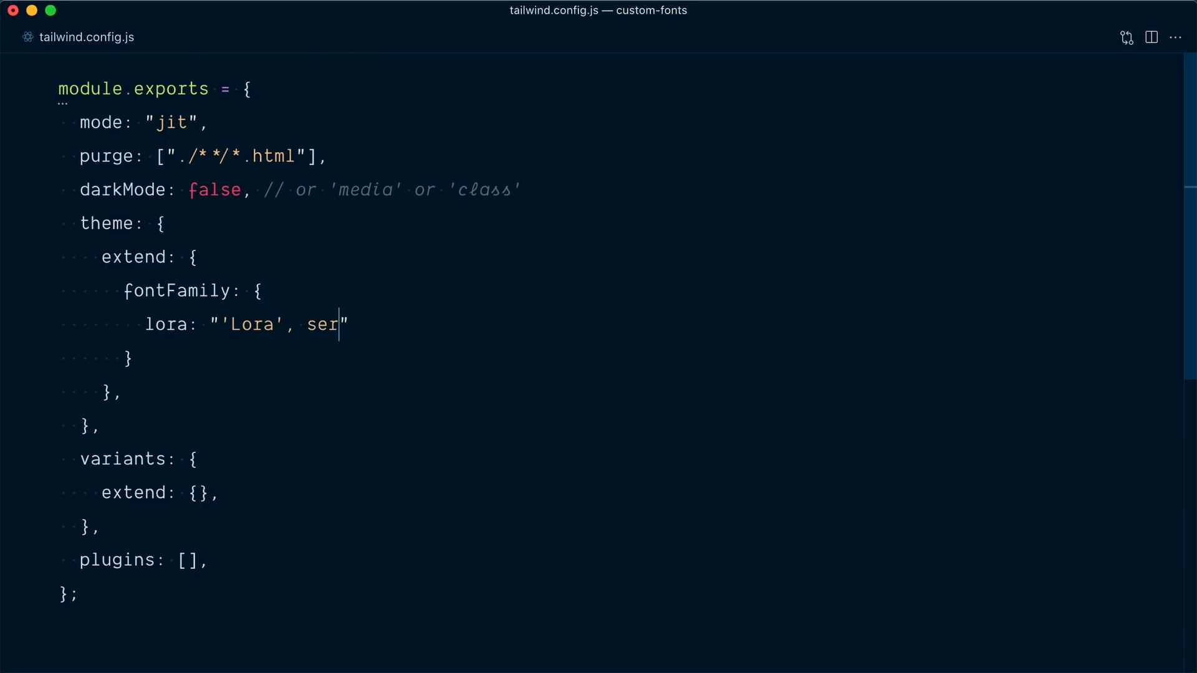
{"action": "type", "text": "if\","}
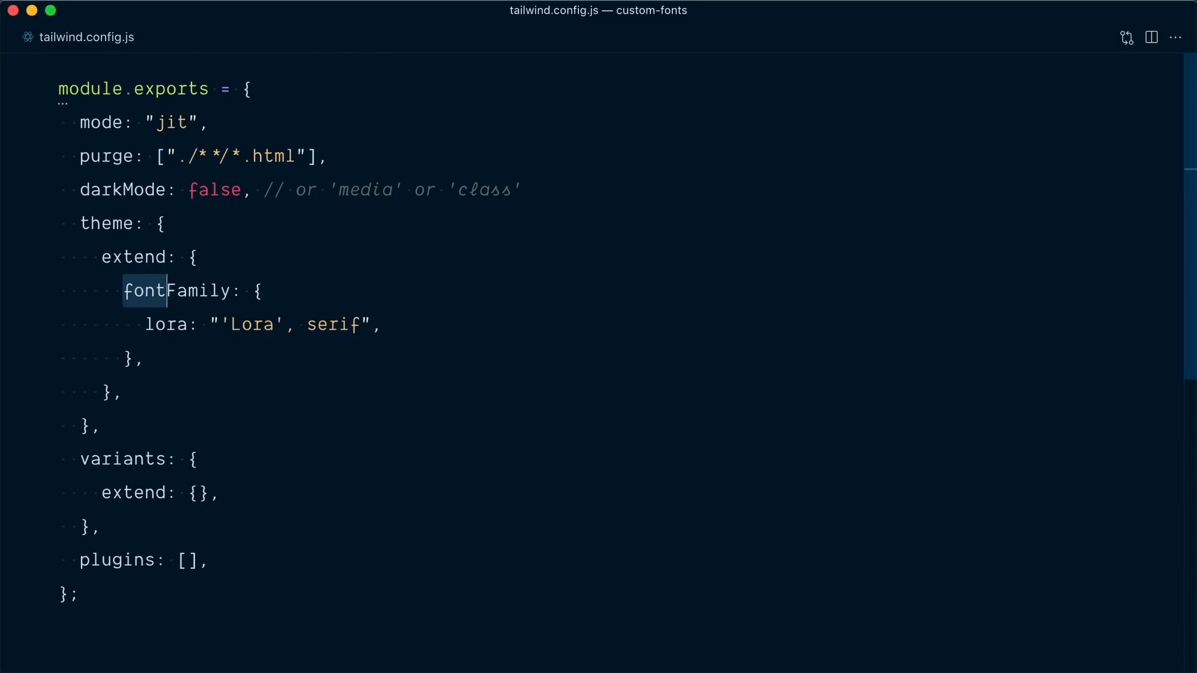
{"action": "double_click", "coordinate": [165, 324]}
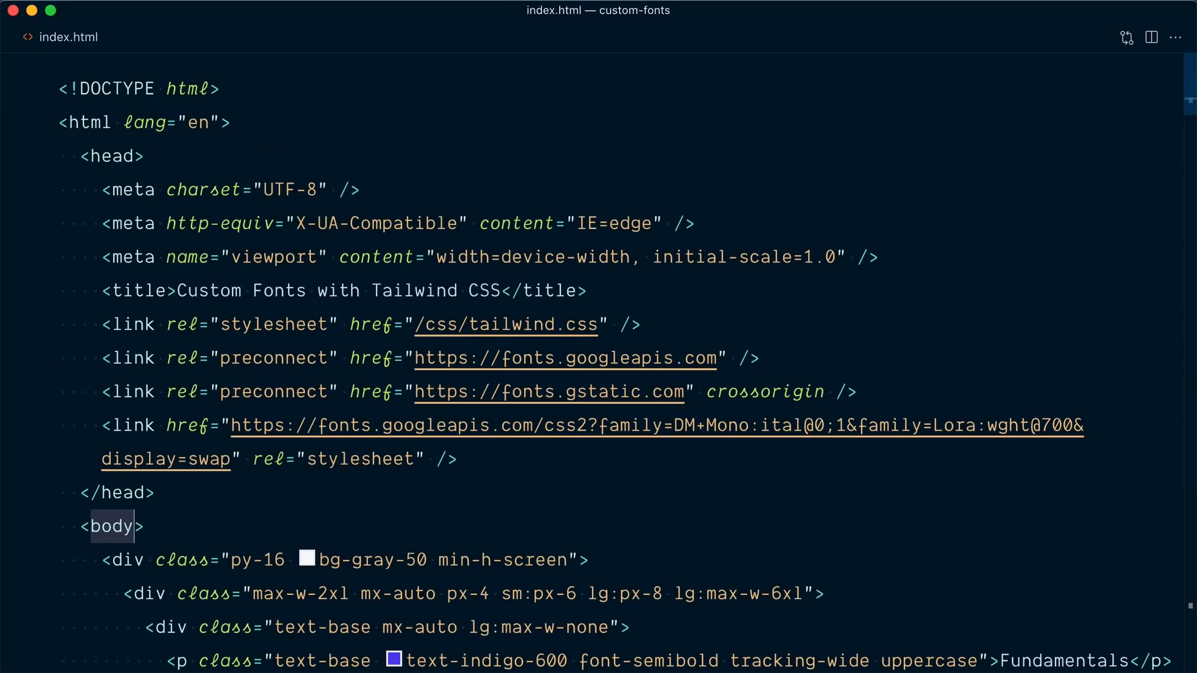
- Give the index.html body tag class="font-lora" using the autocomplete suggestion
{"action": "type", "text": "cl"}
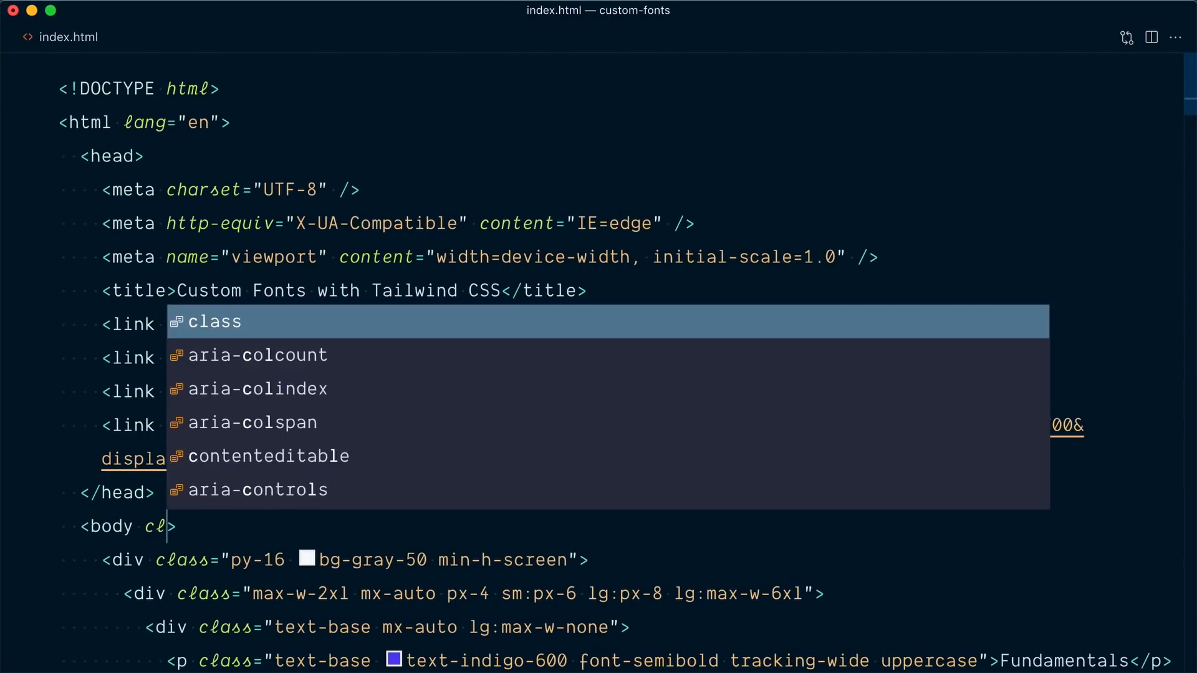
{"action": "type", "text": "font-\""}
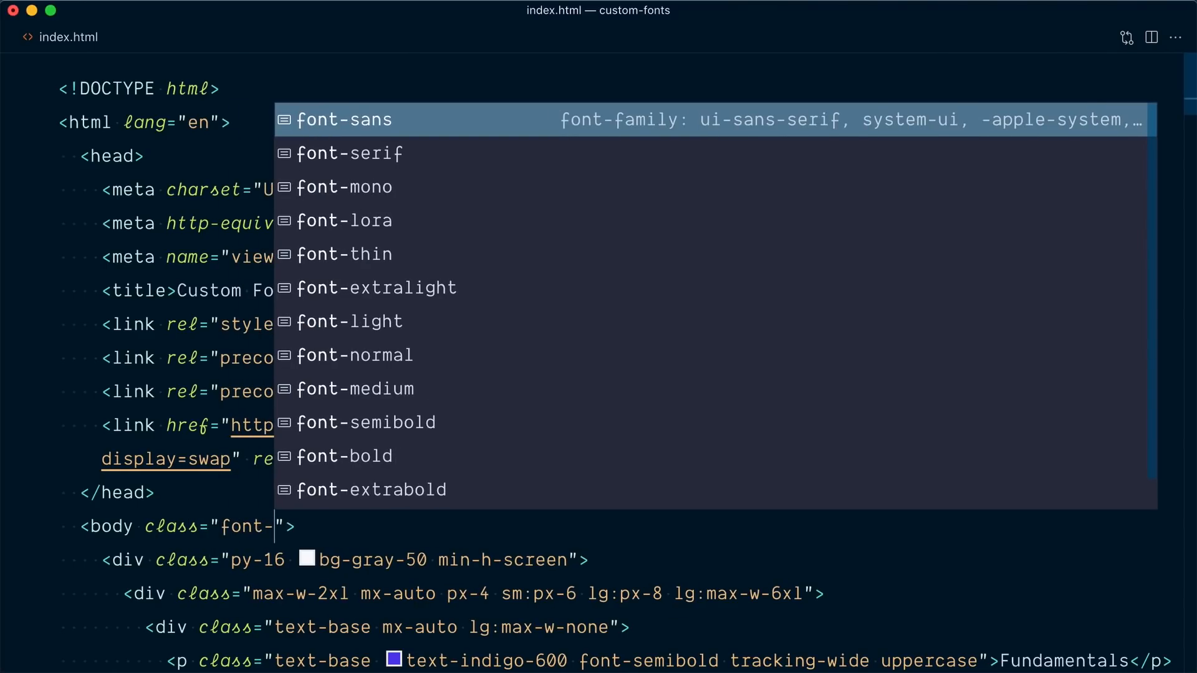
{"action": "left_click", "coordinate": [345, 221]}
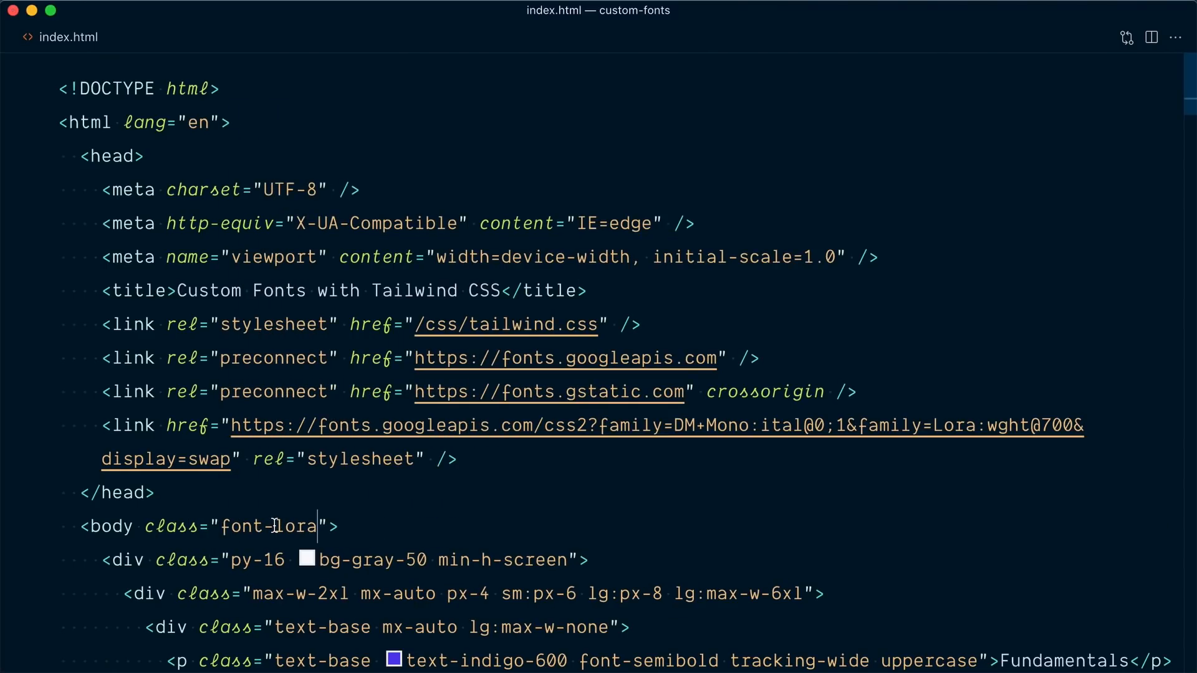
{"action": "mouse_move", "coordinate": [269, 526]}
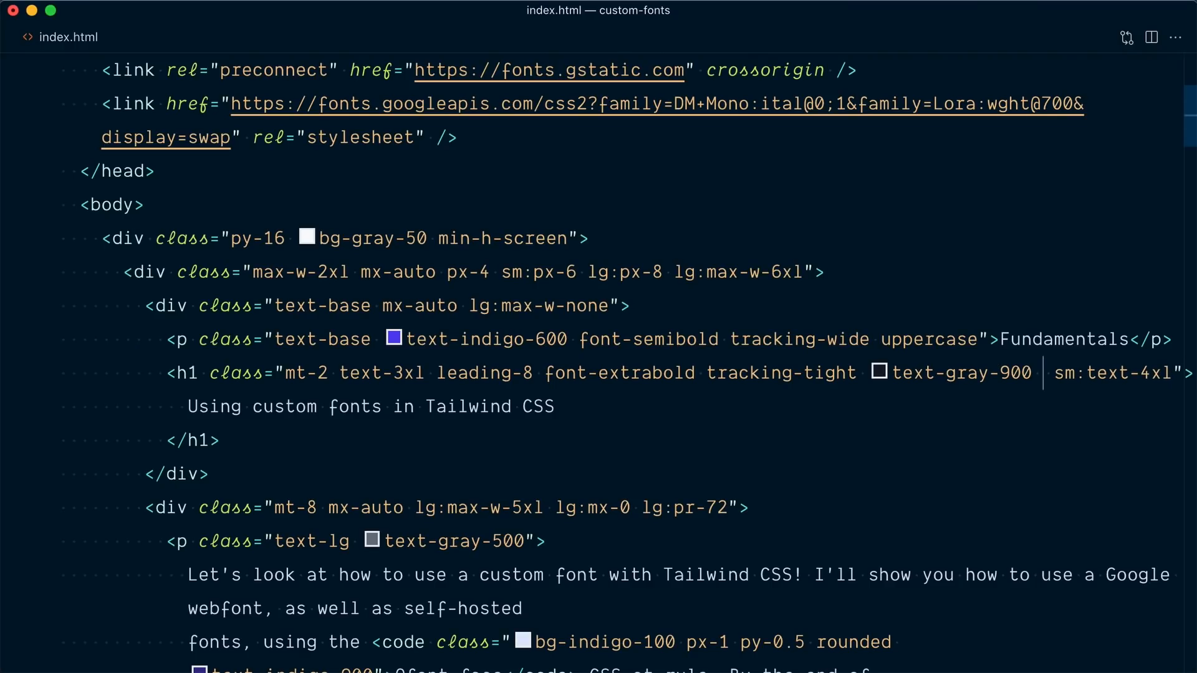
- Append font-lora to the h1 and h2 class lists in index.html
{"action": "type", "text": "font-lora"}
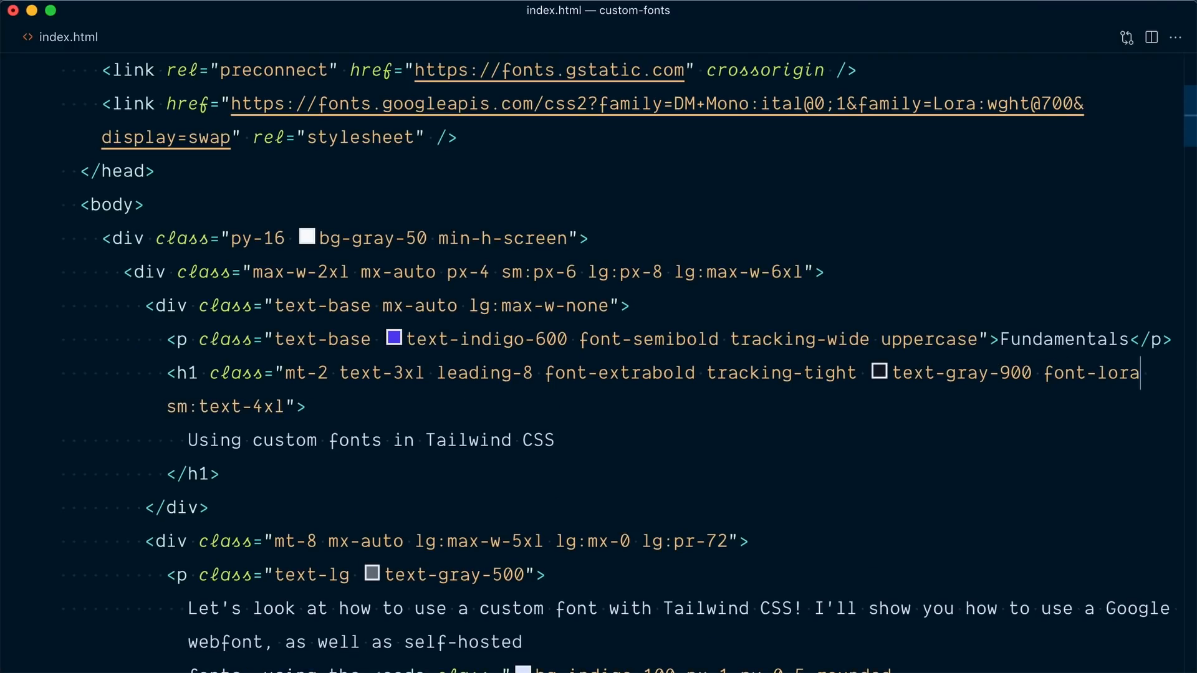
{"action": "scroll", "scroll_direction": "down", "scroll_amount": 3}
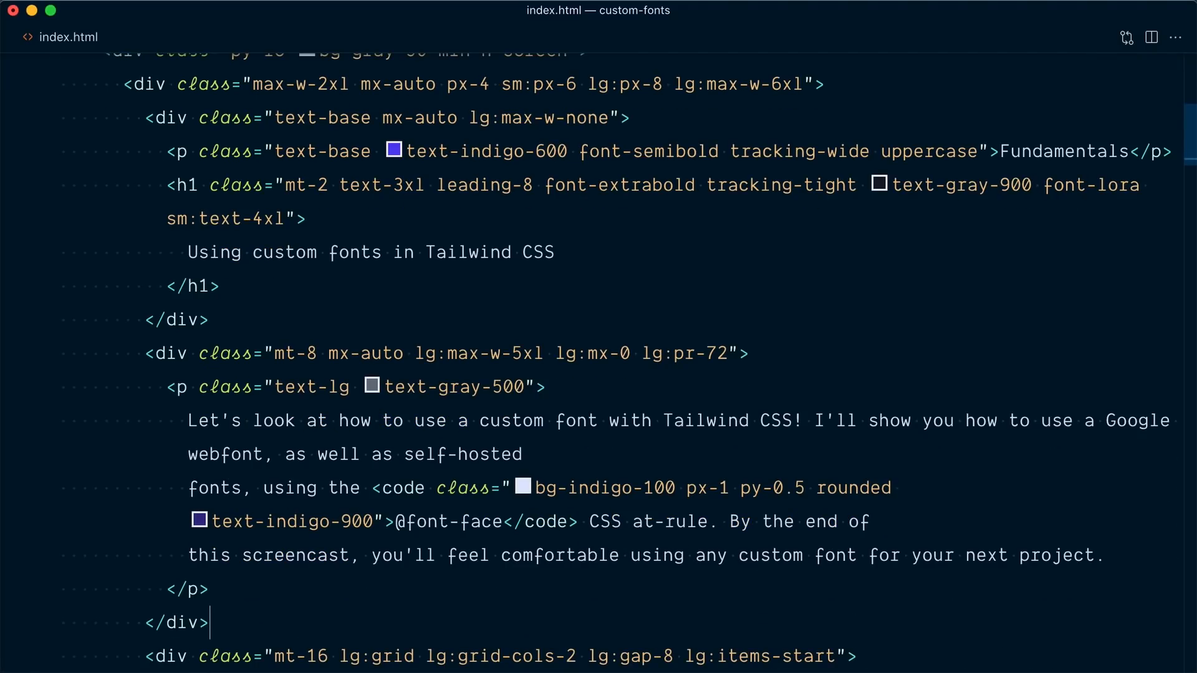
{"action": "scroll", "scroll_direction": "down", "scroll_amount": 3}
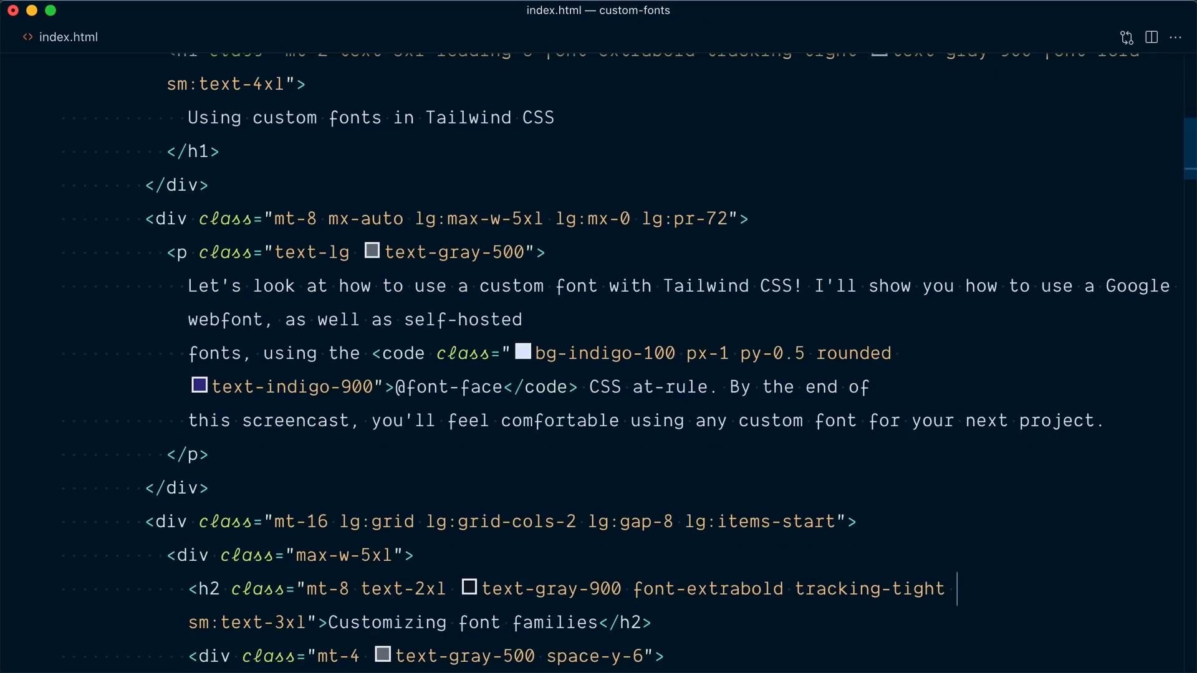
{"action": "type", "text": "font-lora"}
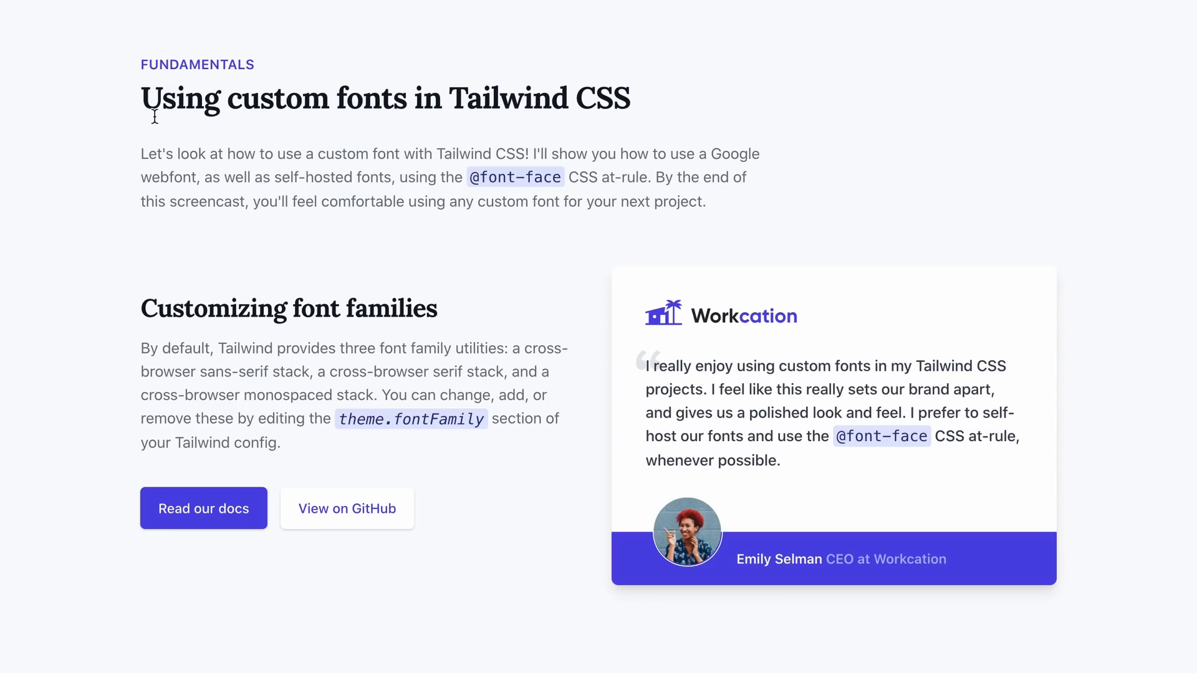
{"action": "mouse_move", "coordinate": [129, 110]}
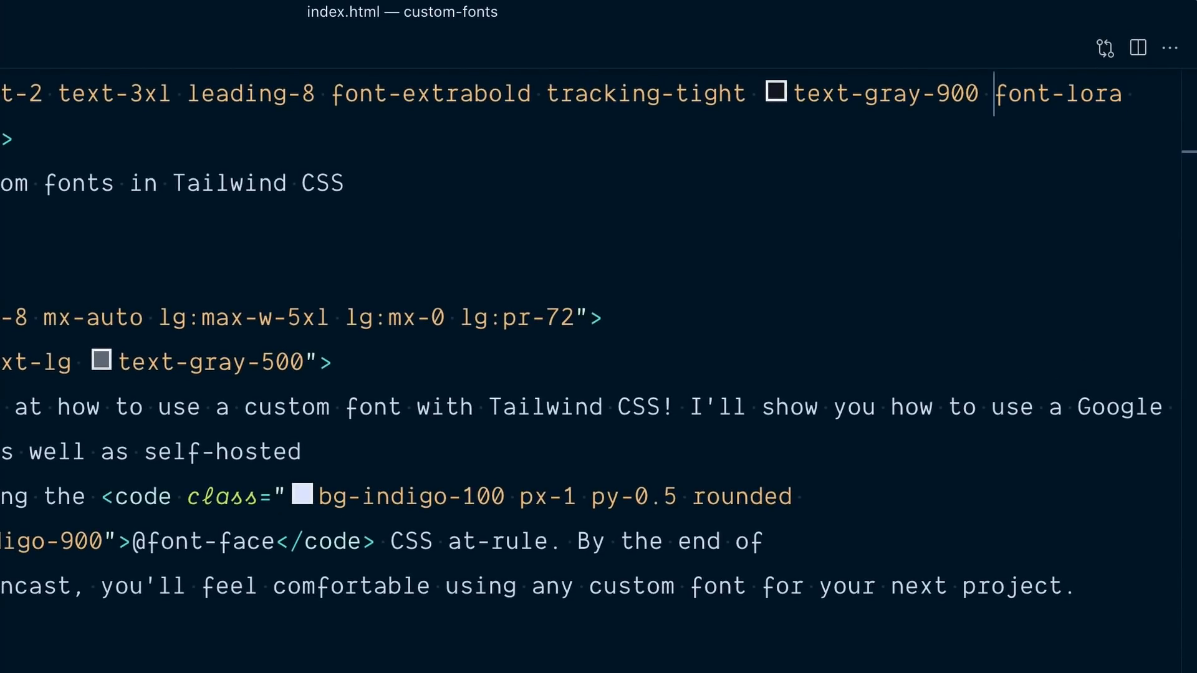
- Change the h1 class to lg:font-lora, open DevTools with F12, and type hover
{"action": "type", "text": "lg:"}
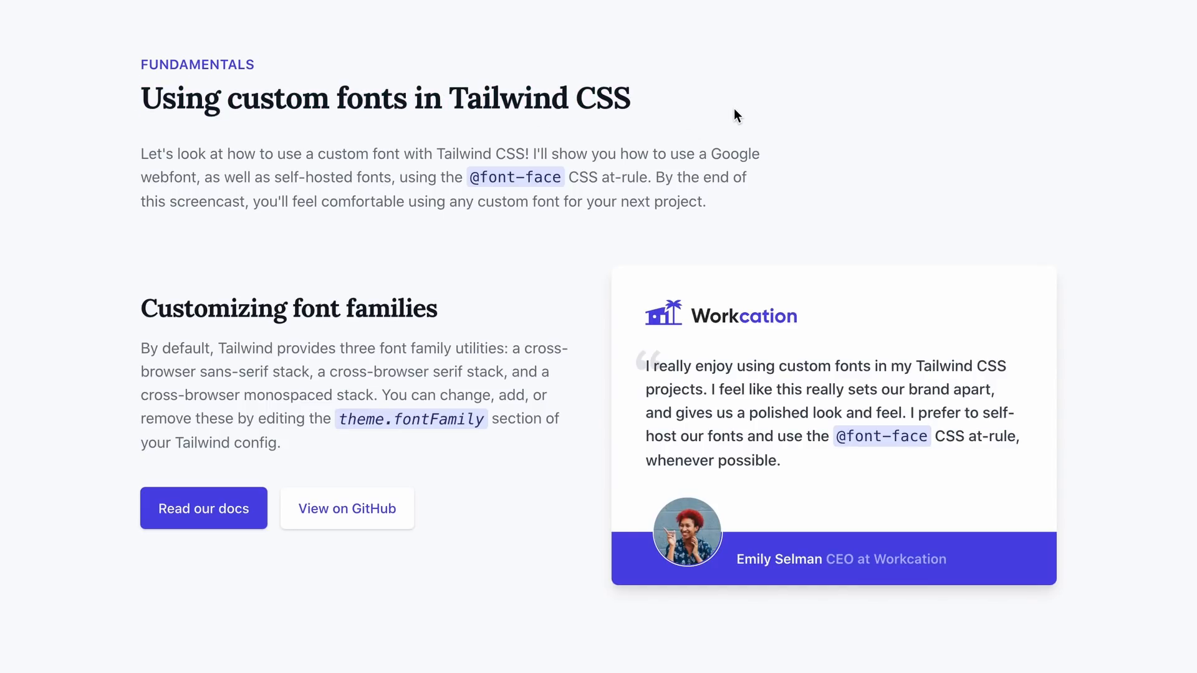
{"action": "key", "text": "F12"}
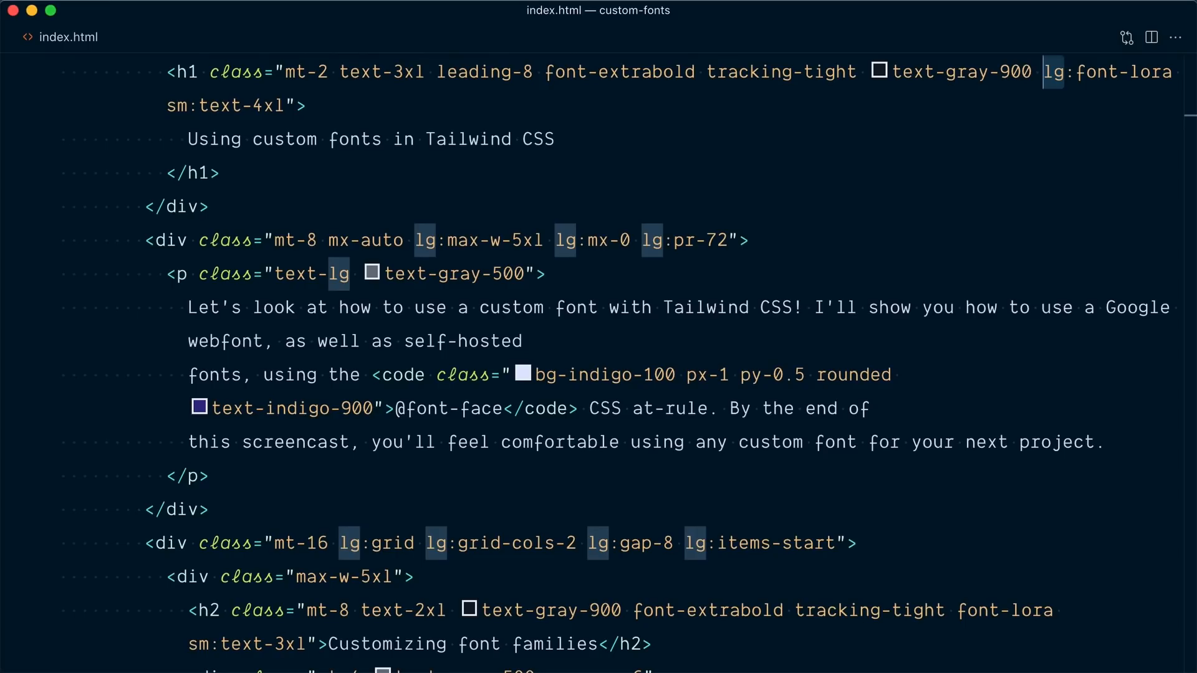
{"action": "type", "text": "hover"}
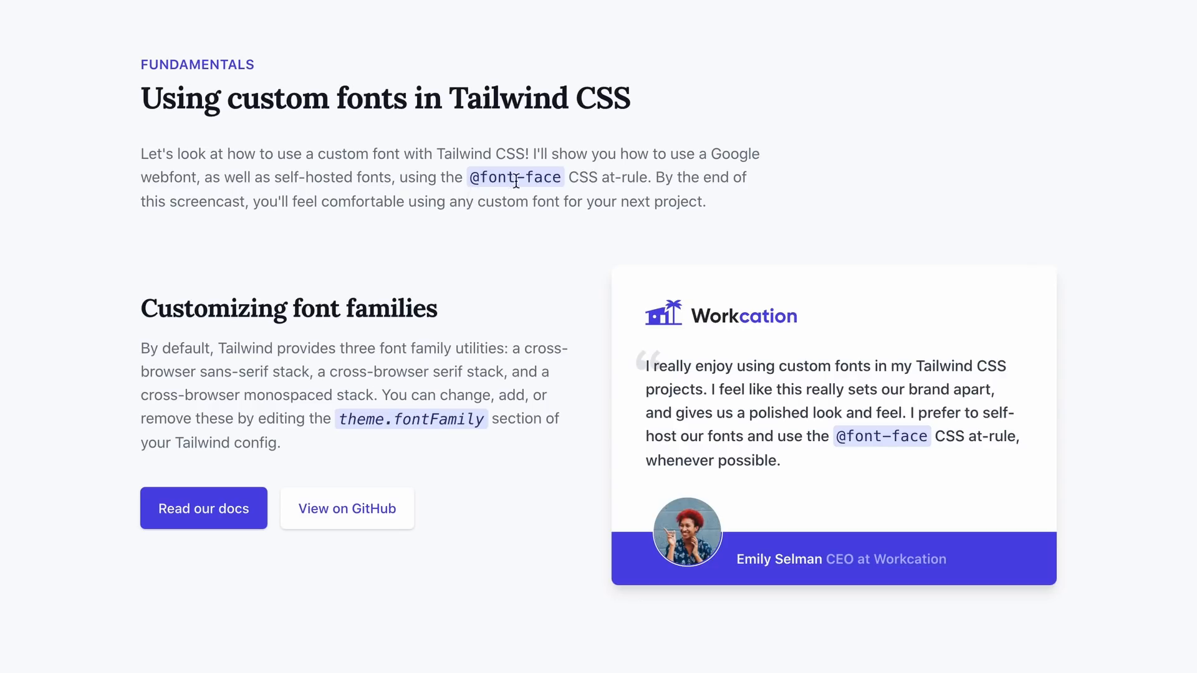
{"action": "mouse_move", "coordinate": [925, 442]}
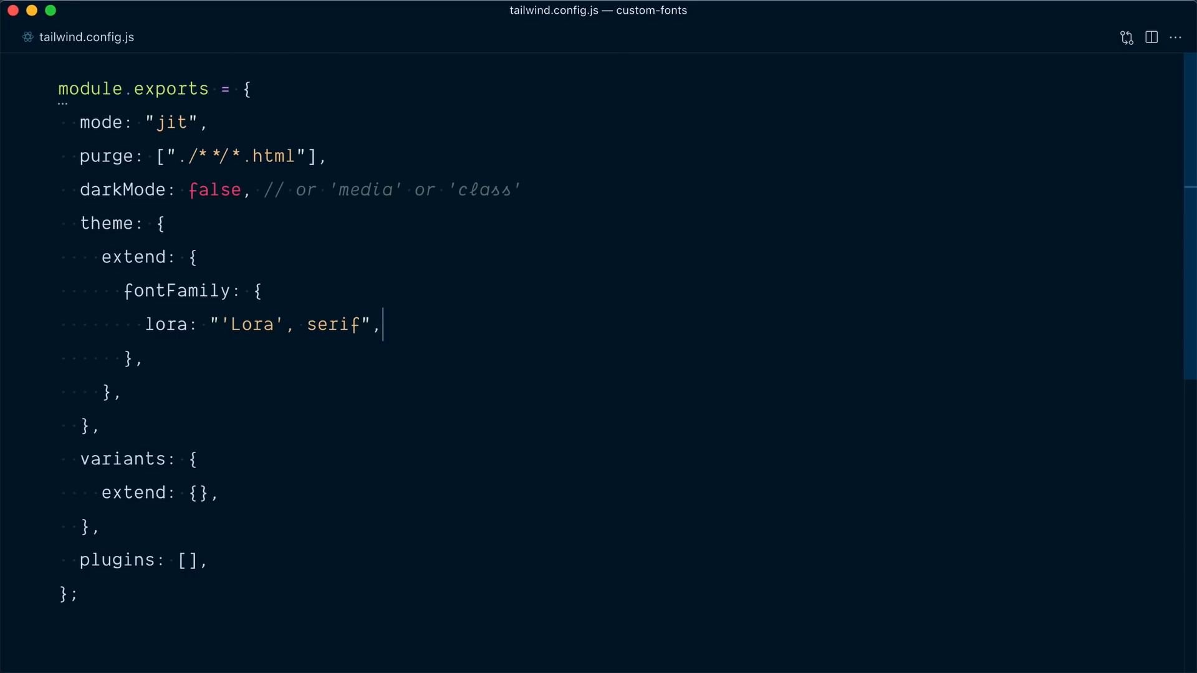
{"action": "key", "text": "Return"}
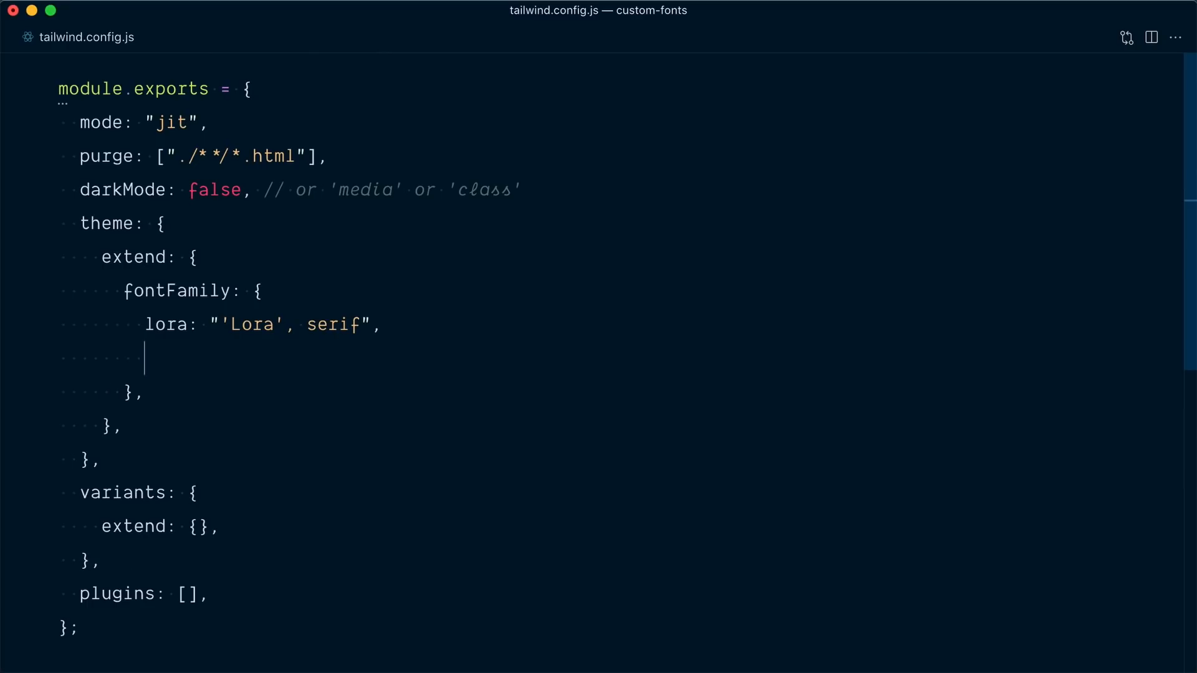
{"action": "type", "text": "dm: \"'D"}
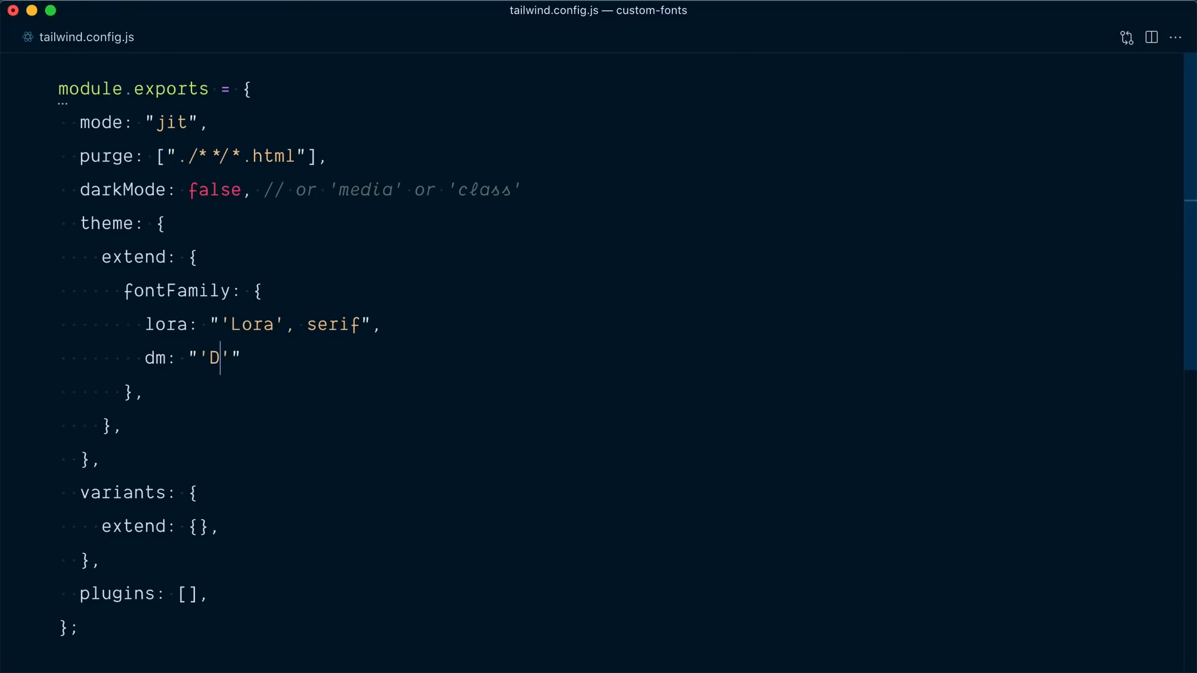
{"action": "type", "text": "M Mono', mono"}
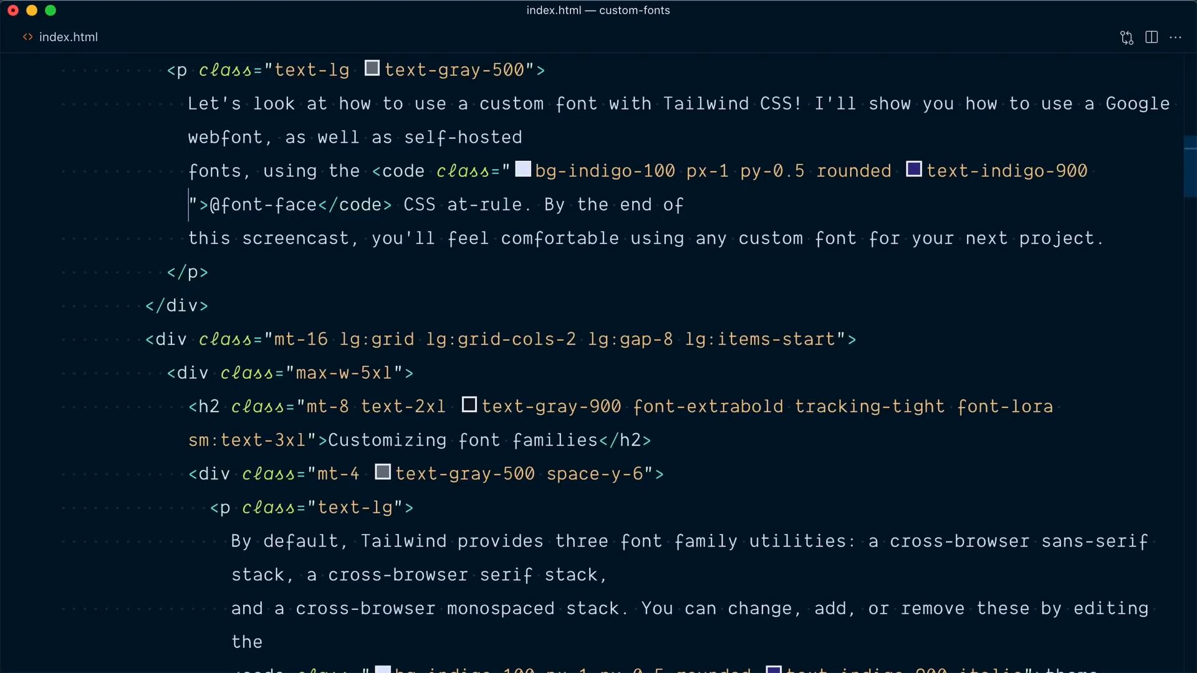
{"action": "type", "text": "font-dm"}
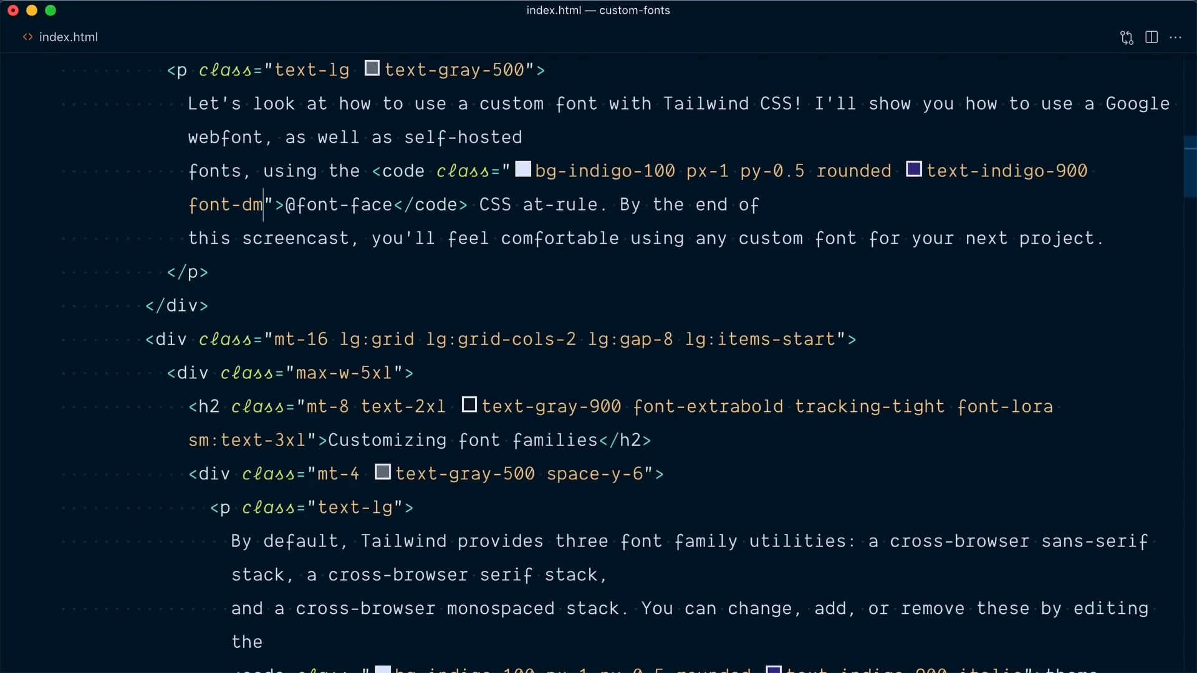
{"action": "mouse_move", "coordinate": [225, 205]}
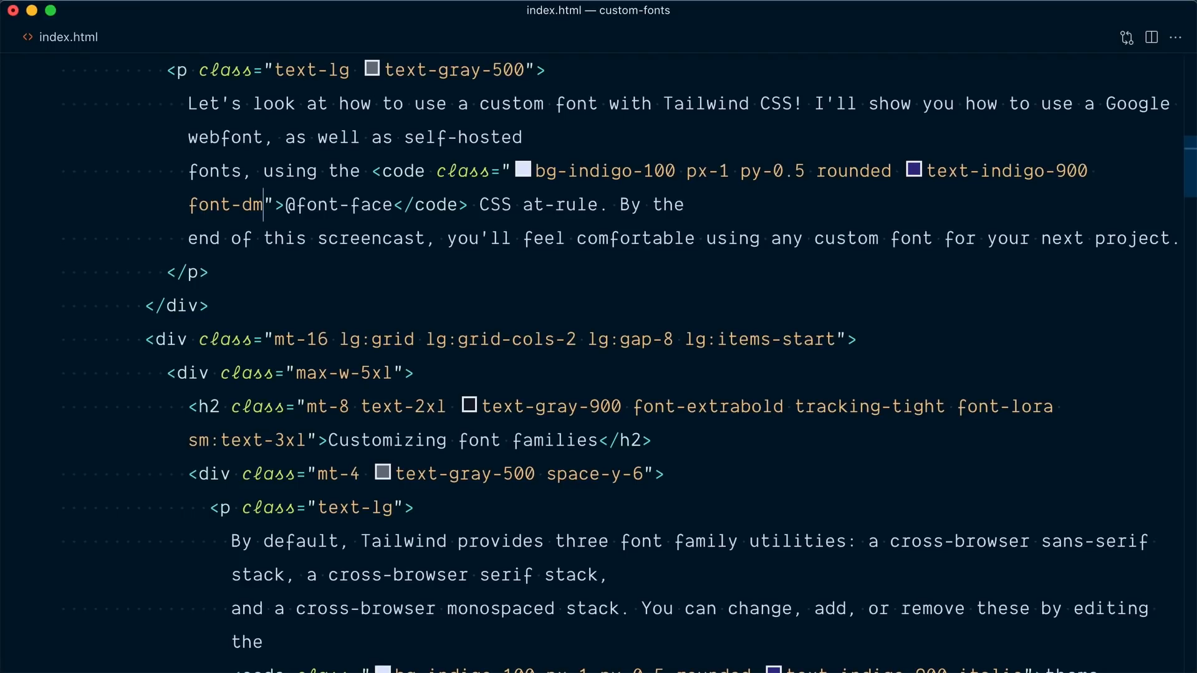
{"action": "type", "text": "italic"}
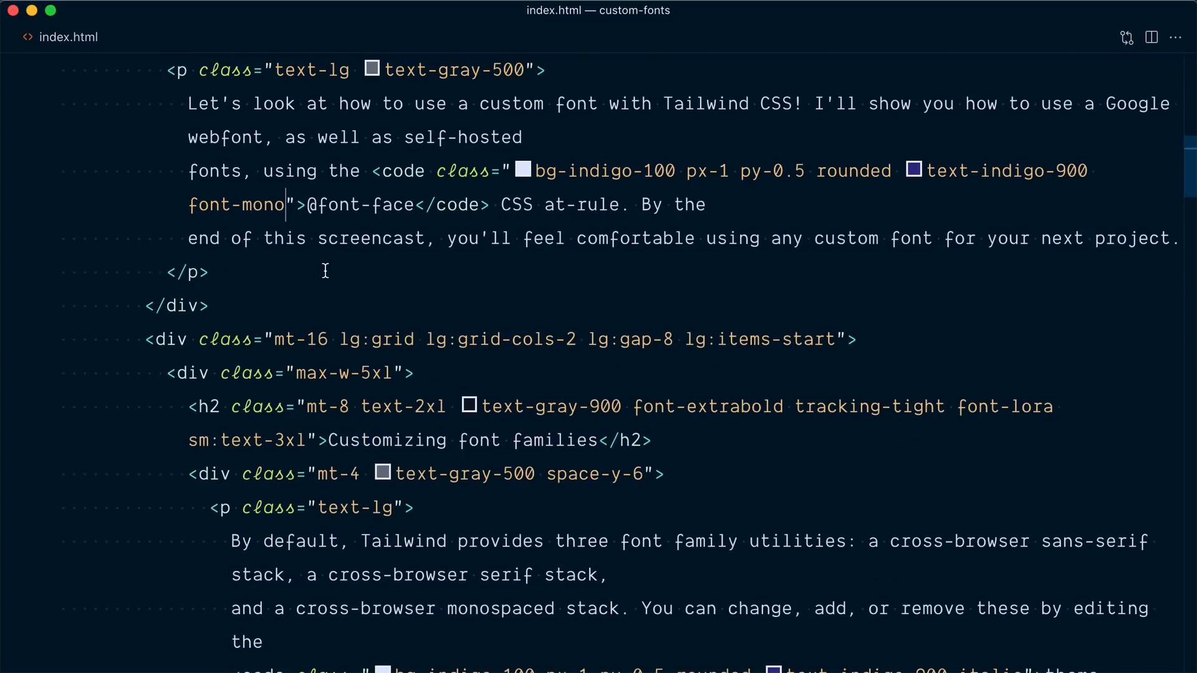
{"action": "mouse_move", "coordinate": [237, 205]}
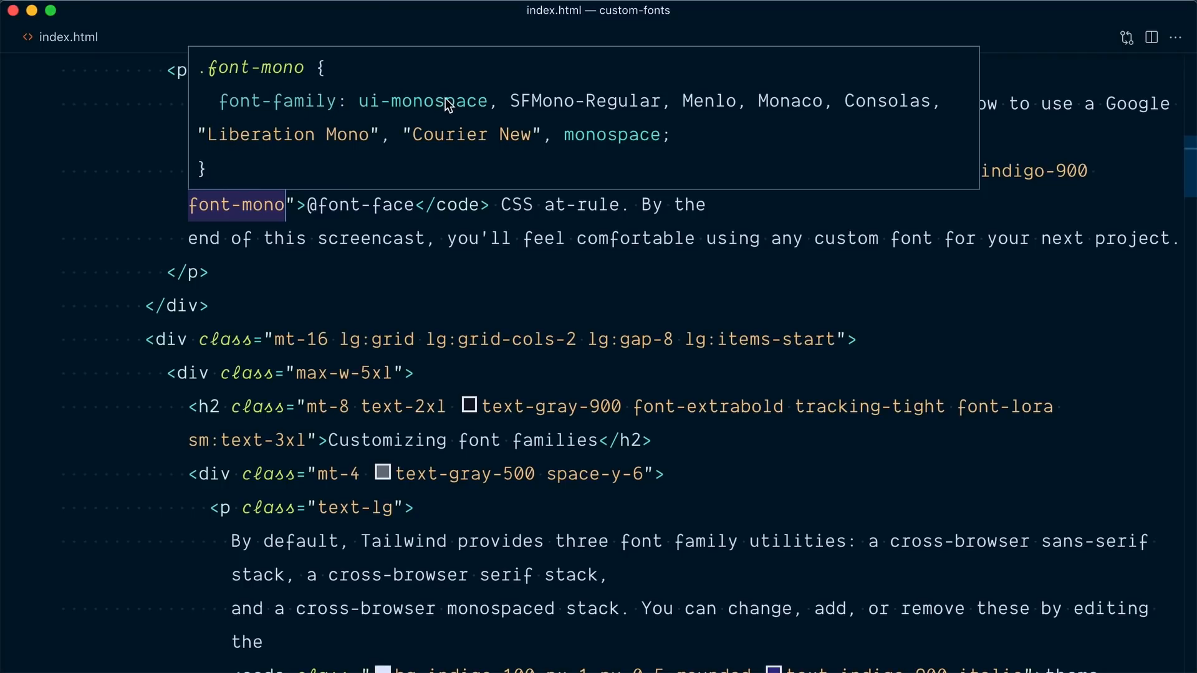
{"action": "mouse_move", "coordinate": [842, 112]}
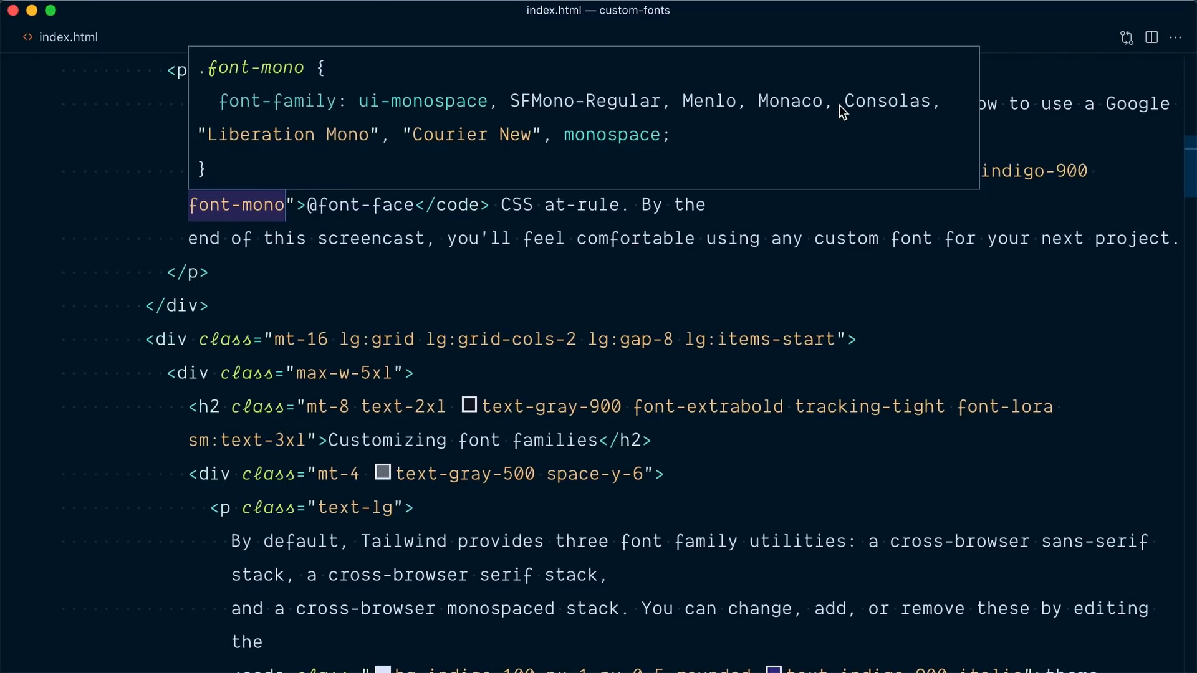
{"action": "mouse_move", "coordinate": [350, 106]}
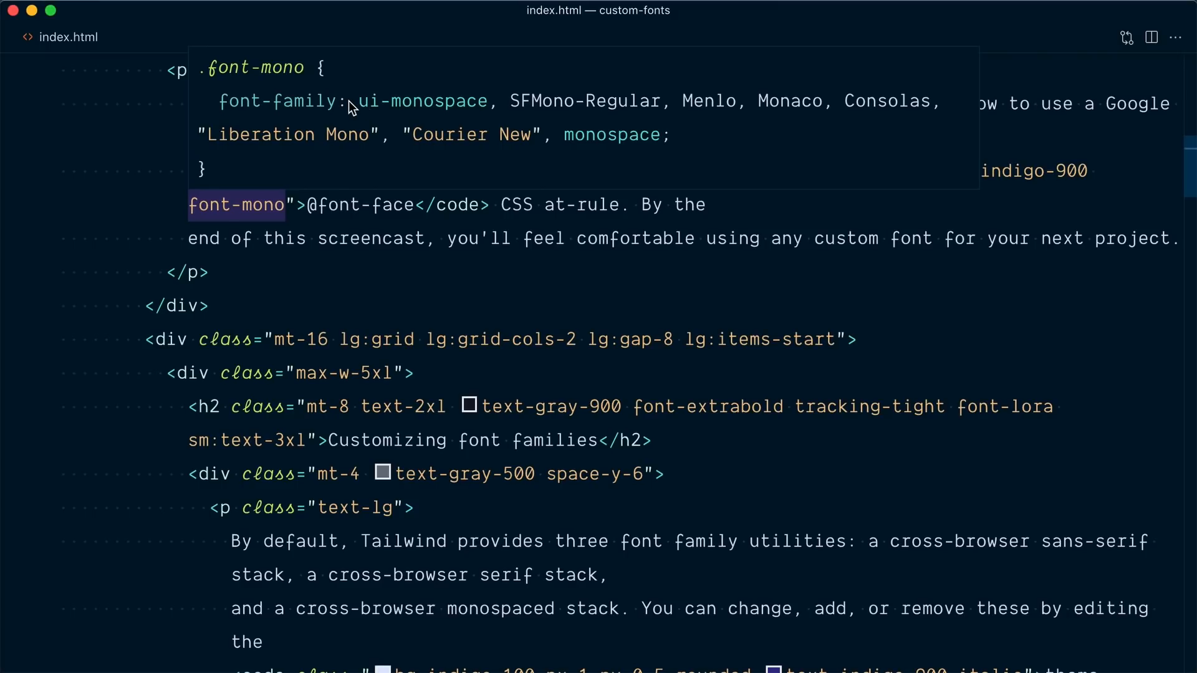
{"action": "mouse_move", "coordinate": [665, 135]}
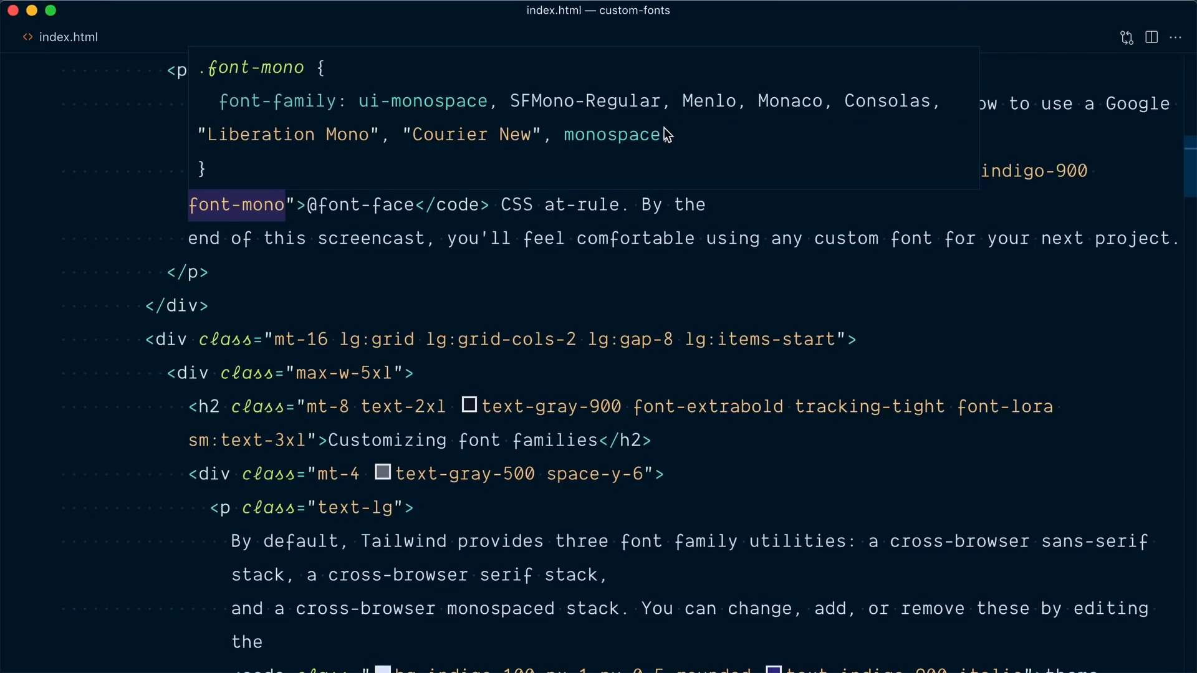
{"action": "mouse_move", "coordinate": [360, 109]}
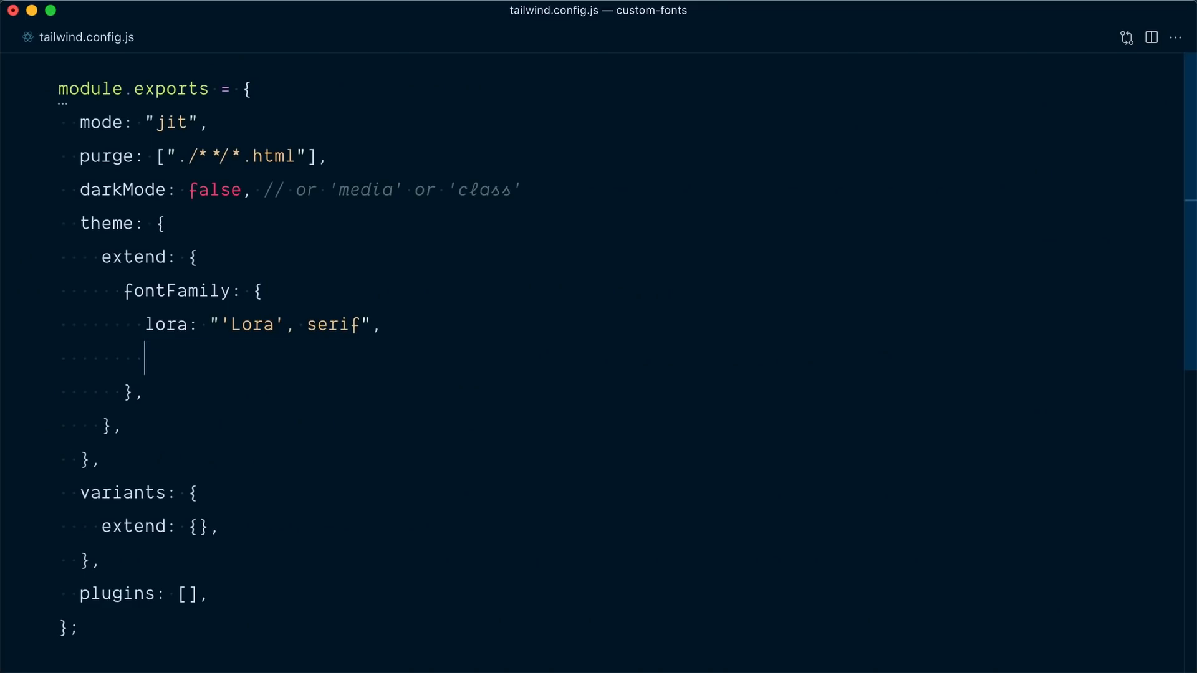
- Rewrite the mono family as an array: 'DM Mono' followed by ...otherMonospaceFonts
{"action": "type", "text": "mono: \"'DM Mono'\","}
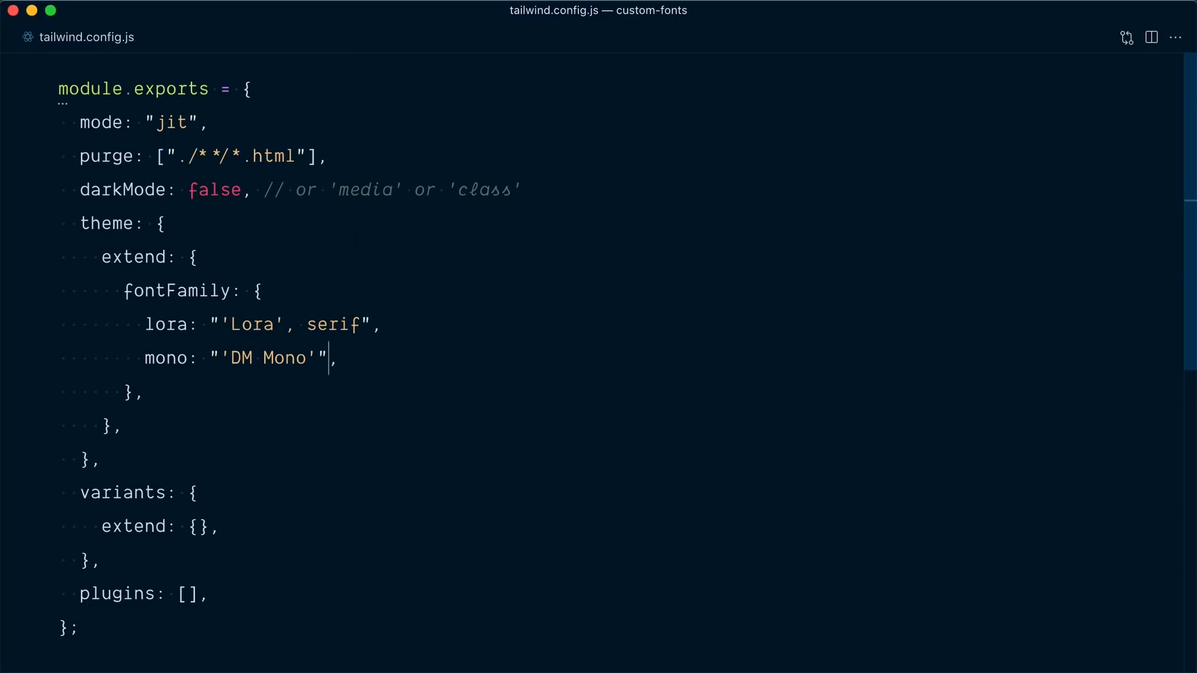
{"action": "key", "text": "Left"}
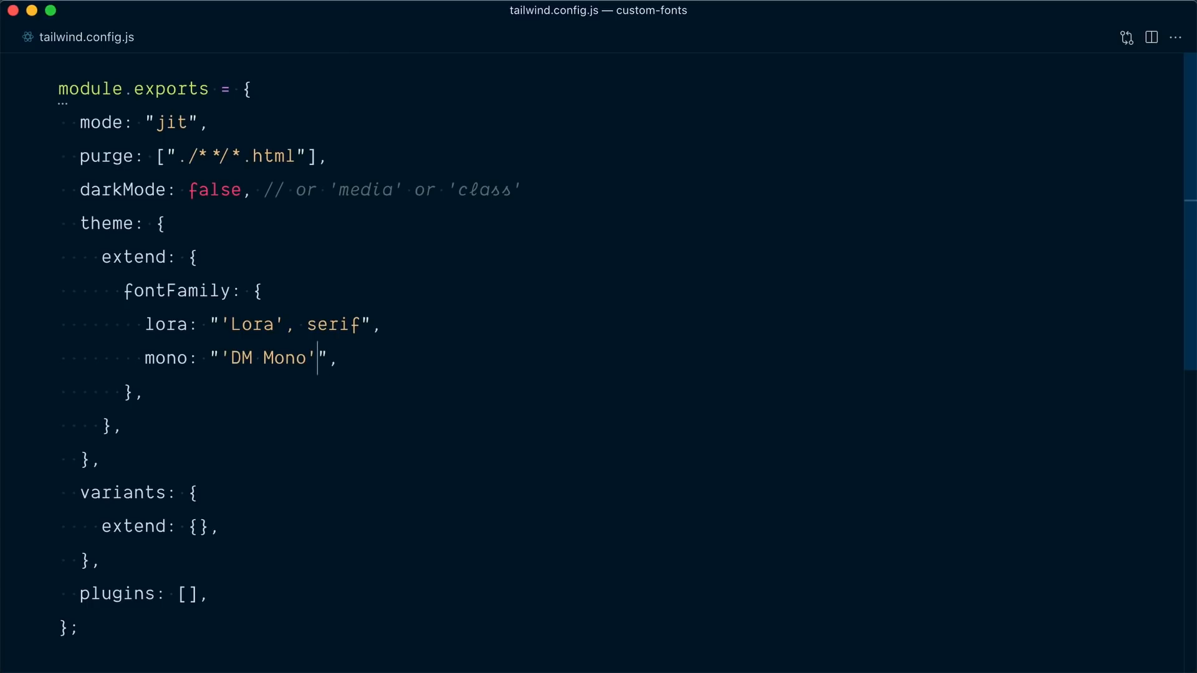
{"action": "left_click", "coordinate": [211, 357]}
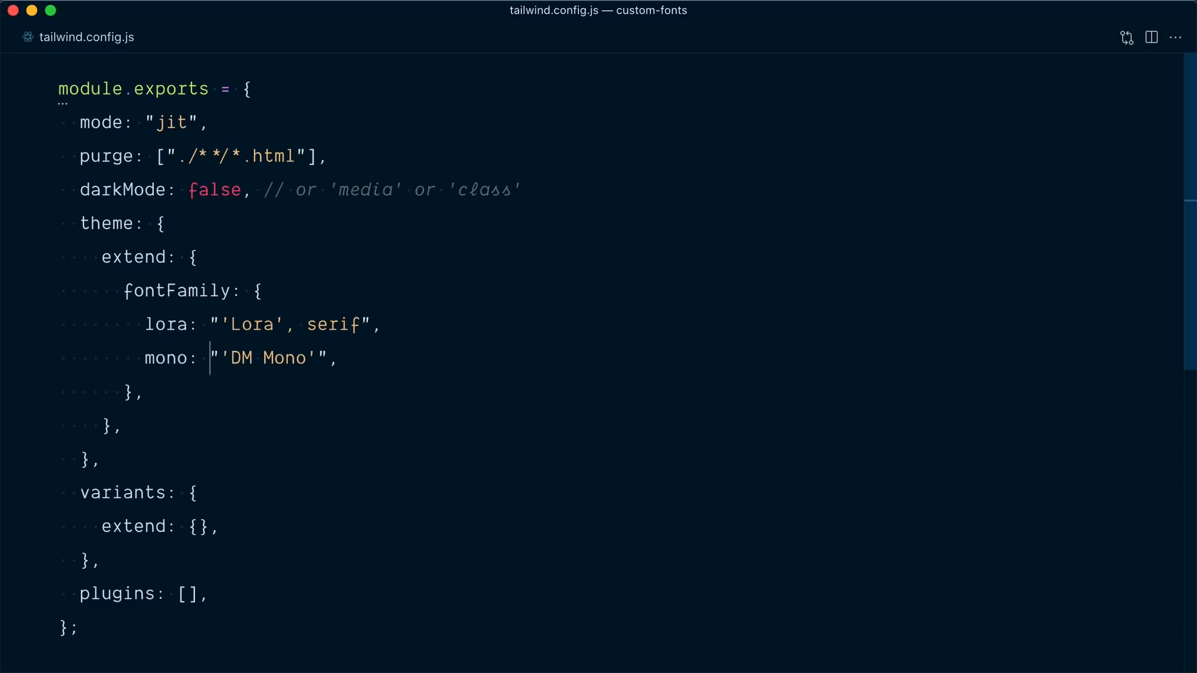
{"action": "type", "text": "["}
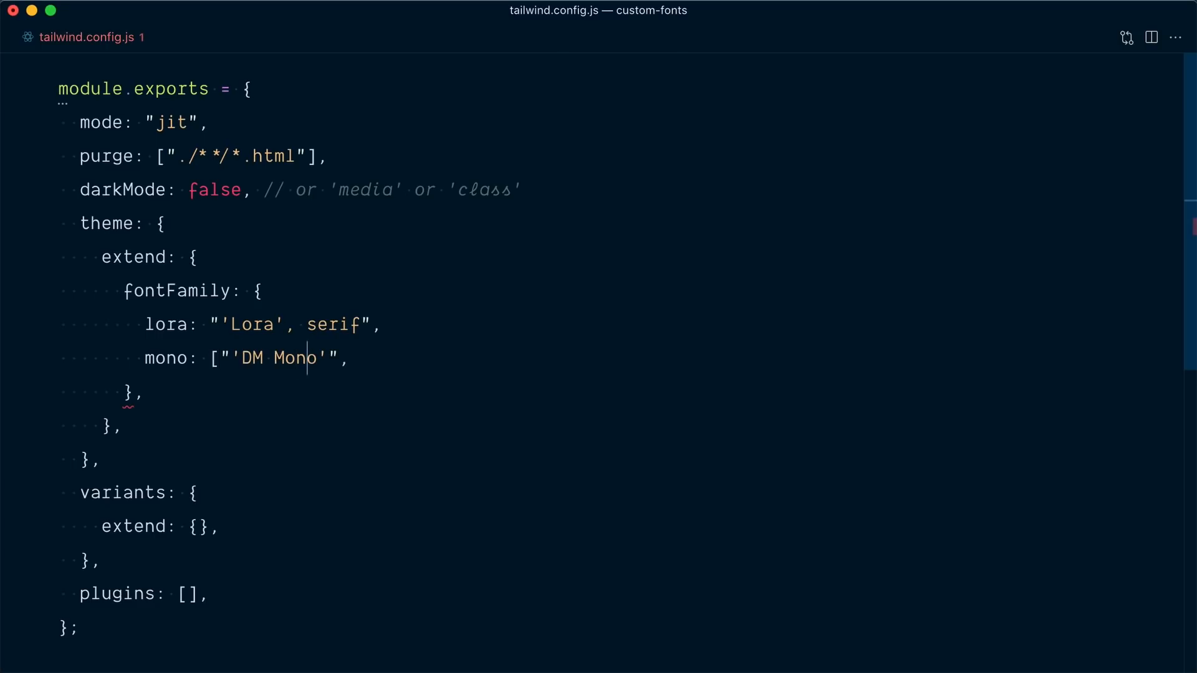
{"action": "double_click", "coordinate": [279, 358]}
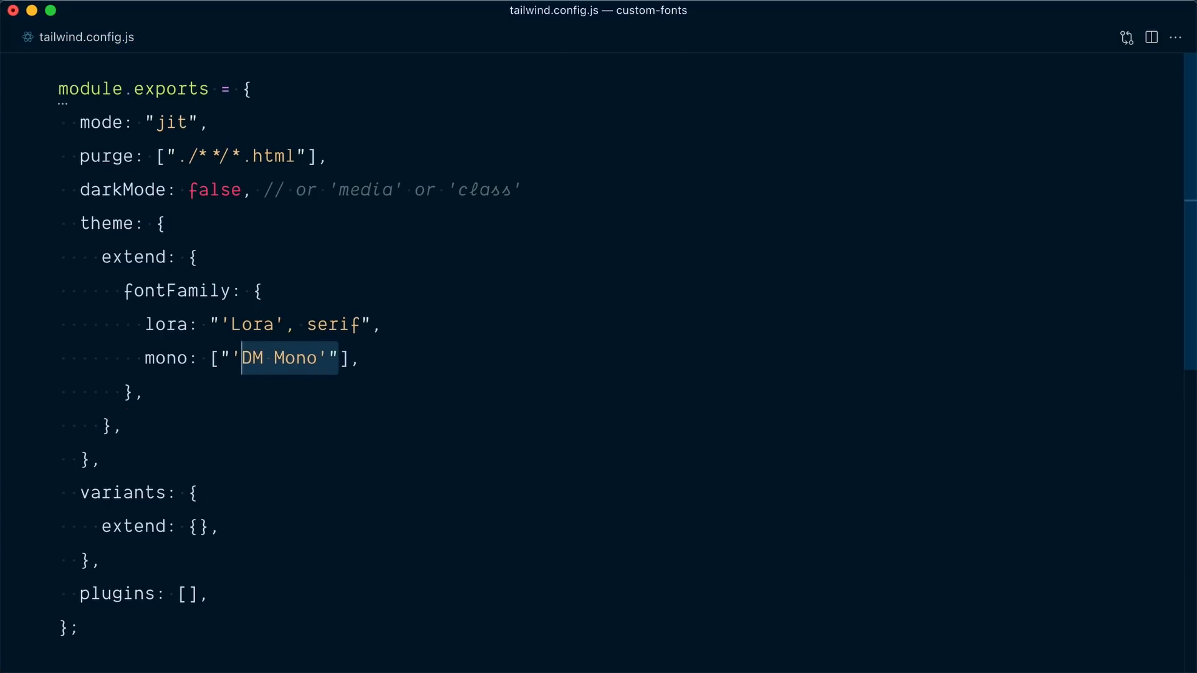
{"action": "type", "text": ","}
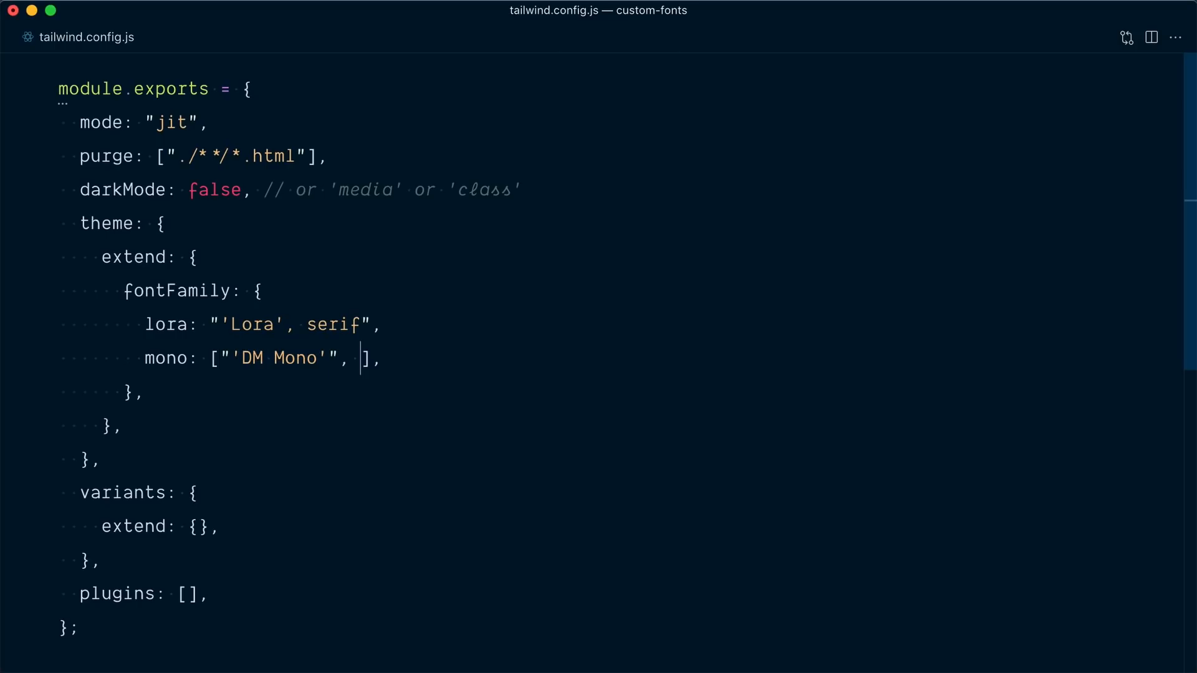
{"action": "type", "text": "..."}
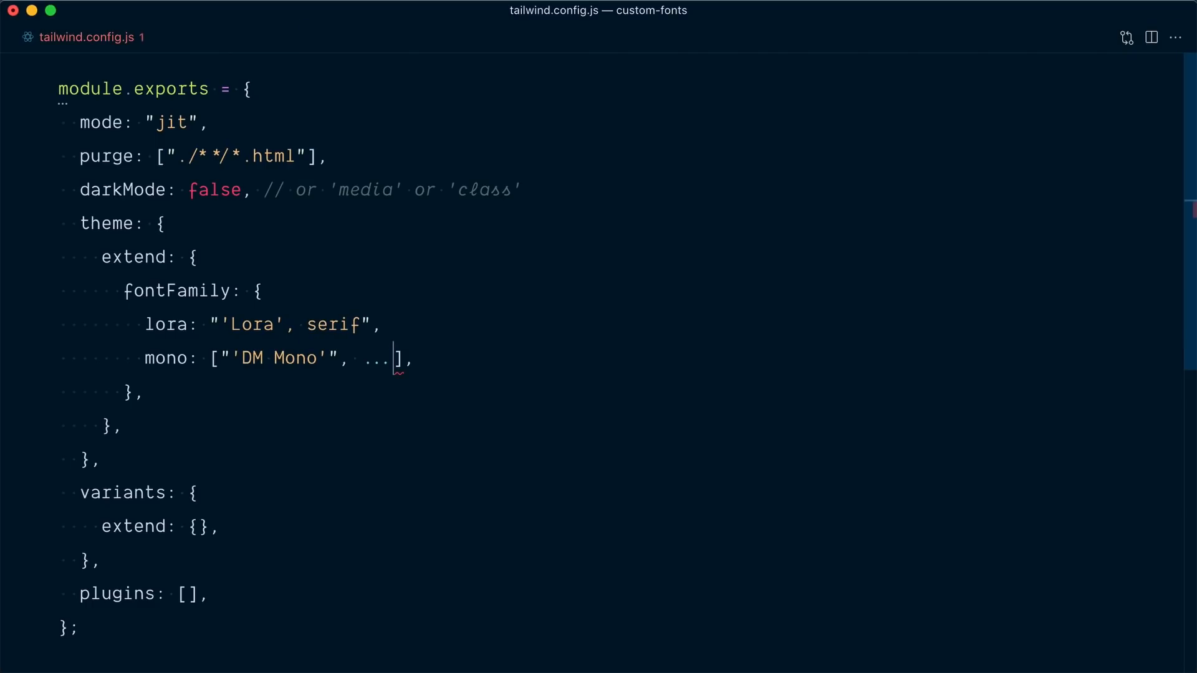
{"action": "type", "text": "otherMonospaceFonts"}
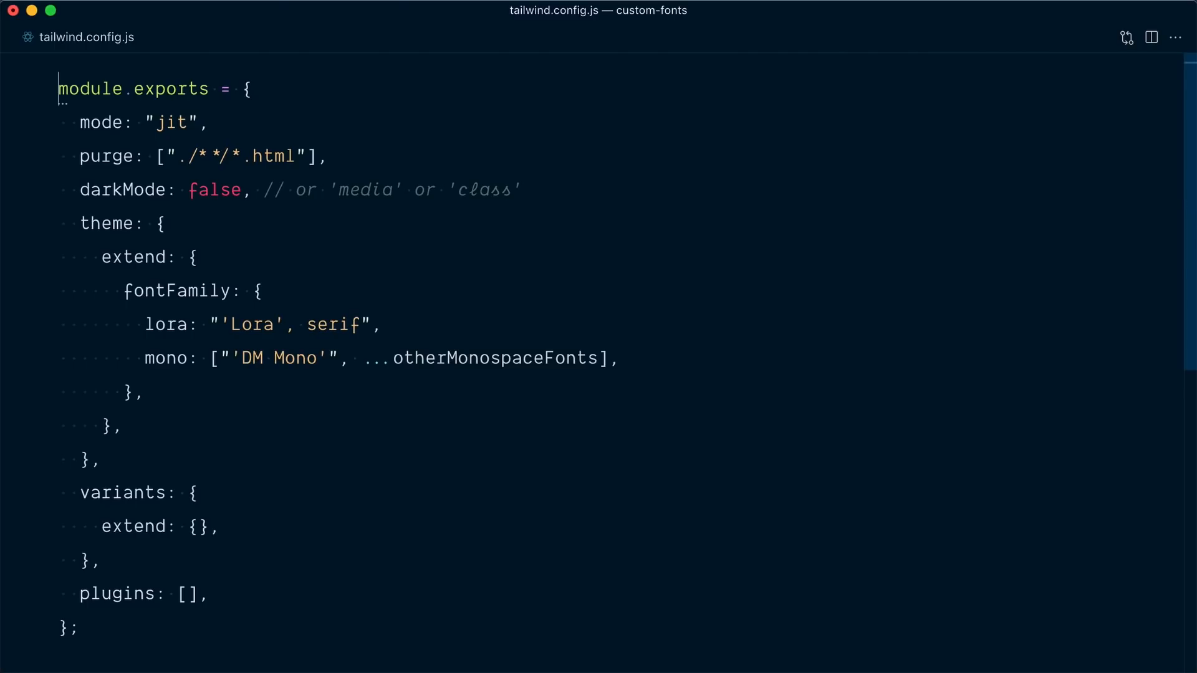
- Require tailwindcss/defaultTheme and spread defaultTheme.fontFamily.mono after 'DM Mono'
{"action": "type", "text": "const default"}
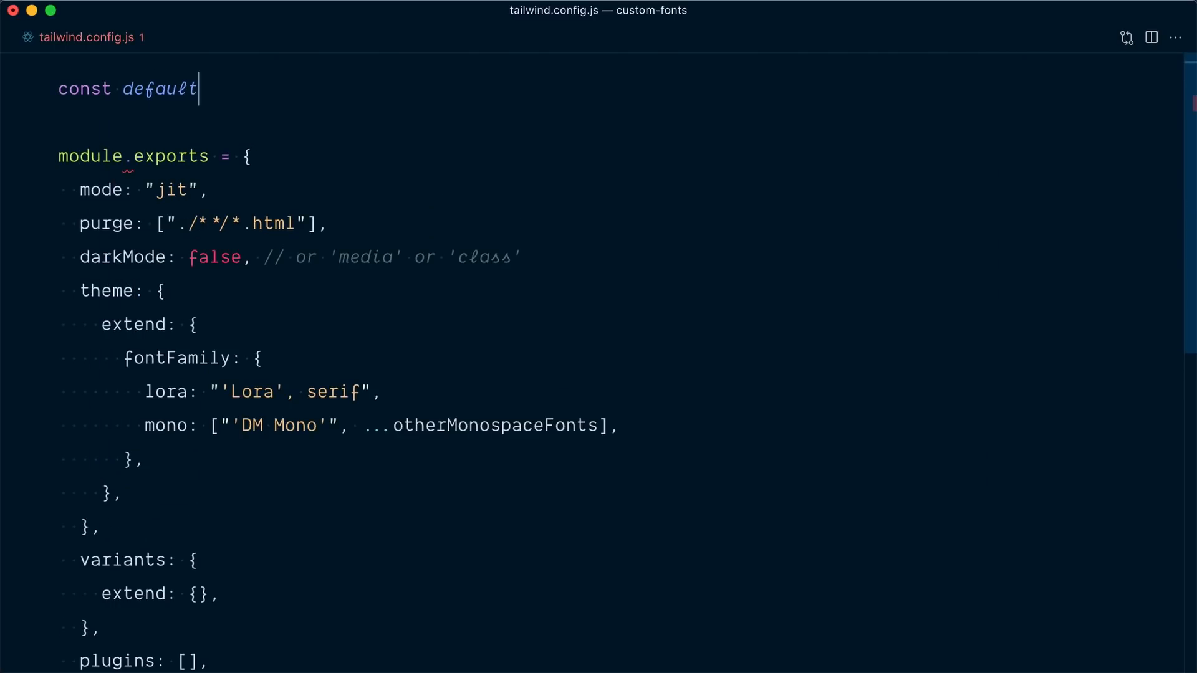
{"action": "type", "text": "Theme = require('tailwind"}
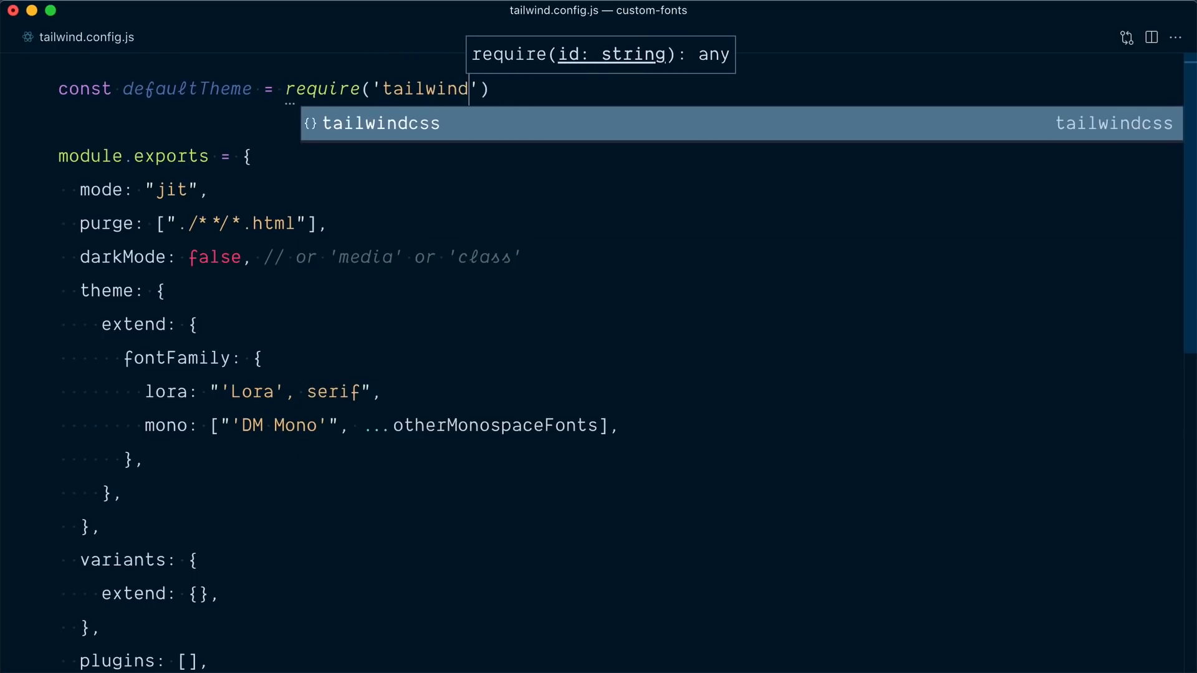
{"action": "type", "text": "css/defaultTheme"}
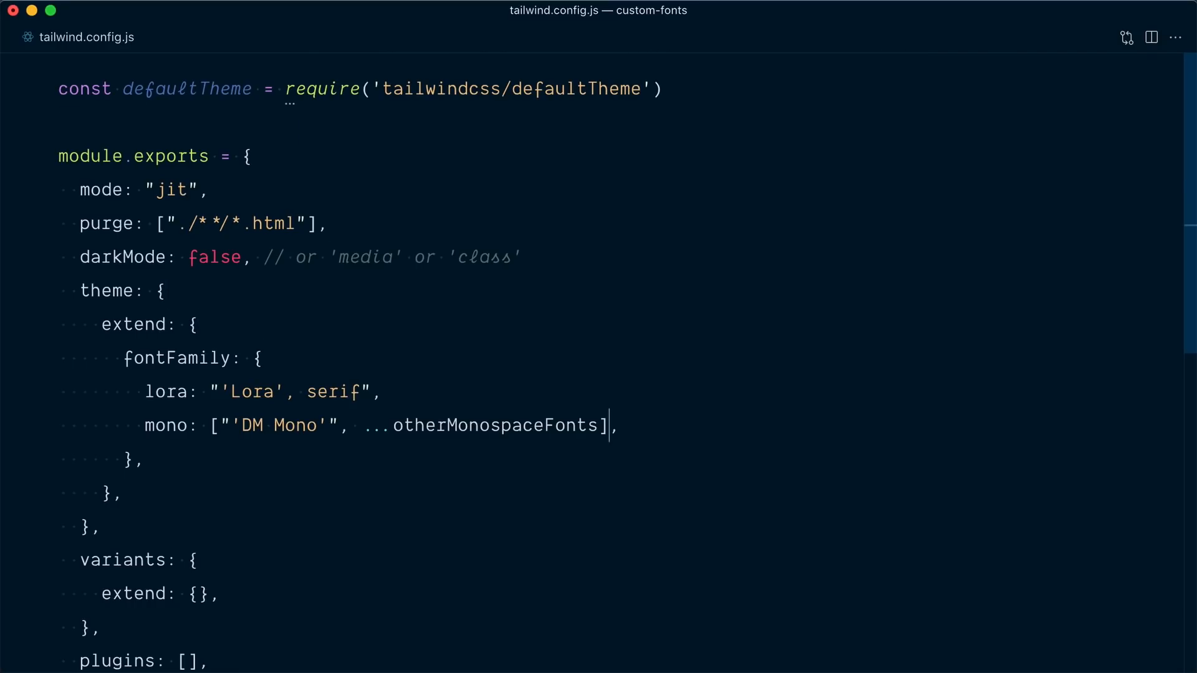
{"action": "key", "text": "Backspace"}
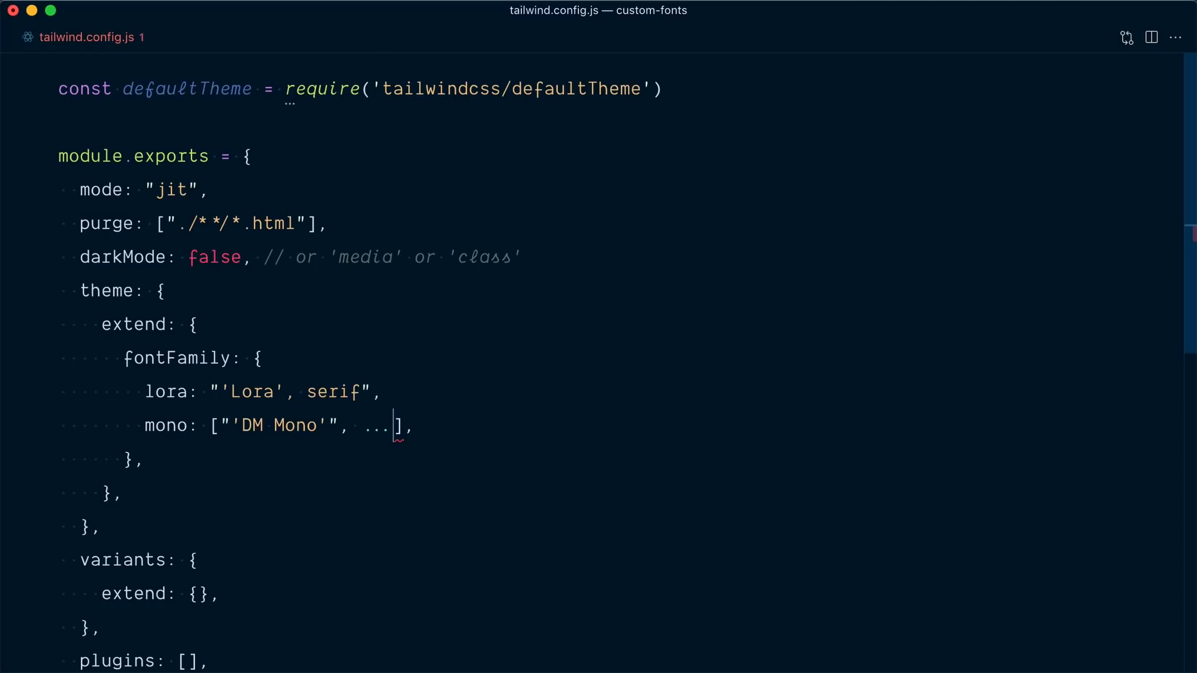
{"action": "type", "text": "defaultTheme"}
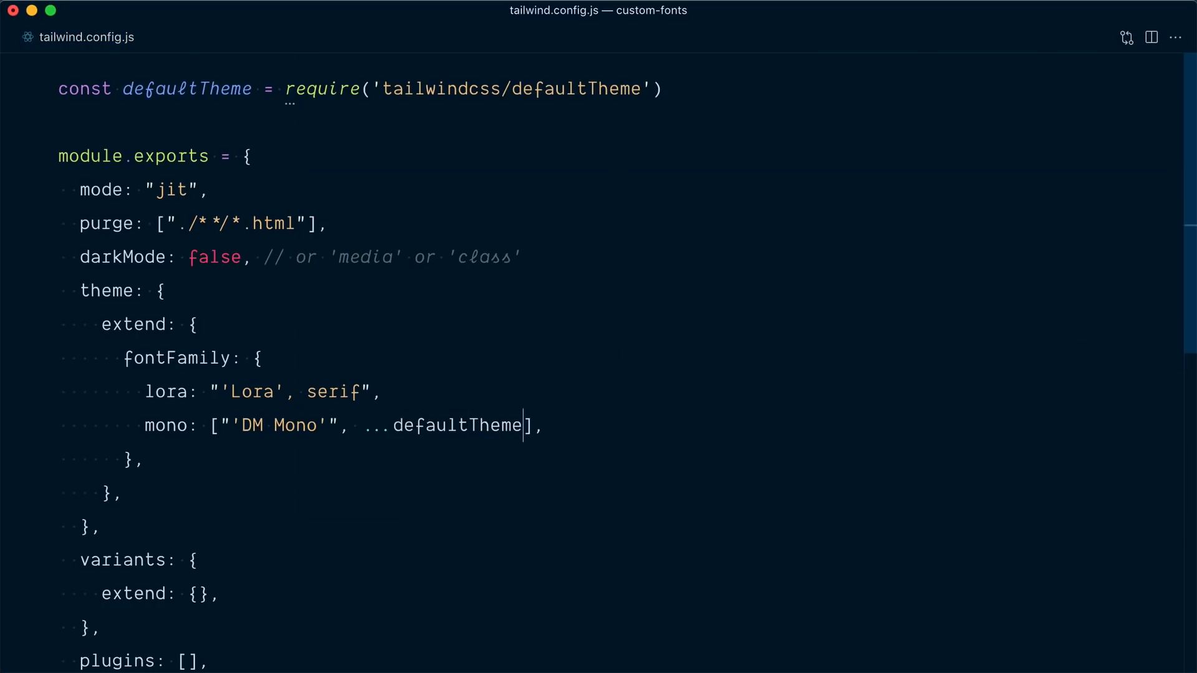
{"action": "type", "text": ".fontFamily"}
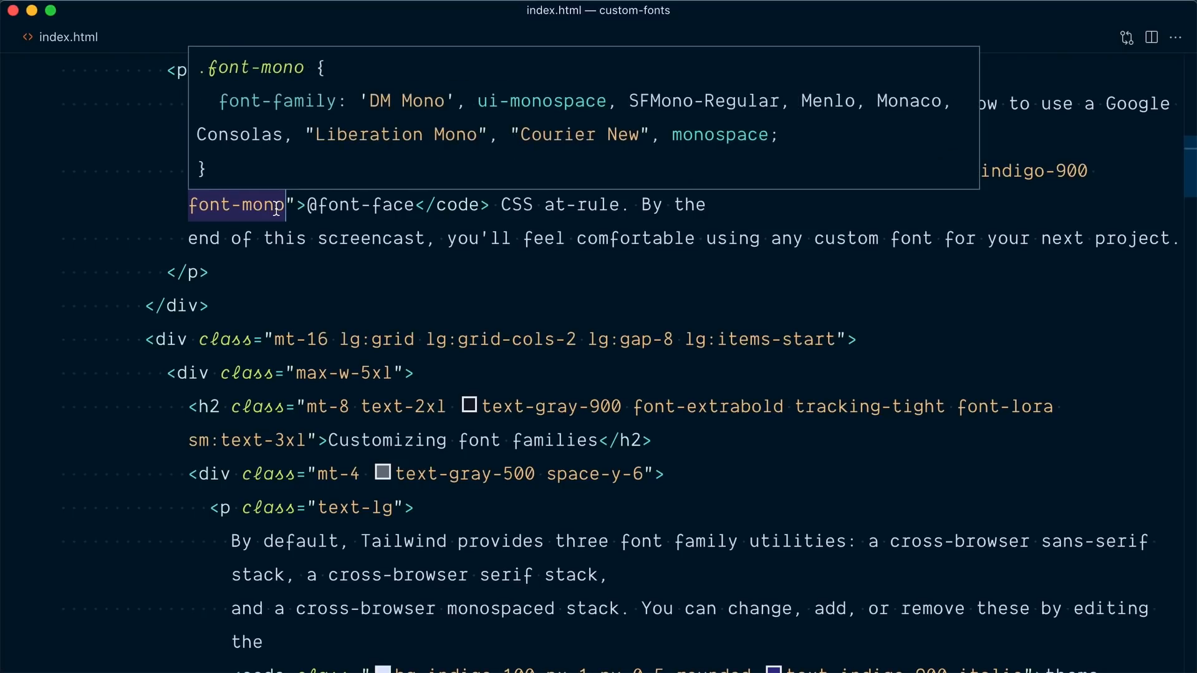
{"action": "mouse_move", "coordinate": [363, 103]}
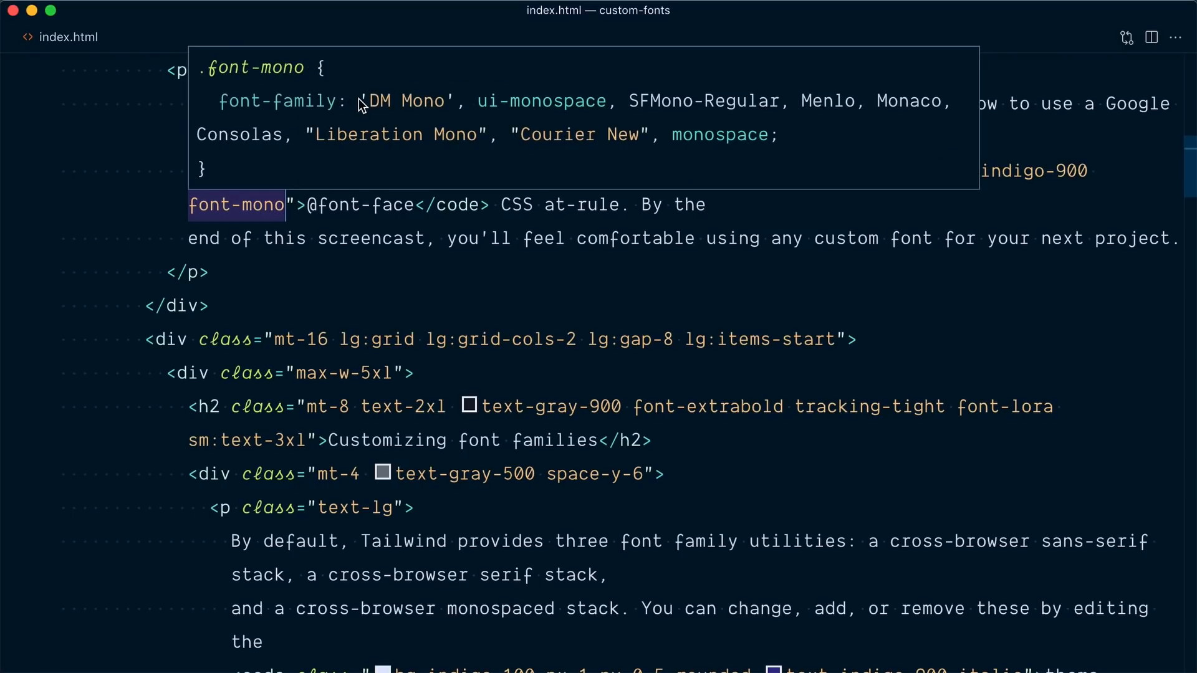
- Inspect a code element in Chrome DevTools and highlight 'DM Mono' in its font-family rule
{"action": "double_click", "coordinate": [405, 100]}
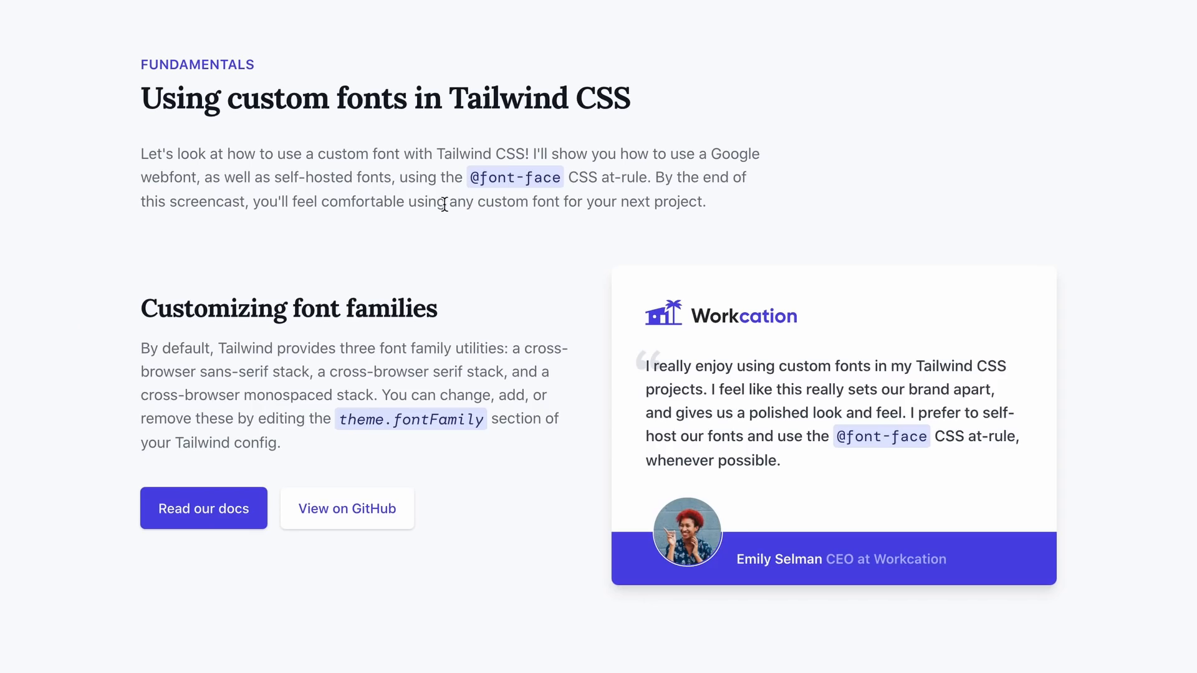
{"action": "mouse_move", "coordinate": [339, 437]}
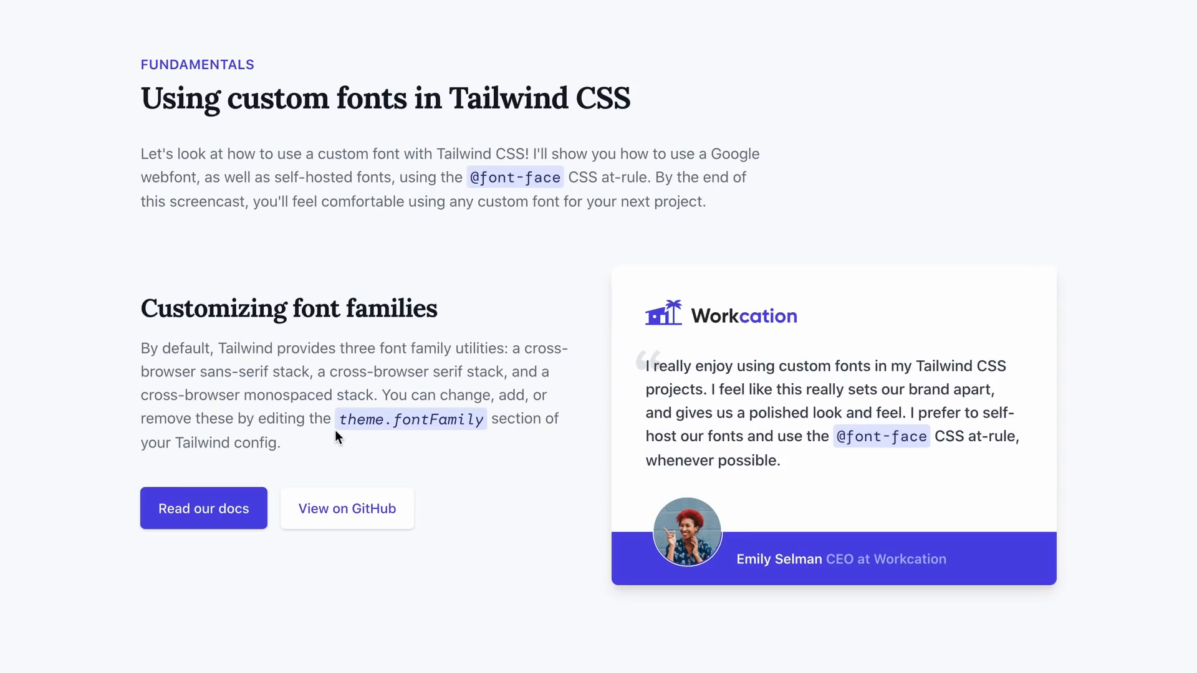
{"action": "mouse_move", "coordinate": [933, 433]}
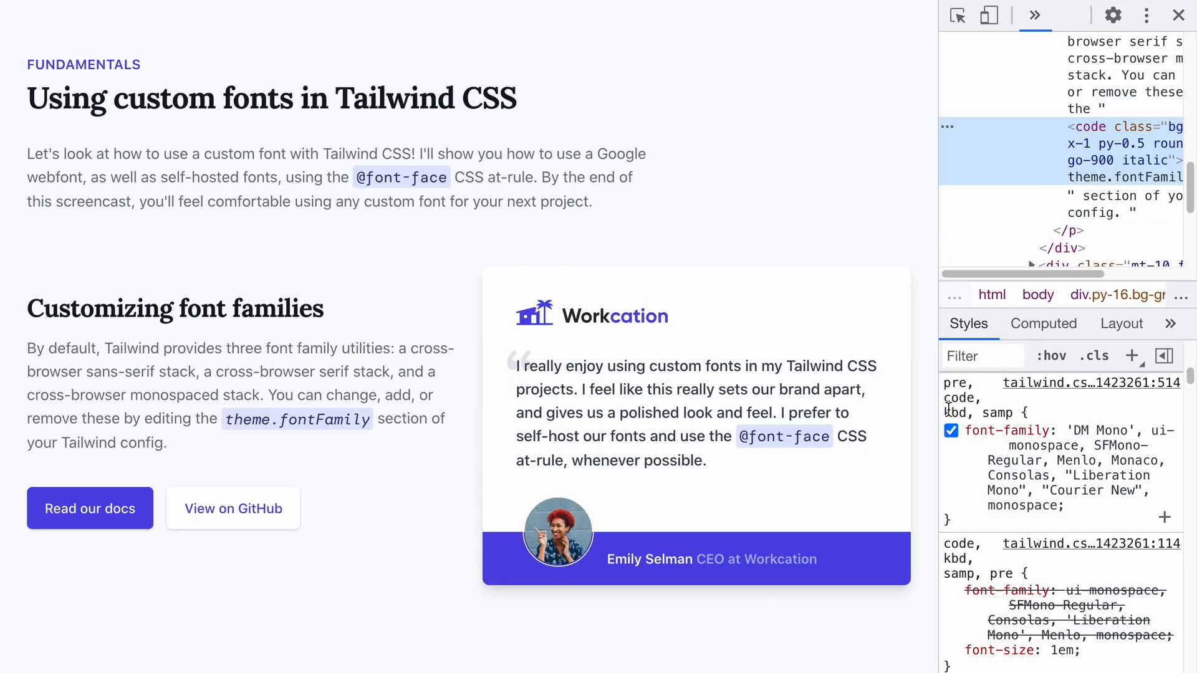
{"action": "mouse_move", "coordinate": [1062, 424]}
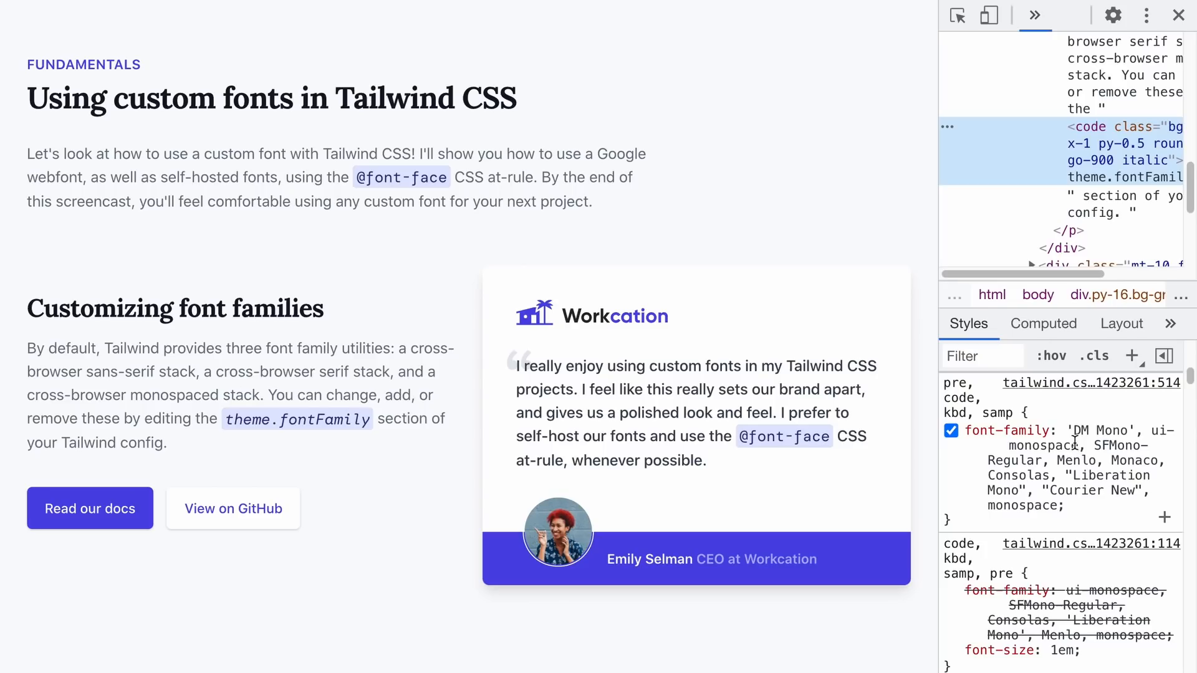
{"action": "double_click", "coordinate": [1102, 431]}
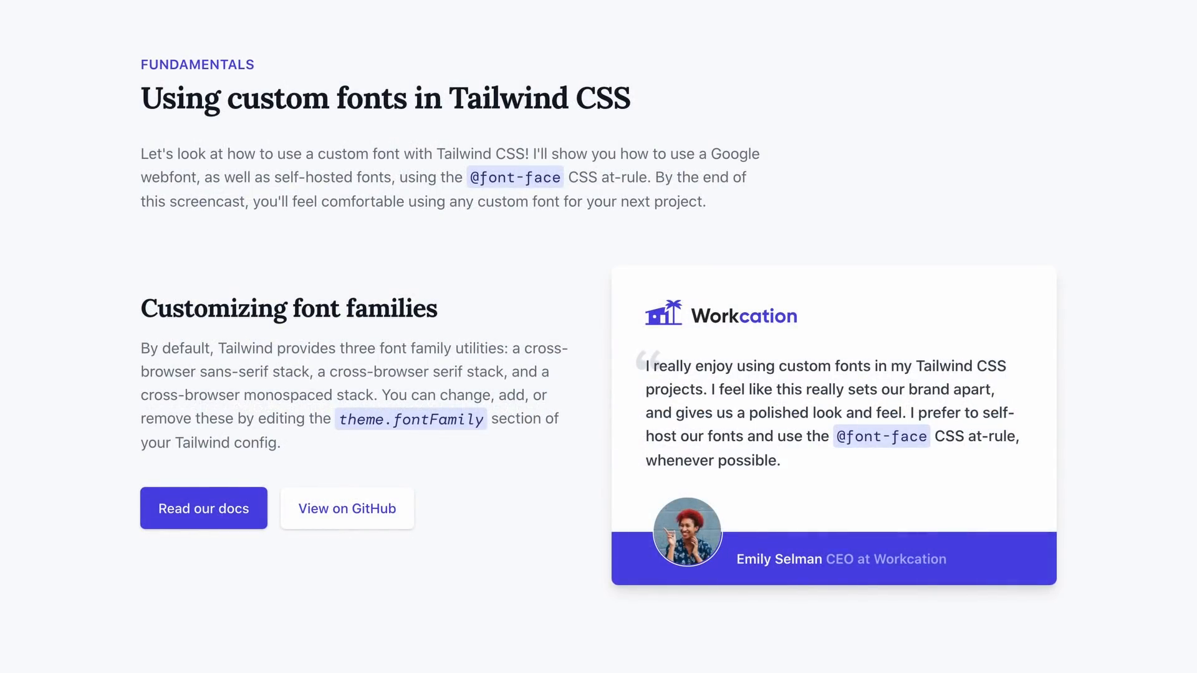
{"action": "mouse_move", "coordinate": [98, 87]}
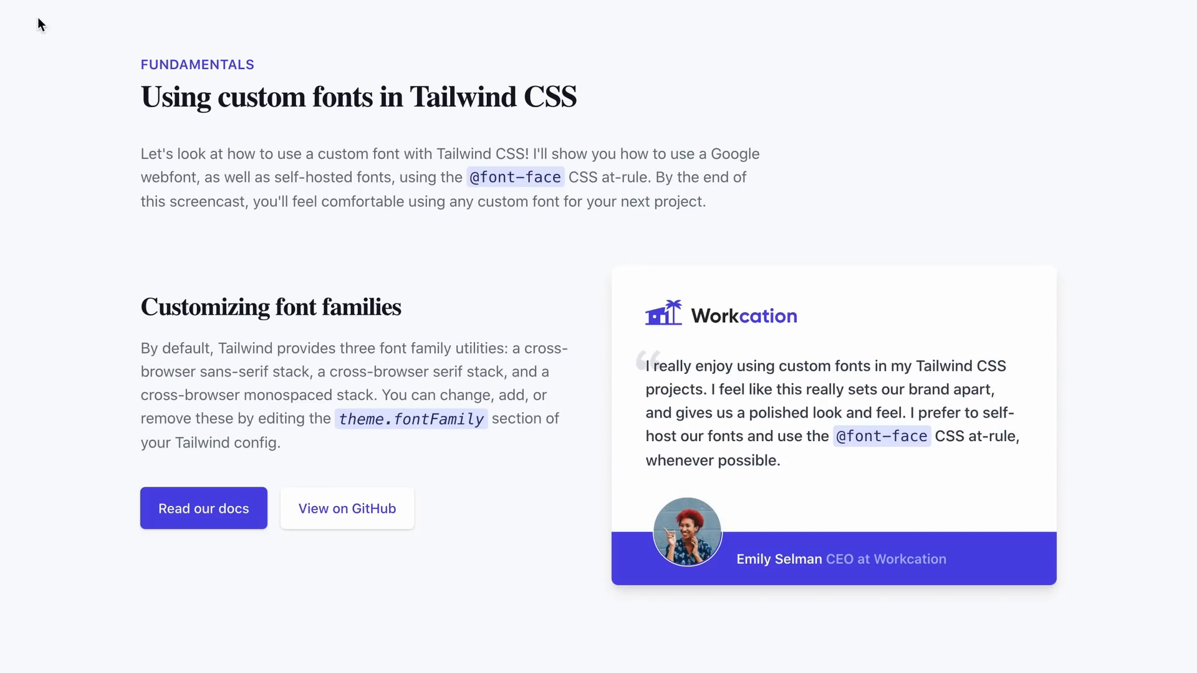
{"action": "mouse_move", "coordinate": [723, 147]}
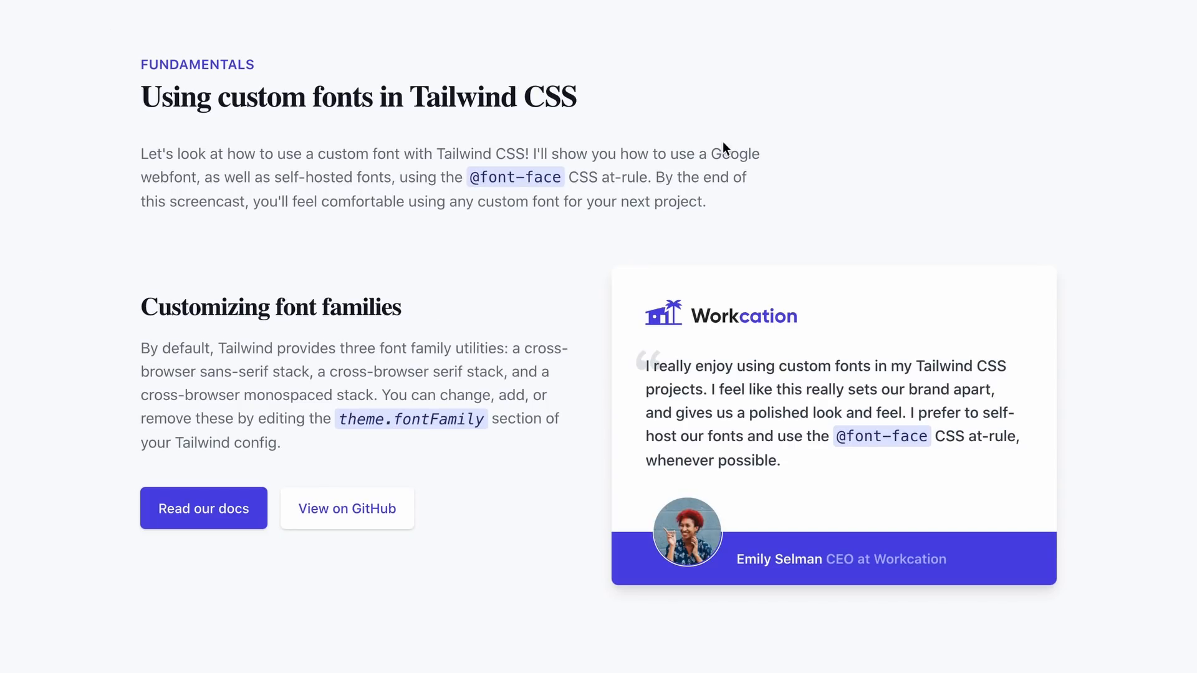
{"action": "mouse_move", "coordinate": [17, 190]}
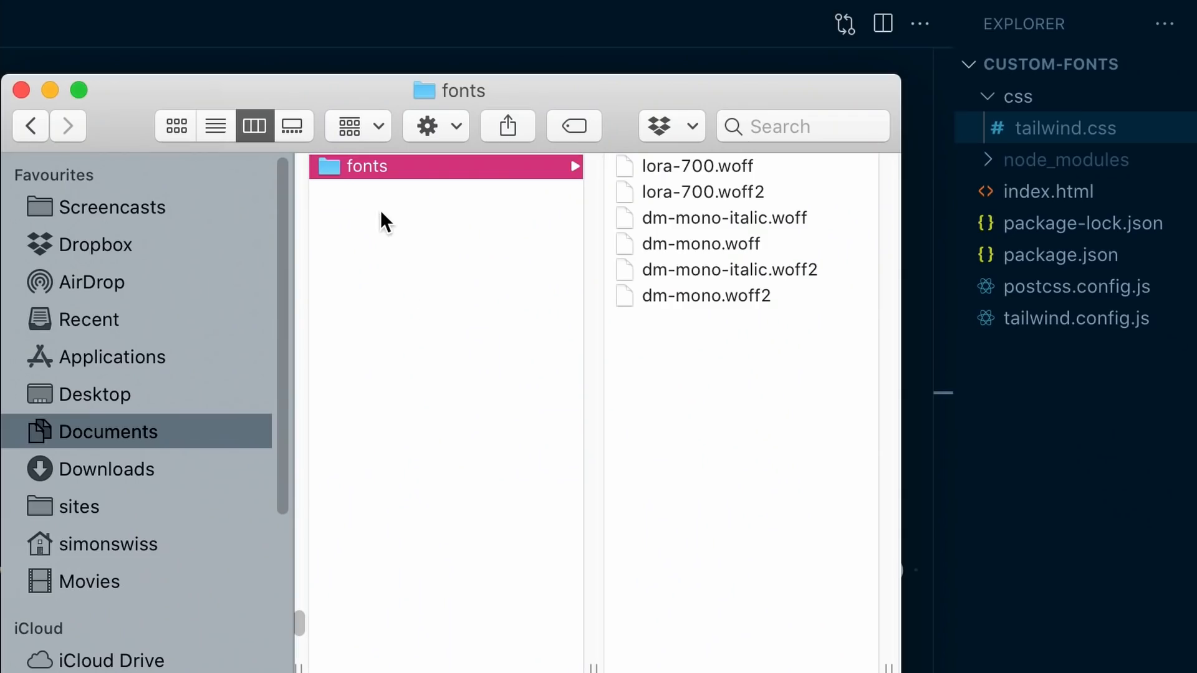
{"action": "mouse_move", "coordinate": [650, 189]}
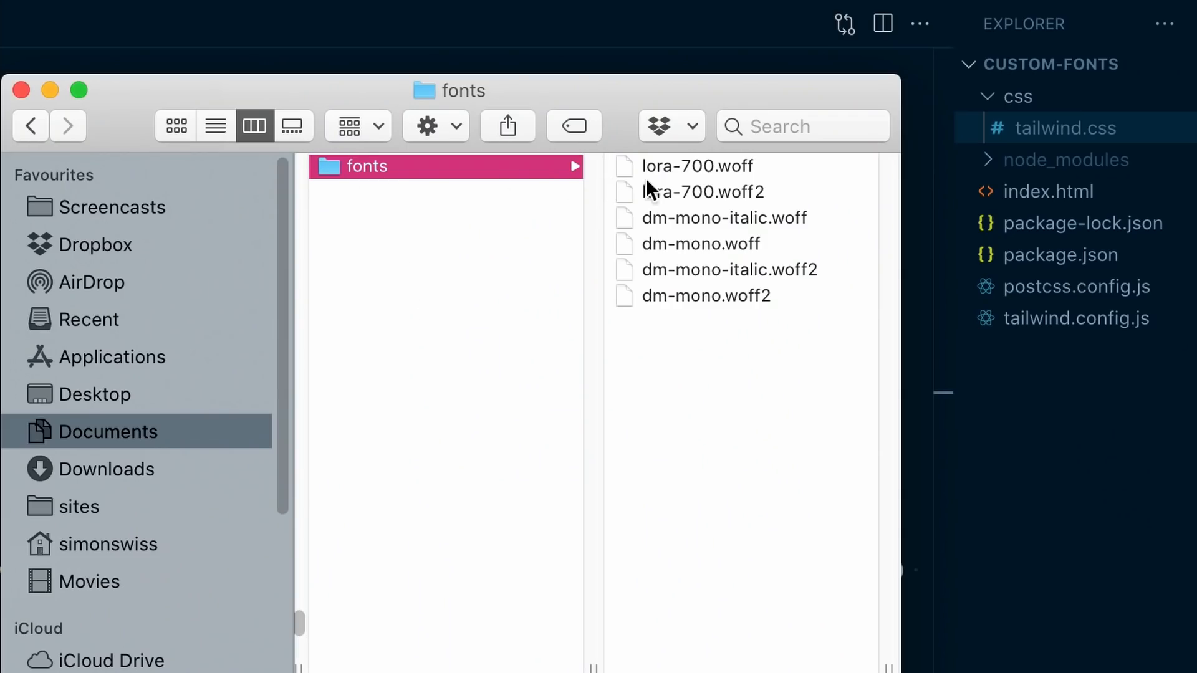
{"action": "mouse_move", "coordinate": [641, 191]}
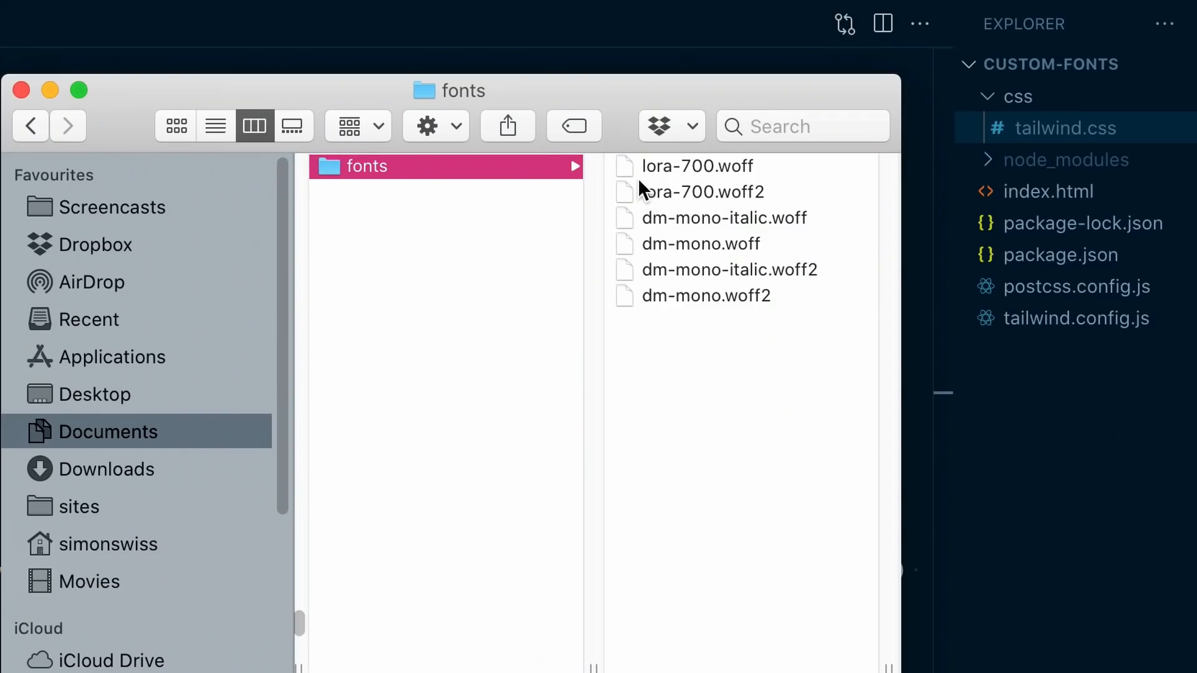
{"action": "mouse_move", "coordinate": [734, 235]}
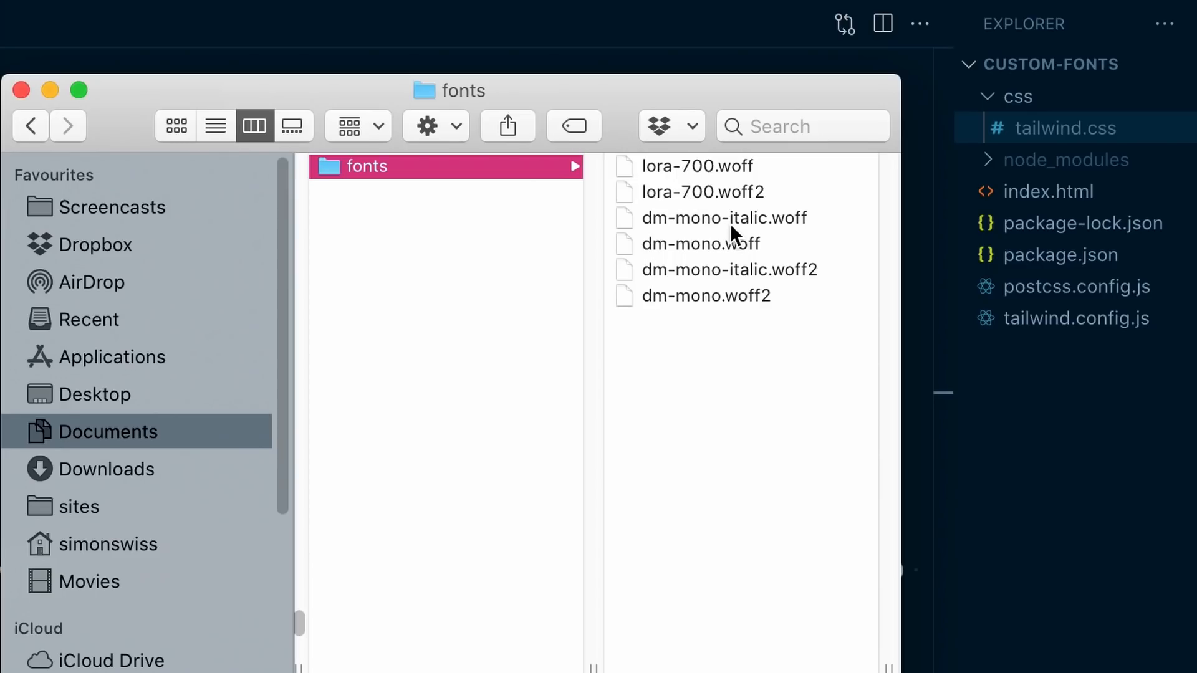
{"action": "mouse_move", "coordinate": [766, 452]}
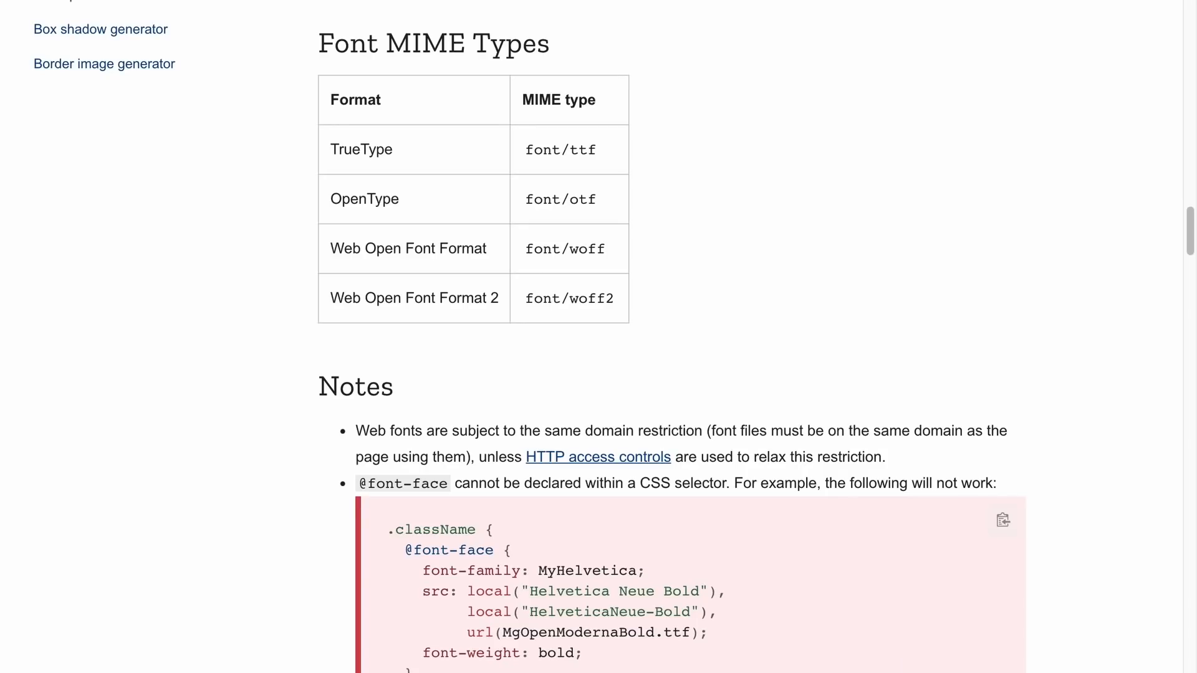
{"action": "mouse_move", "coordinate": [684, 285]}
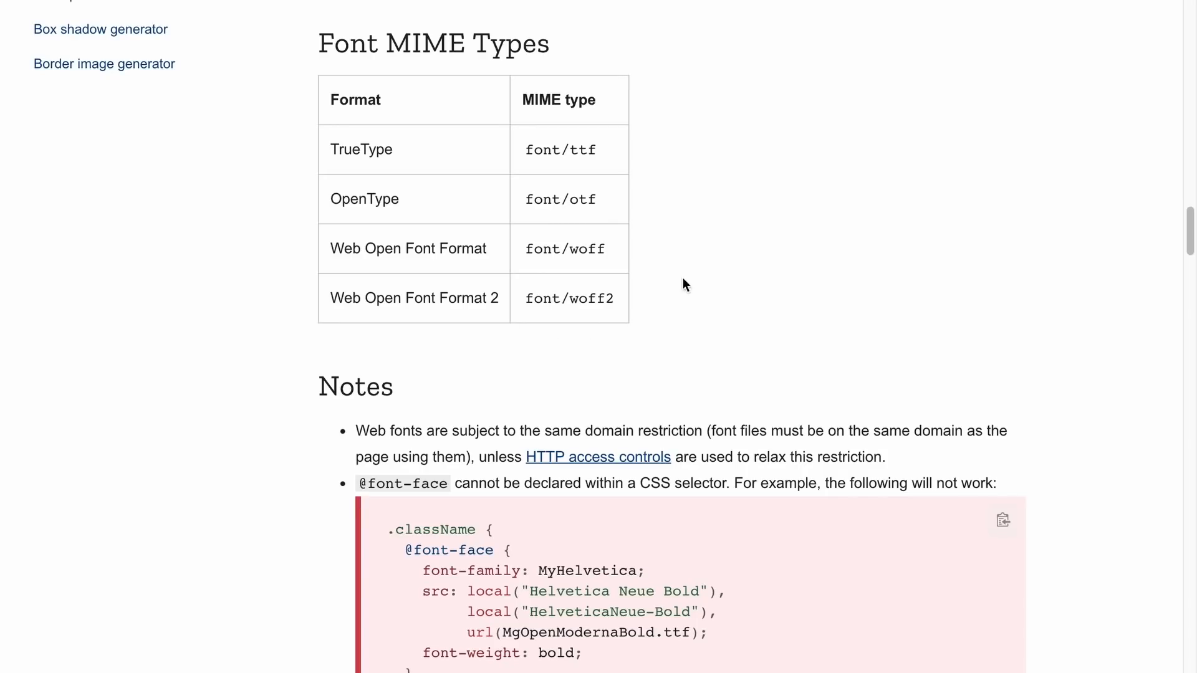
{"action": "mouse_move", "coordinate": [694, 278]}
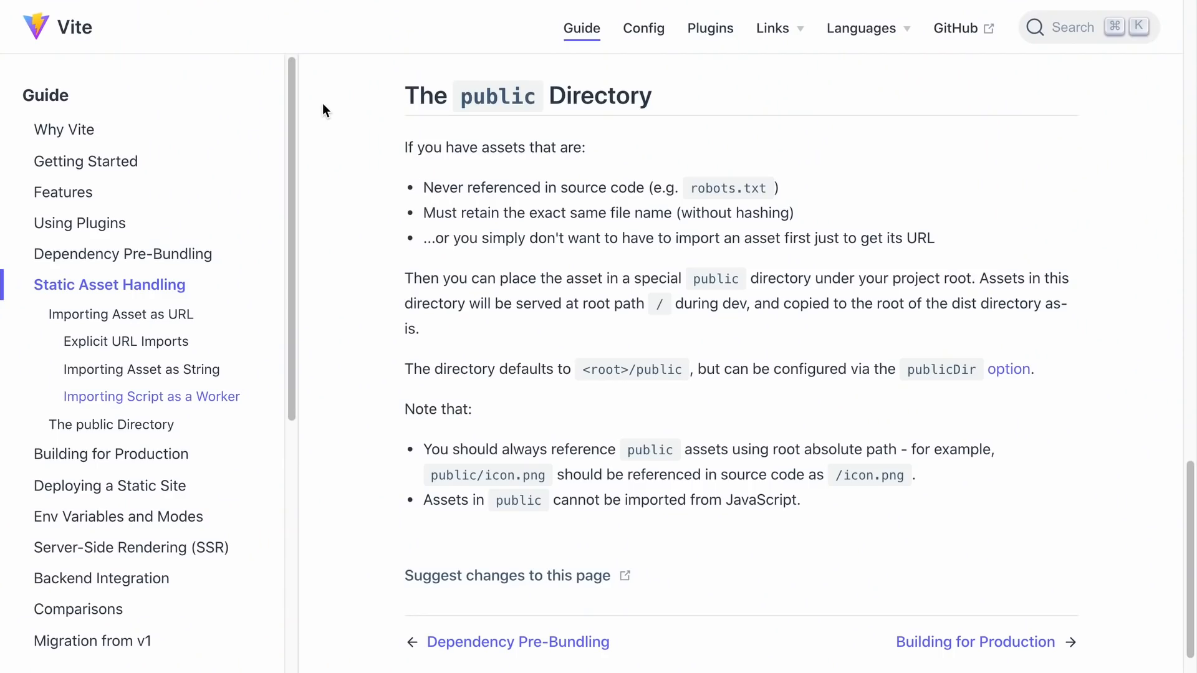
{"action": "mouse_move", "coordinate": [674, 116]}
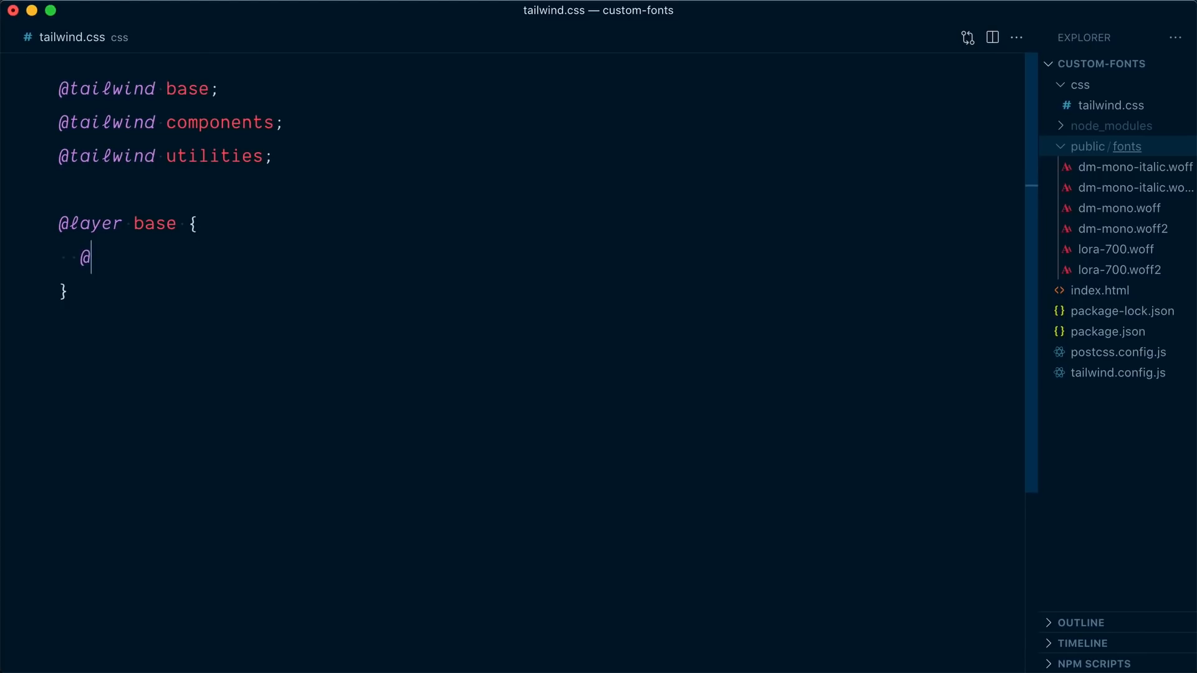
{"action": "type", "text": "font-face {"}
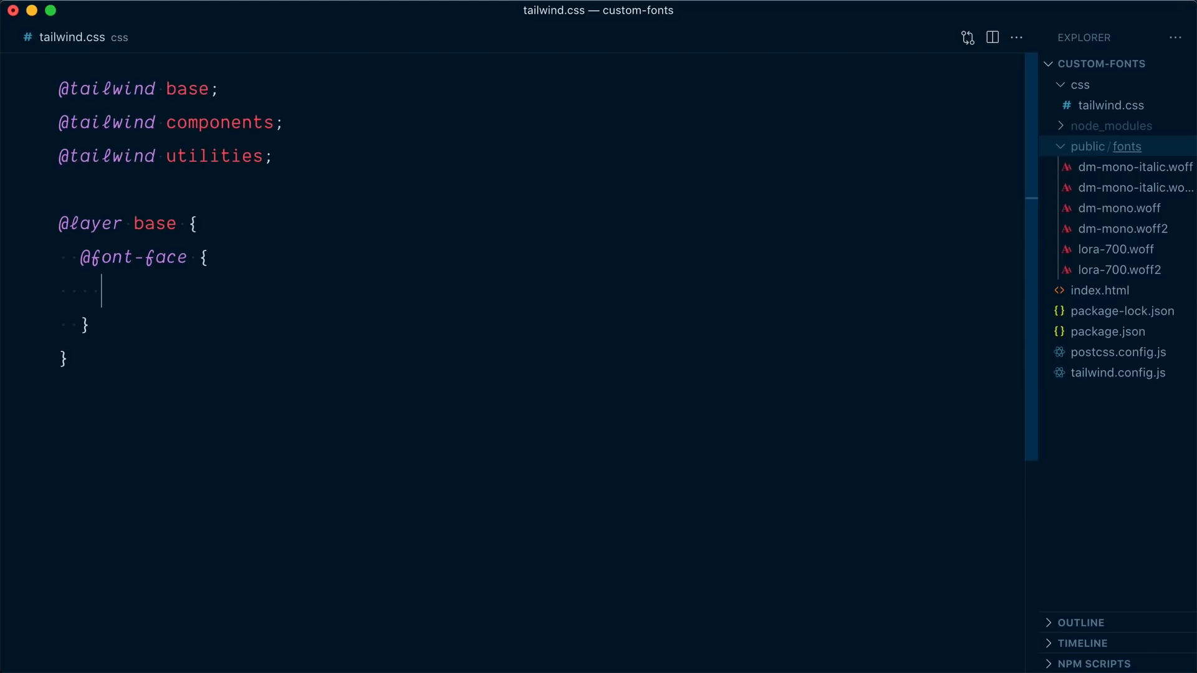
{"action": "type", "text": "font-family:"}
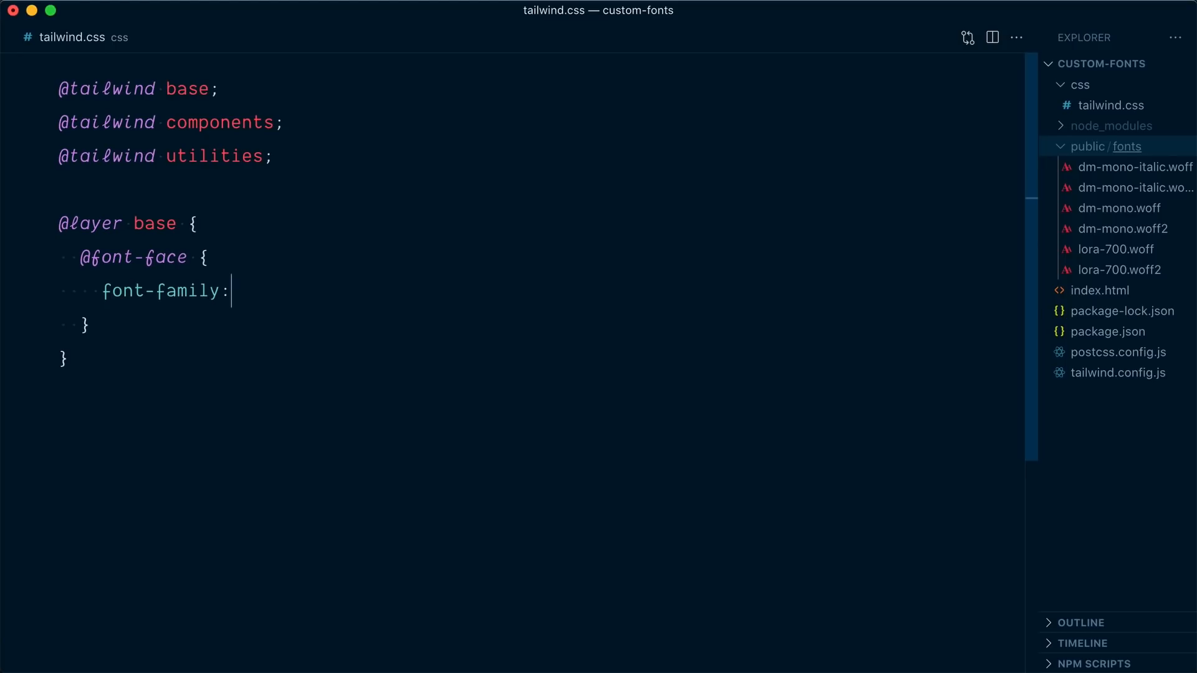
{"action": "type", "text": "\"M\""}
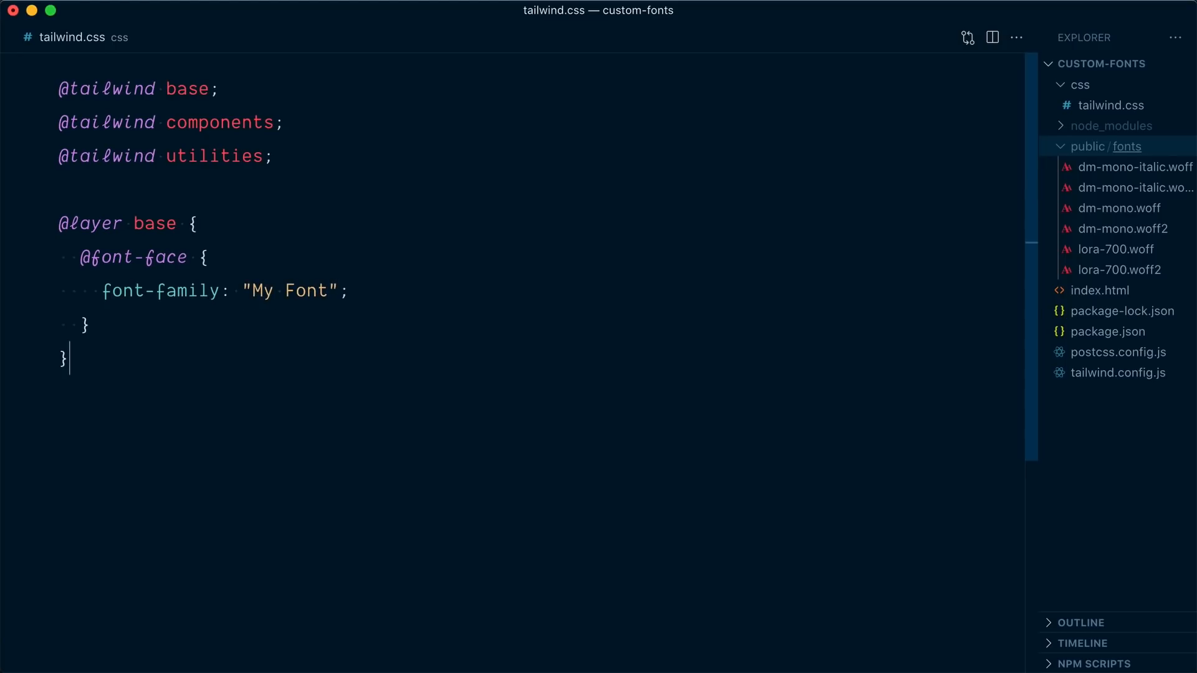
- Sketch an example h3 rule with a sans-serif fallback, then select it for removal
{"action": "type", "text": "h3 {"}
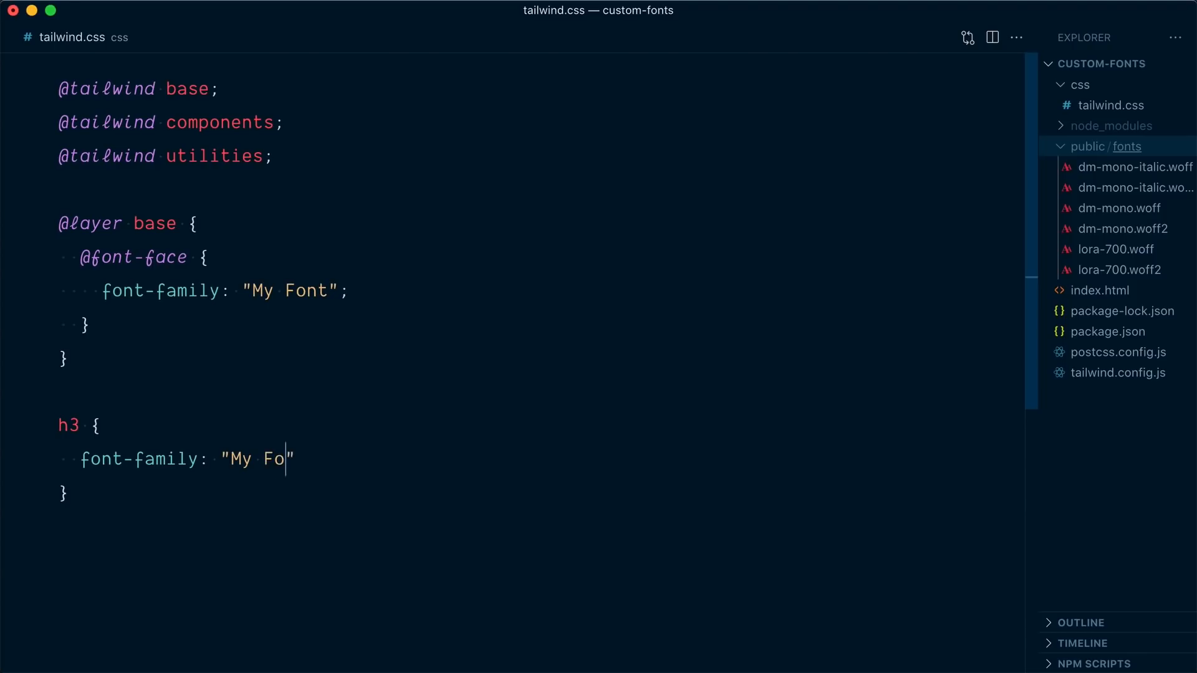
{"action": "type", "text": "nt\", sans-serif;"}
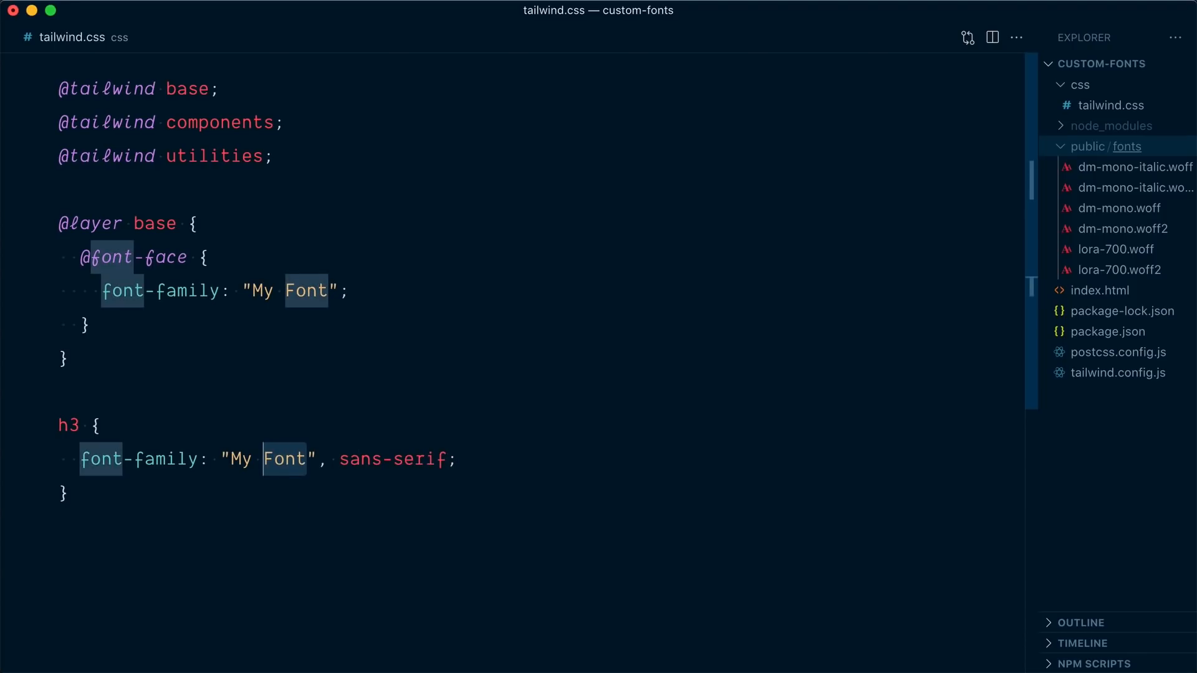
{"action": "left_click", "coordinate": [349, 290]}
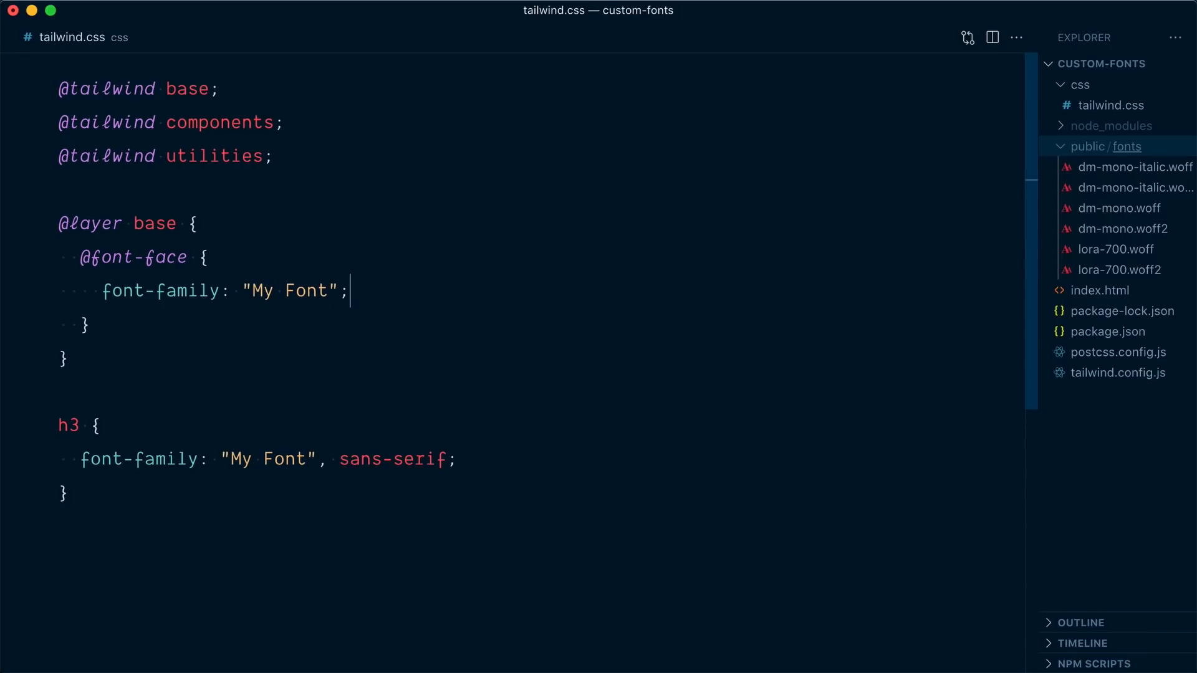
{"action": "triple_click", "coordinate": [222, 291]}
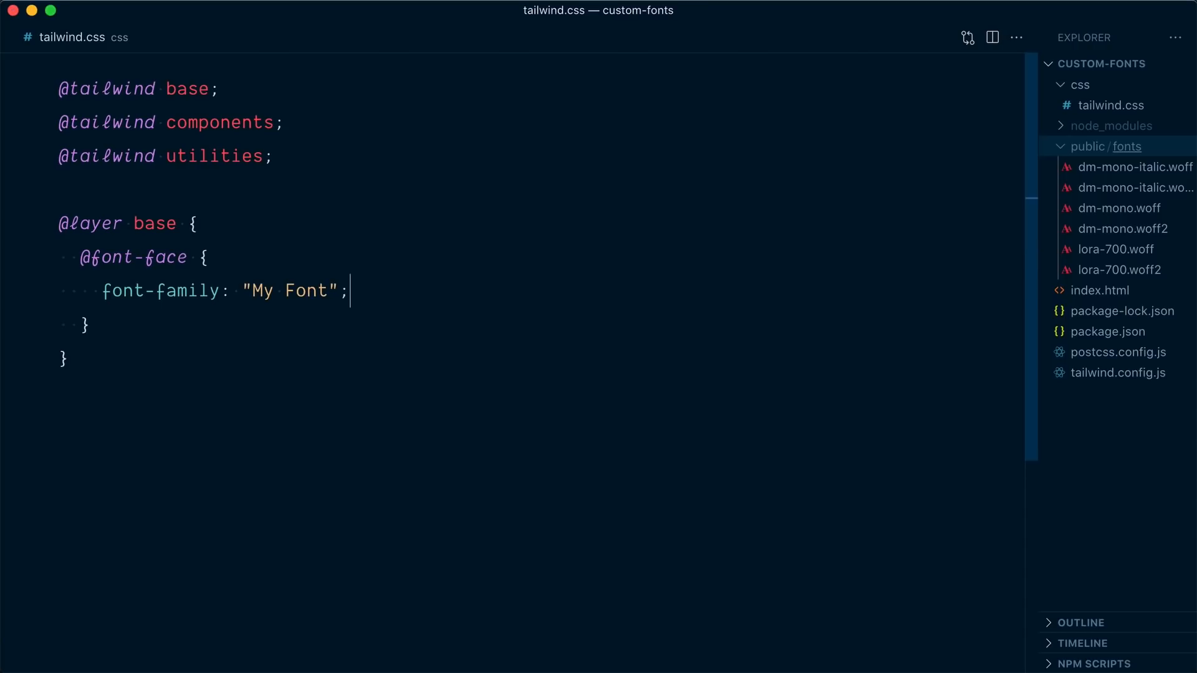
- Rename the font family to Lora, add font-weight: 700, and discard a font-style: normal line
{"action": "type", "text": "L"}
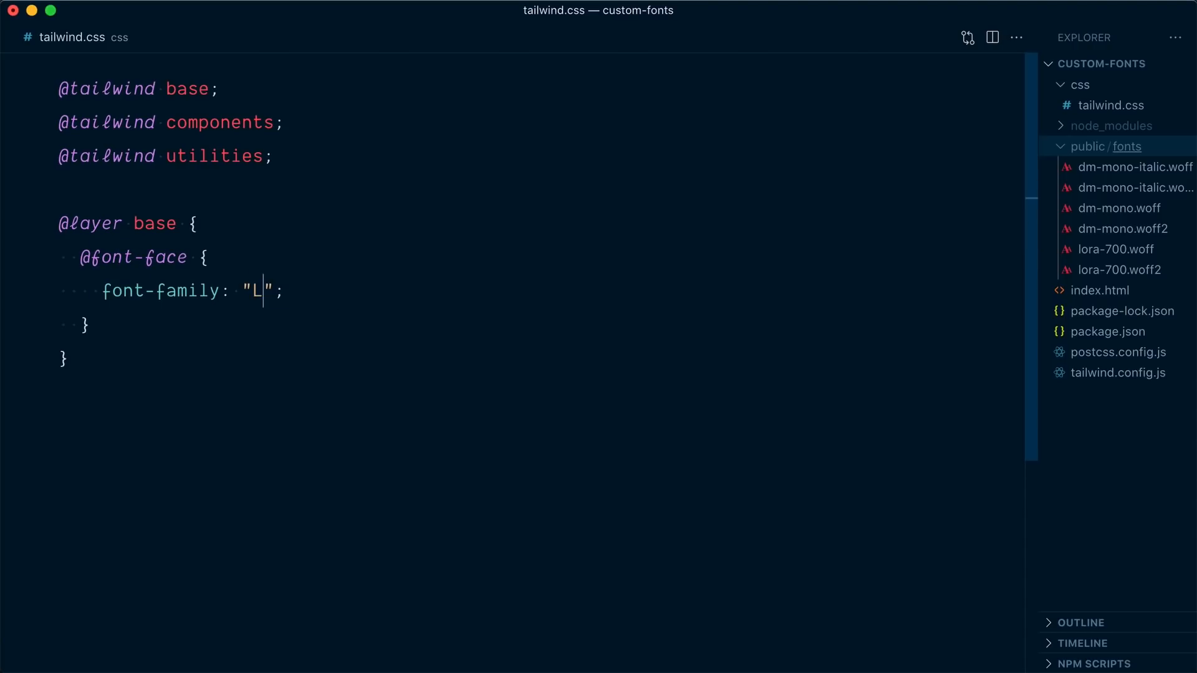
{"action": "type", "text": "ora"}
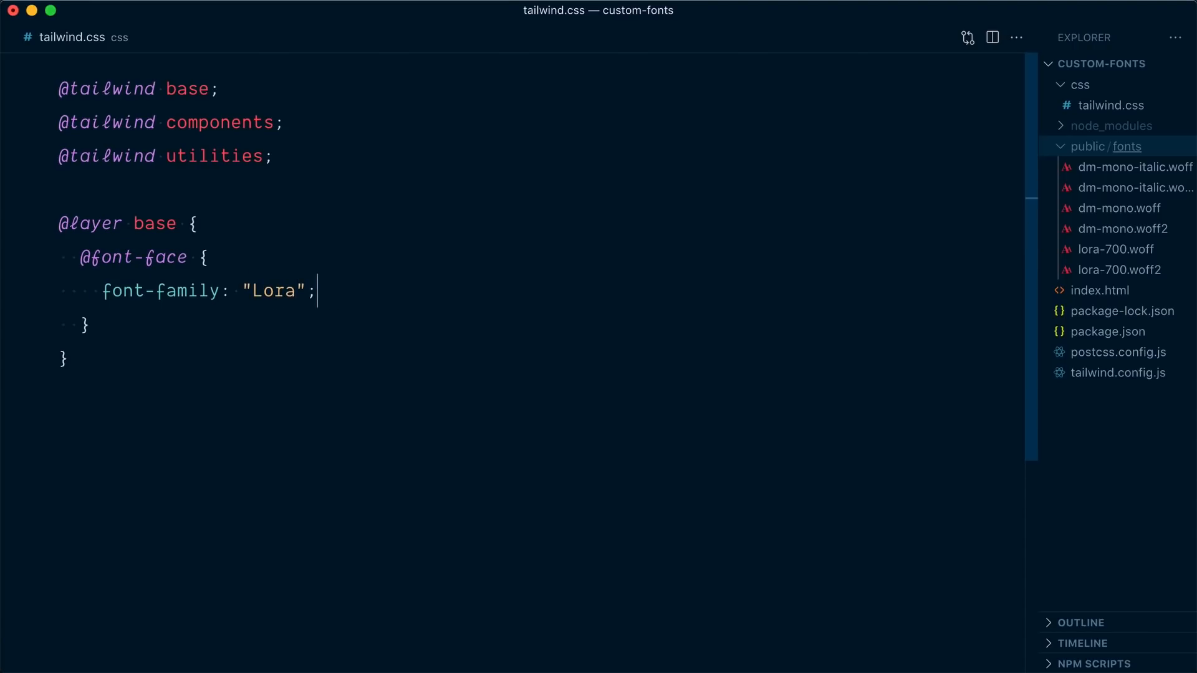
{"action": "type", "text": "font-weight:"}
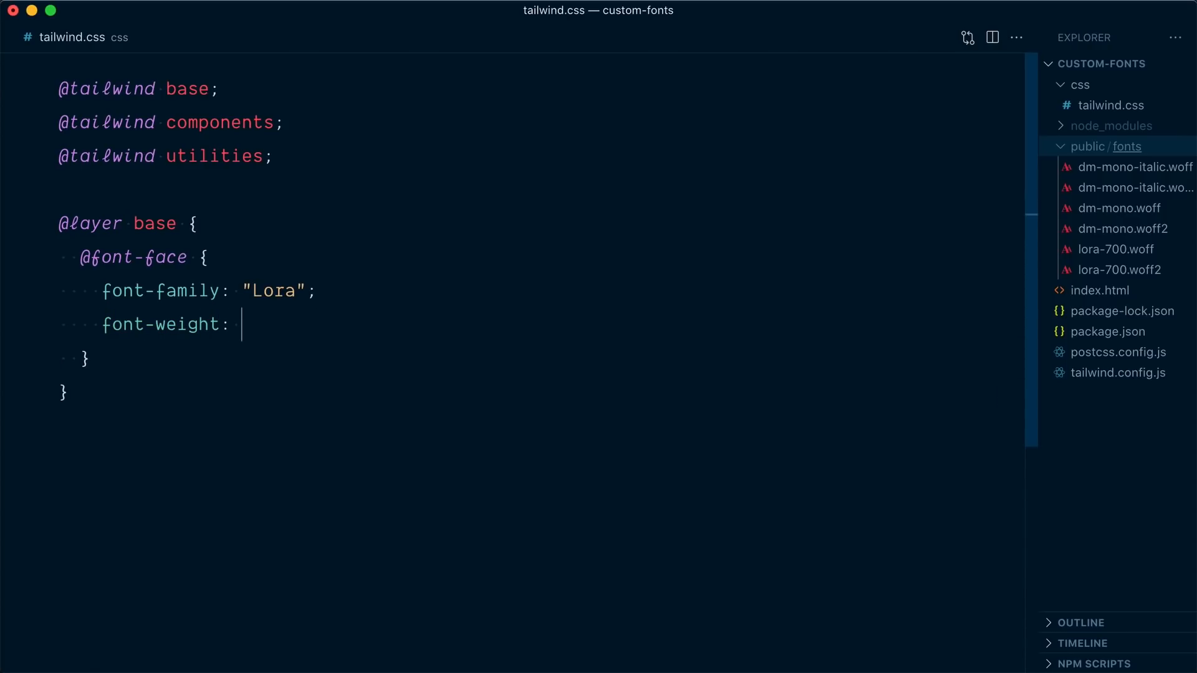
{"action": "type", "text": "700;"}
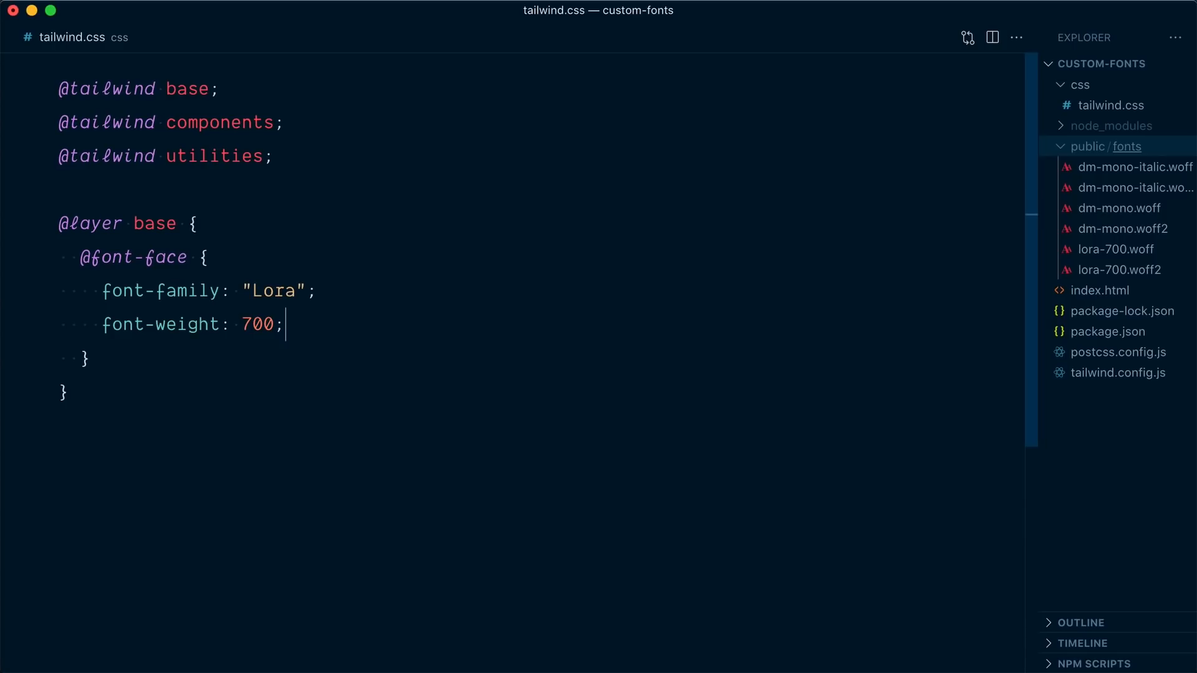
{"action": "mouse_move", "coordinate": [1115, 249]}
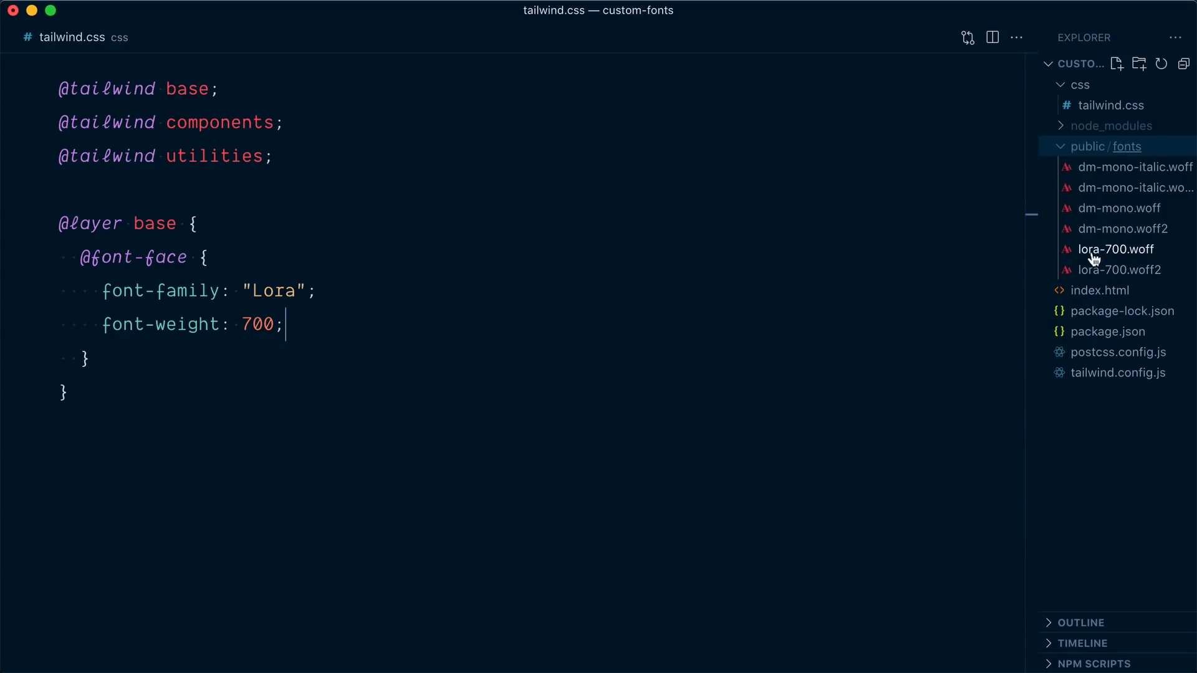
{"action": "key", "text": "Enter"}
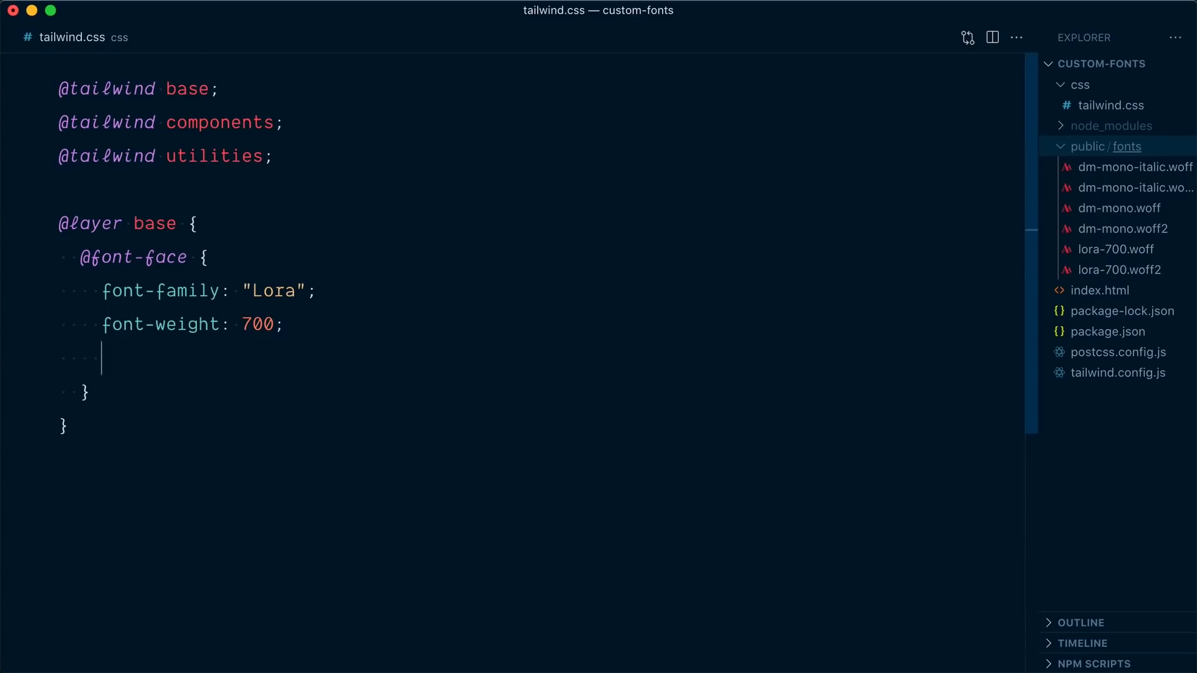
{"action": "type", "text": "font-style:"}
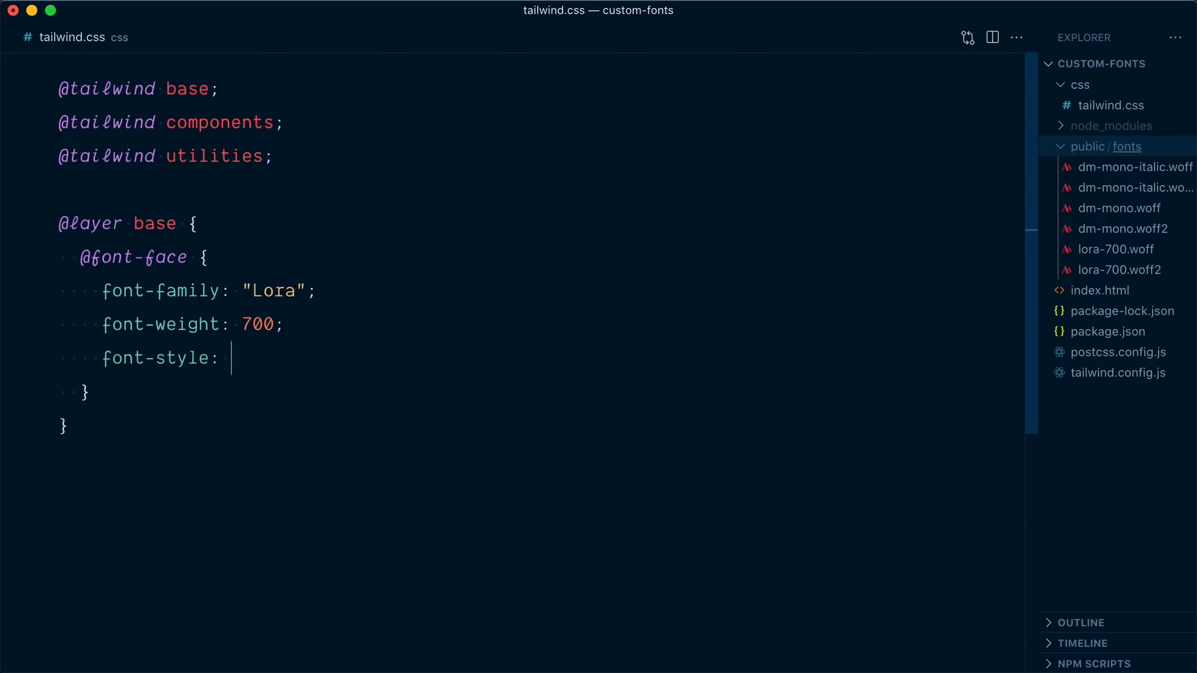
{"action": "type", "text": "normal;"}
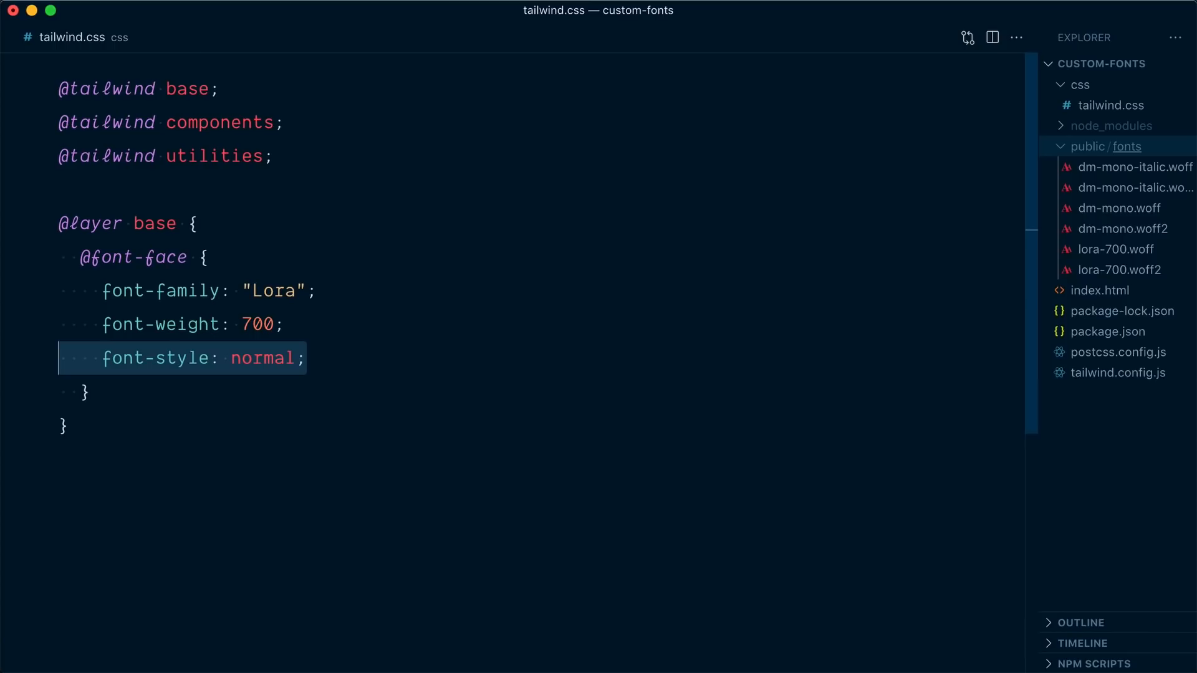
{"action": "key", "text": "Backspace"}
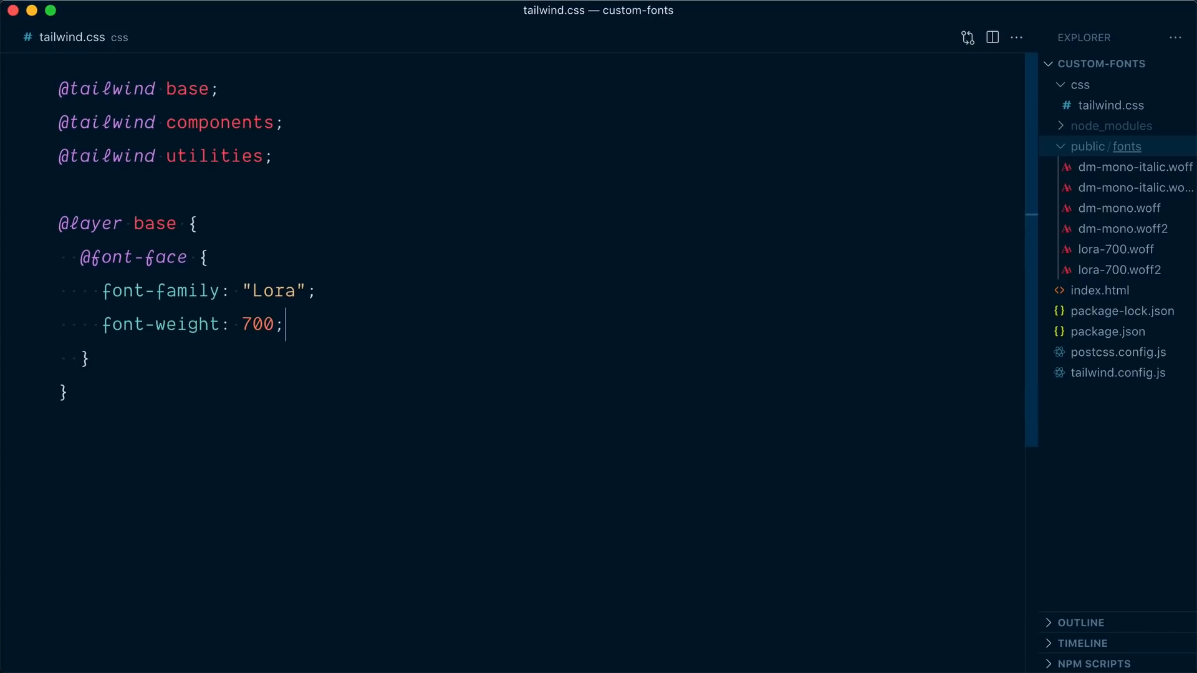
- Add a src loading /fonts/lora-700.woff2 and .woff with their woff2/woff formats
{"action": "type", "text": "s"}
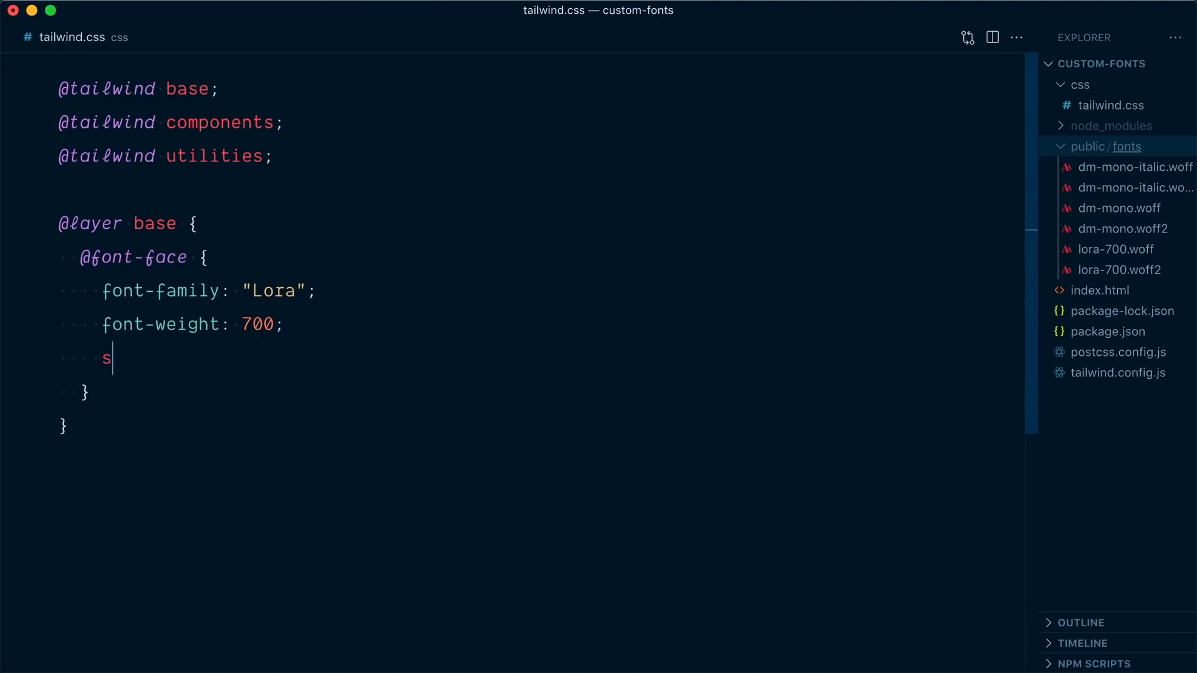
{"action": "type", "text": "rc: url('"}
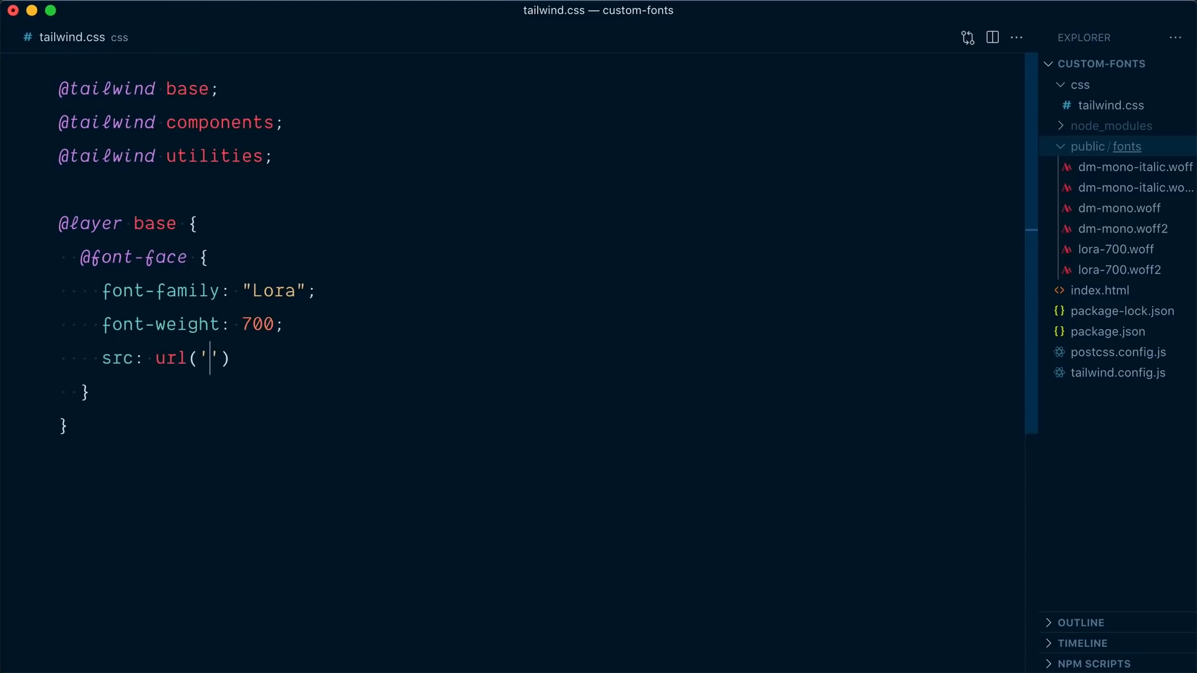
{"action": "type", "text": "/"}
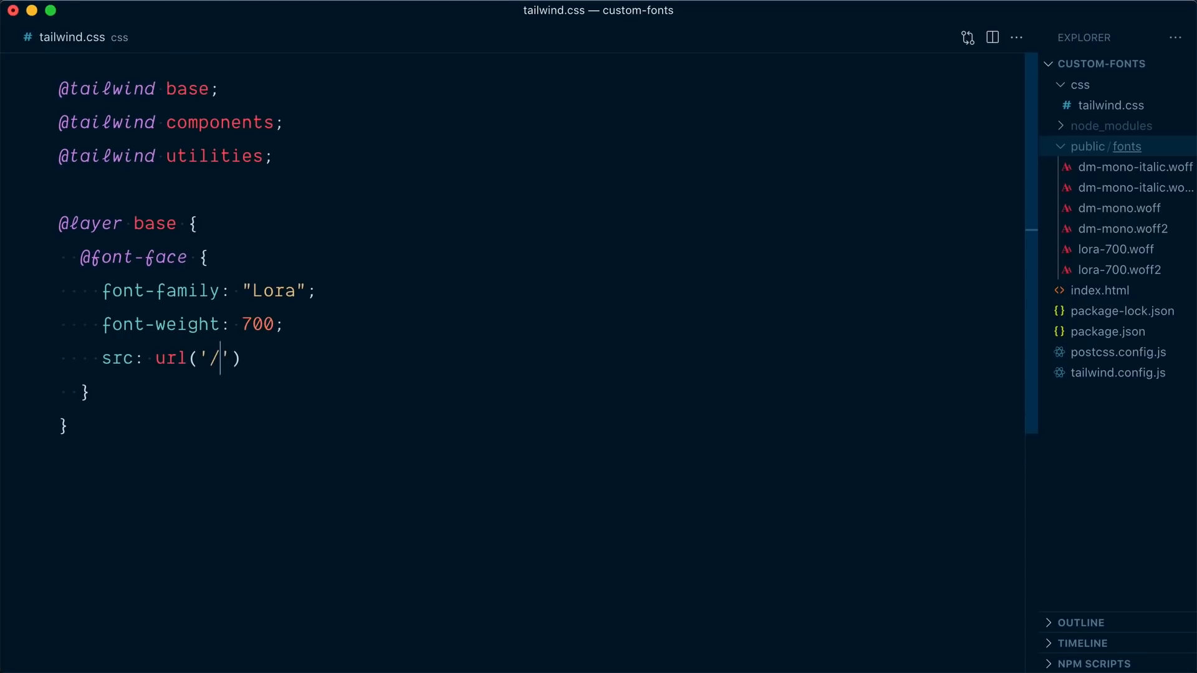
{"action": "type", "text": "fonts/lo"}
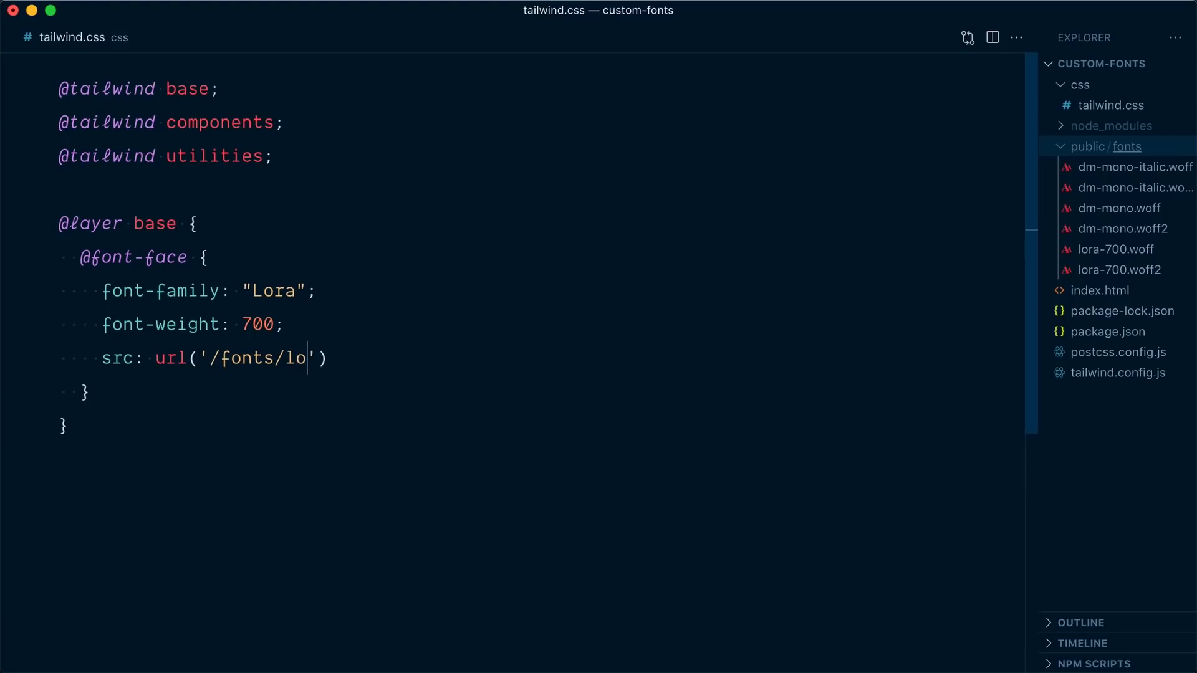
{"action": "type", "text": "ra-700.woff2"}
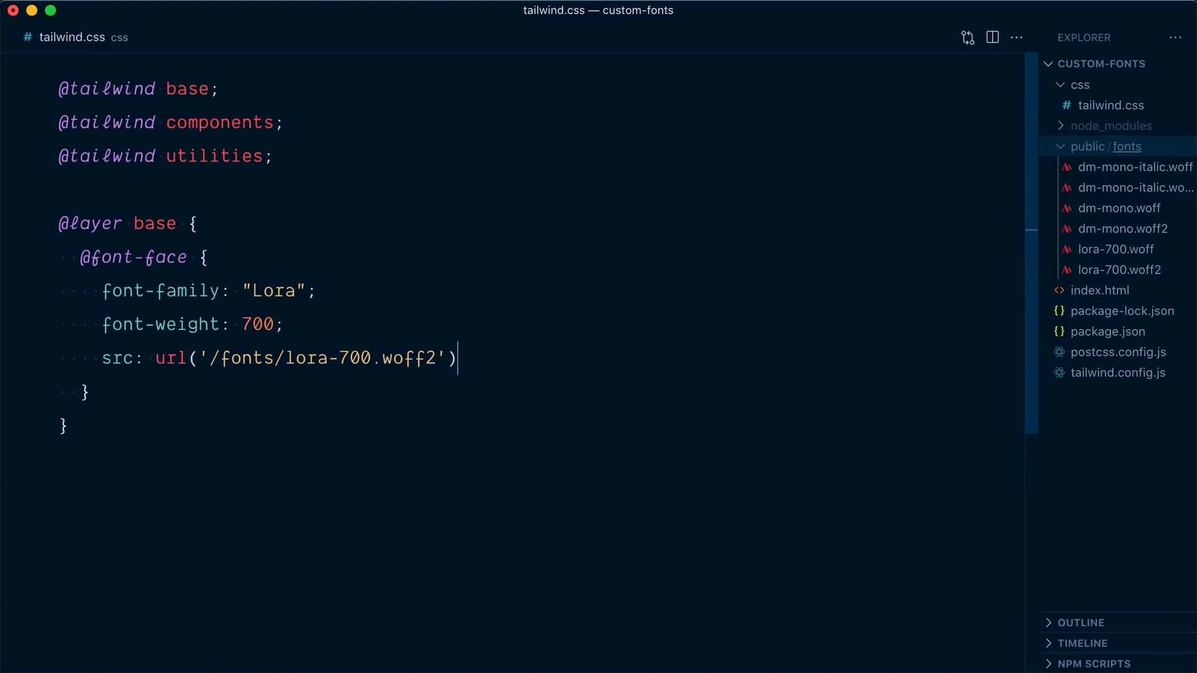
{"action": "type", "text": "format"}
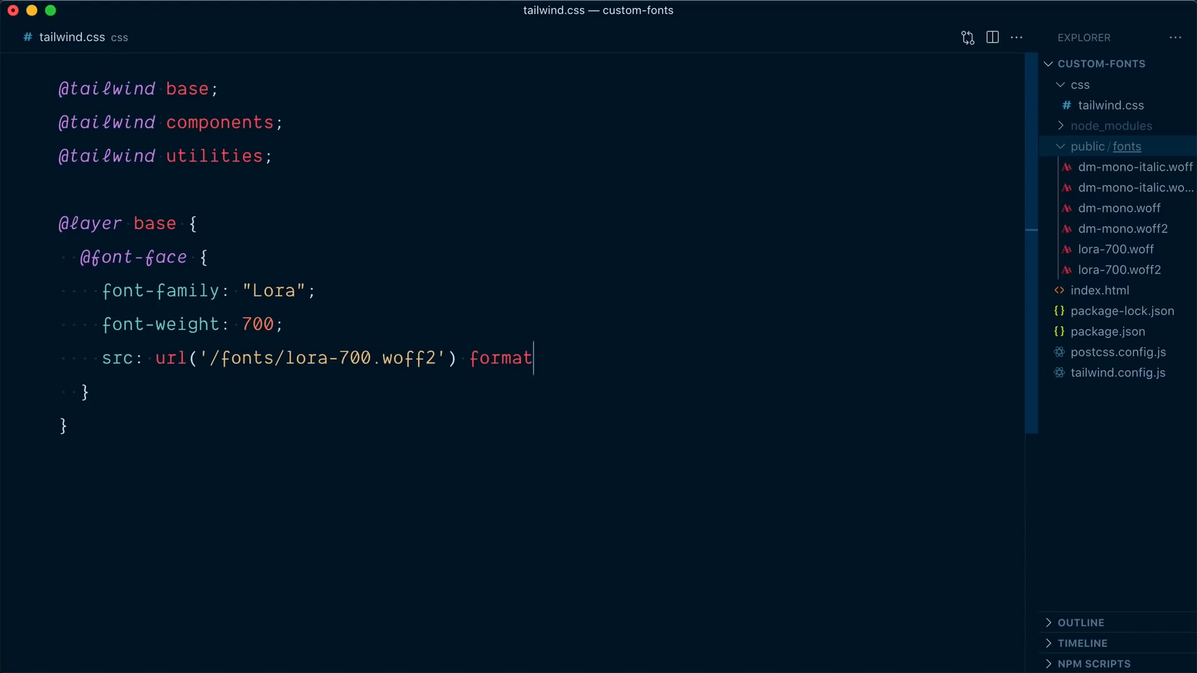
{"action": "type", "text": "('woff')"}
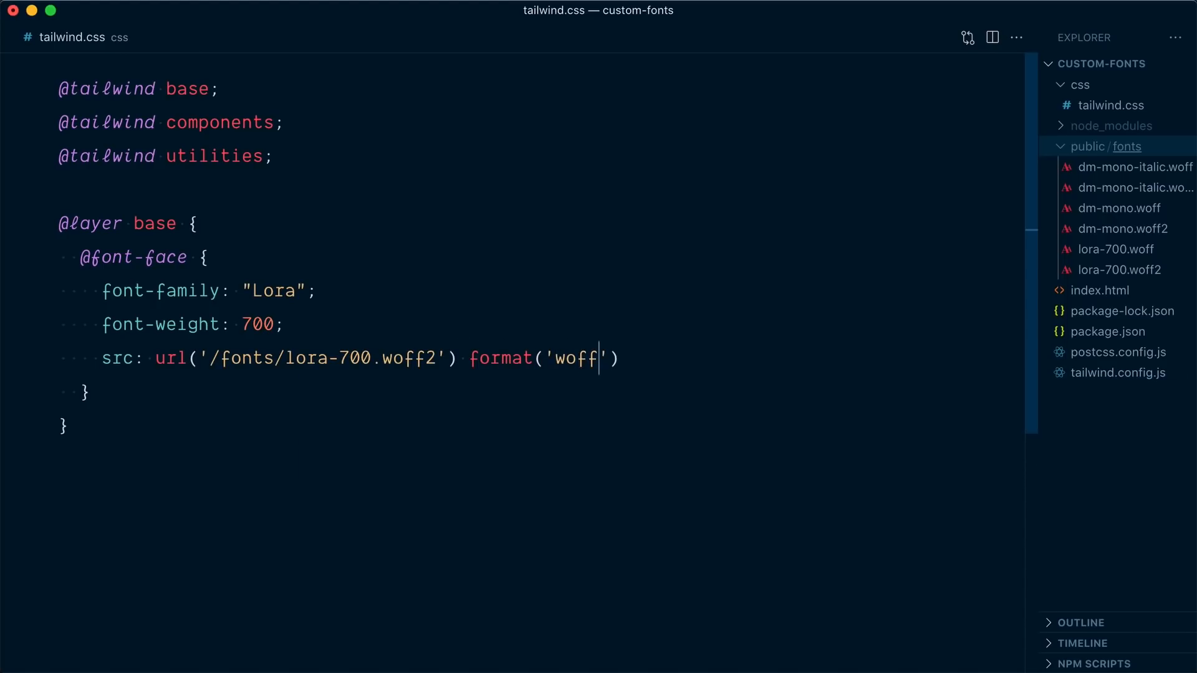
{"action": "type", "text": "2"}
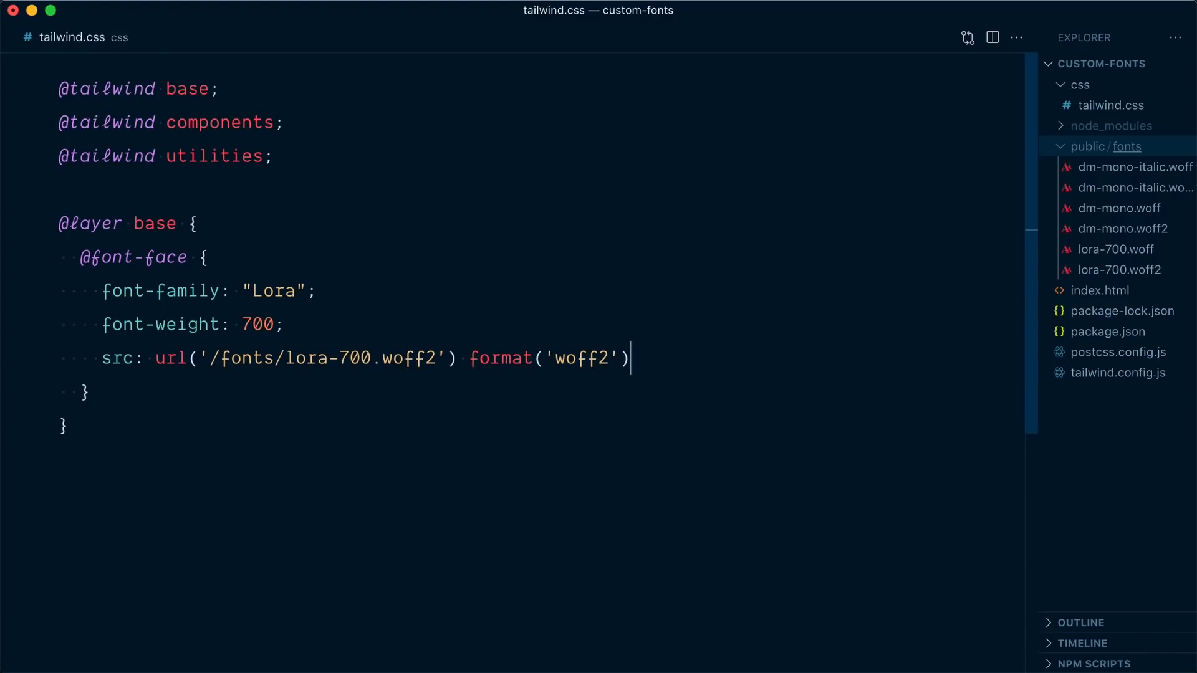
{"action": "mouse_move", "coordinate": [686, 379]}
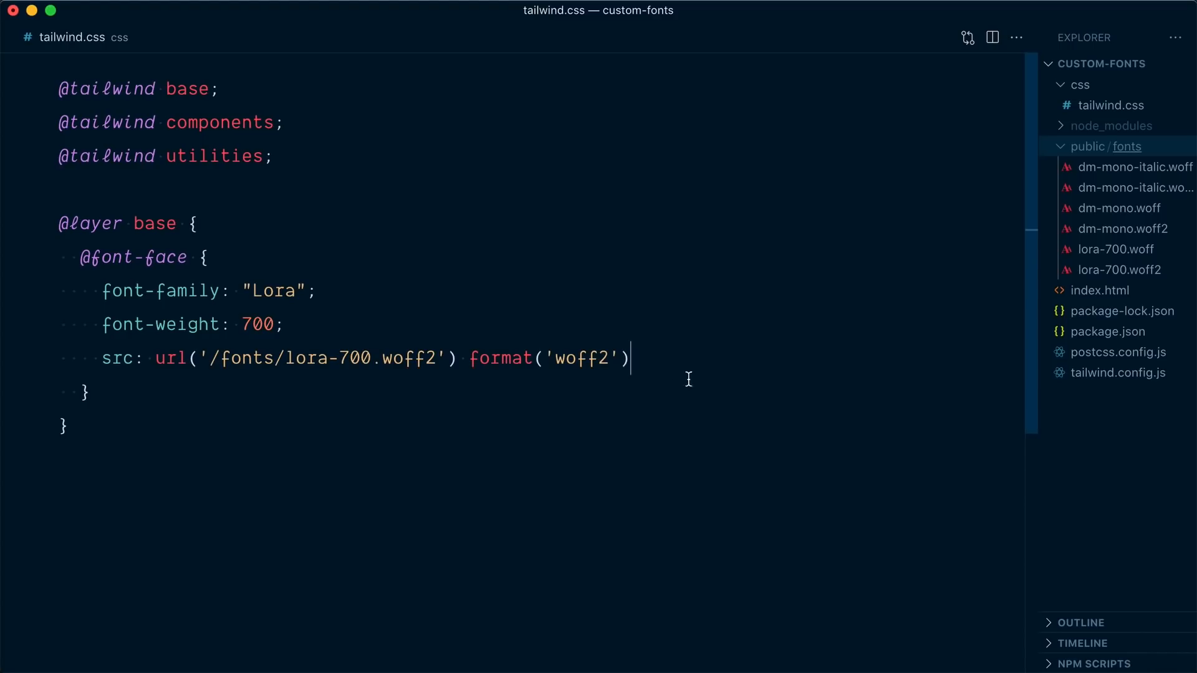
{"action": "mouse_move", "coordinate": [1136, 259]}
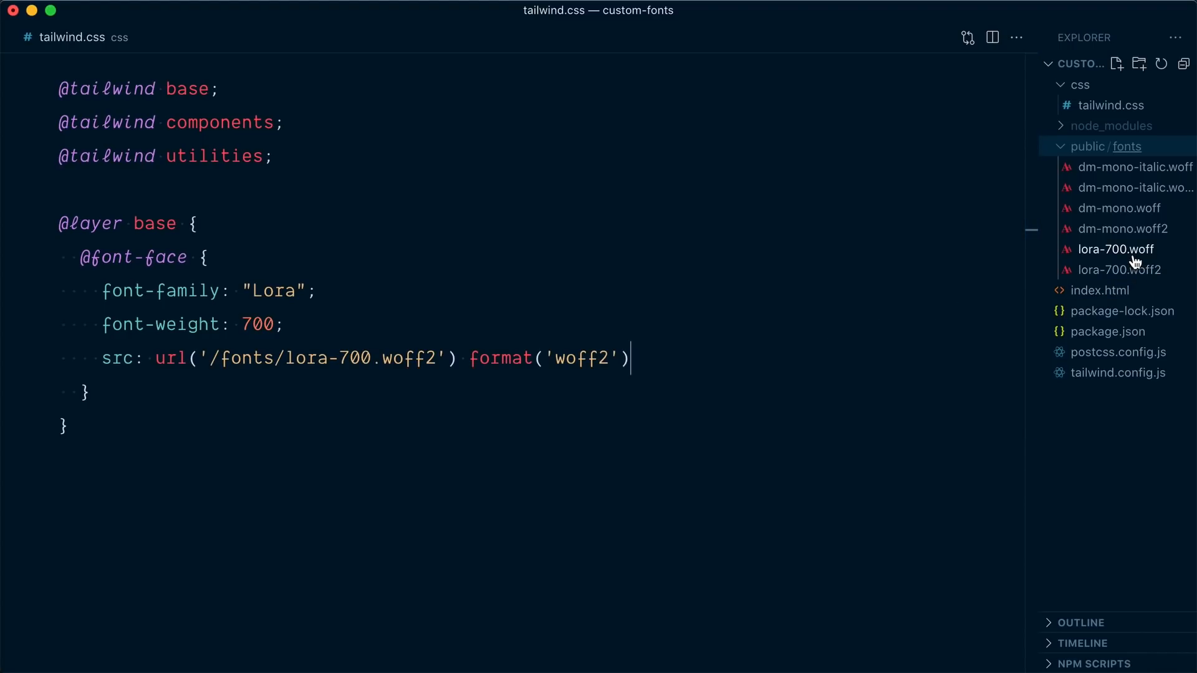
{"action": "type", "text": ","}
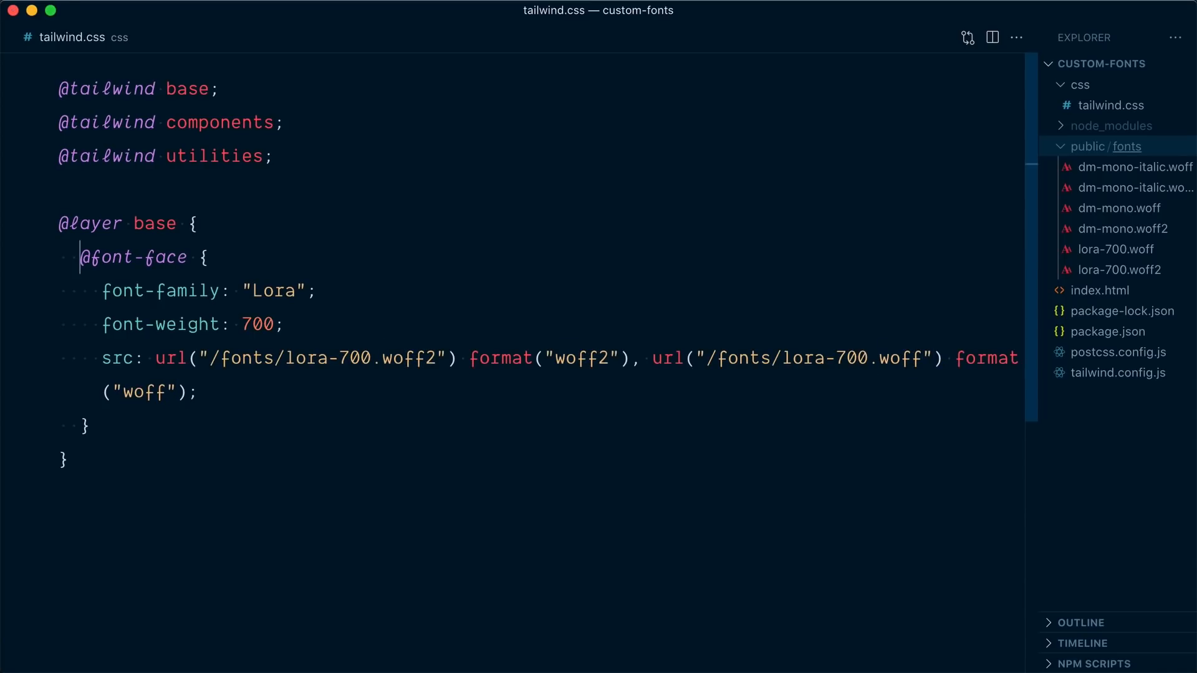
- Highlight the 'Customizing font families' heading in the browser, then clear the selection
{"action": "triple_click", "coordinate": [206, 292]}
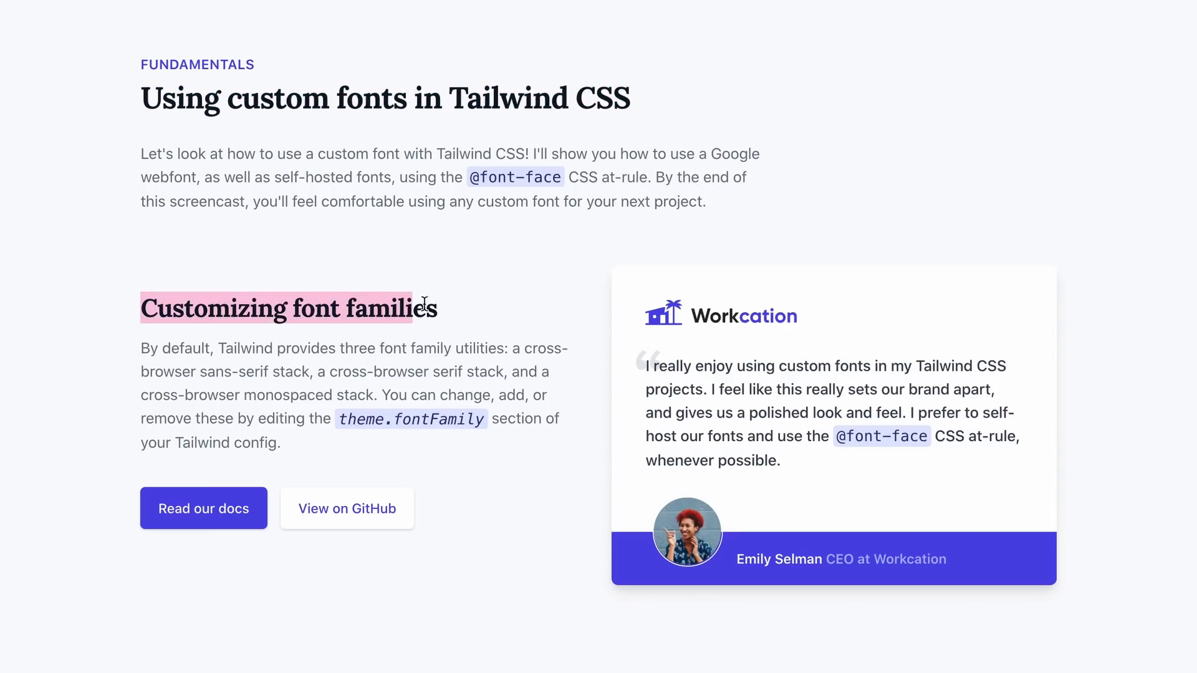
{"action": "left_click", "coordinate": [449, 200]}
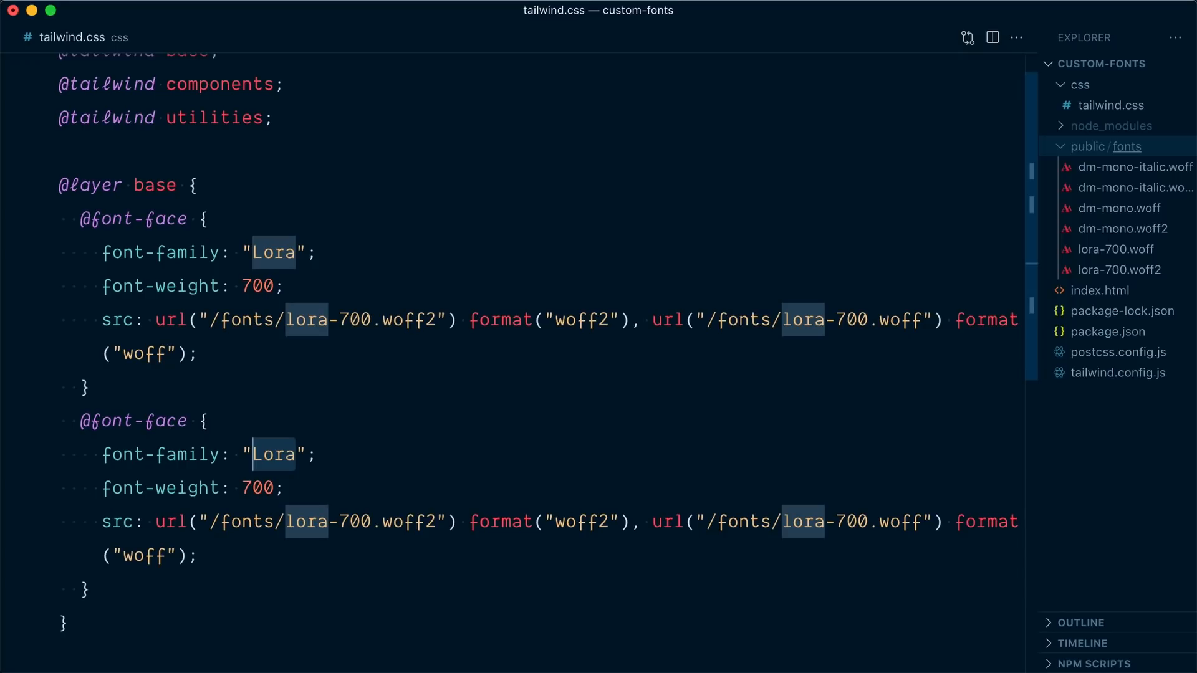
- Set the copied rule to DM Mono, weight 400, with dm-mono paths; add font-style: italic to another copy
{"action": "type", "text": "DM Mono"}
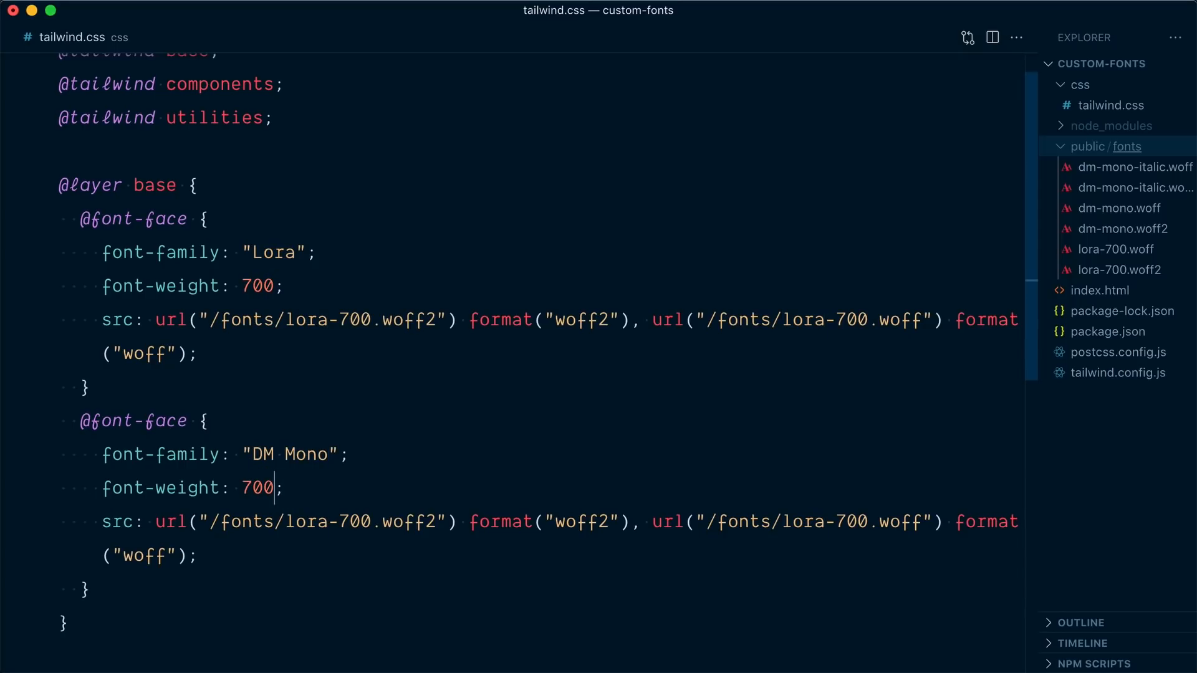
{"action": "type", "text": "400"}
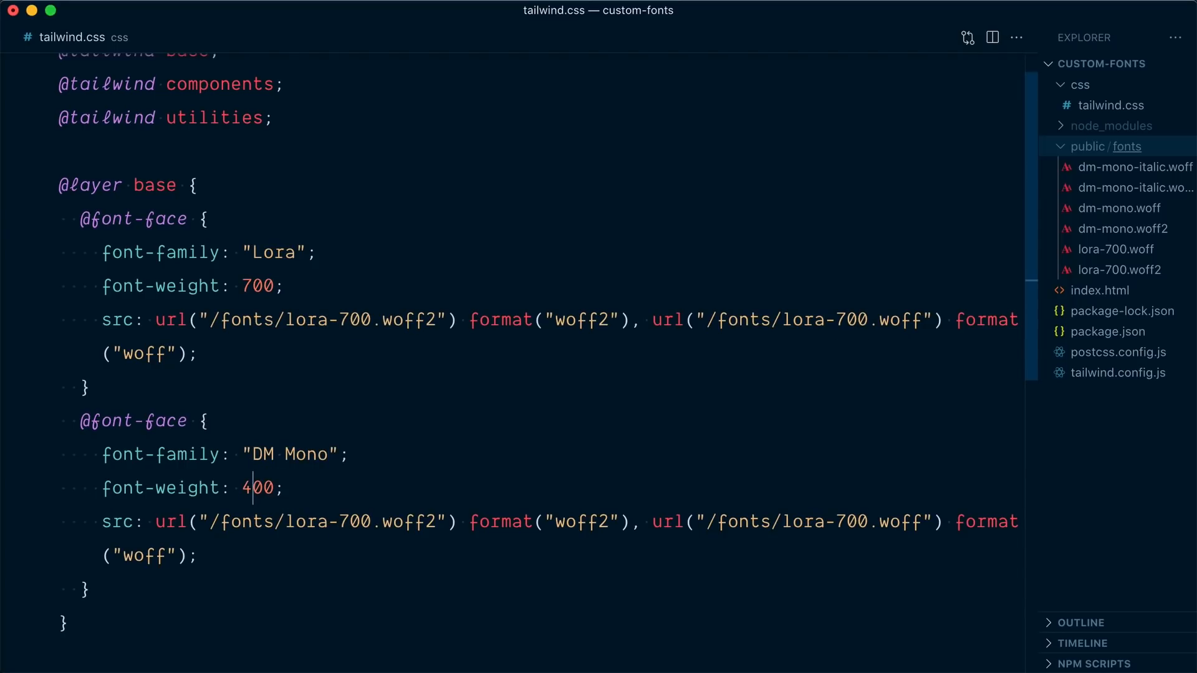
{"action": "left_click", "coordinate": [284, 488]}
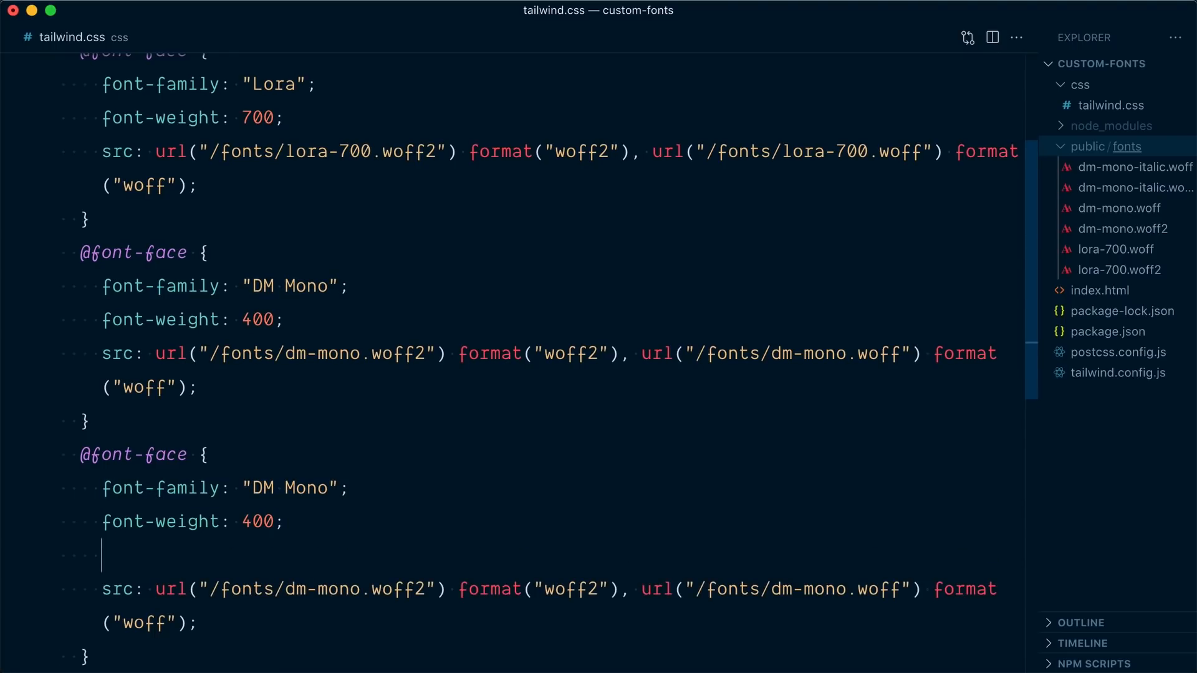
{"action": "type", "text": "font-style:"}
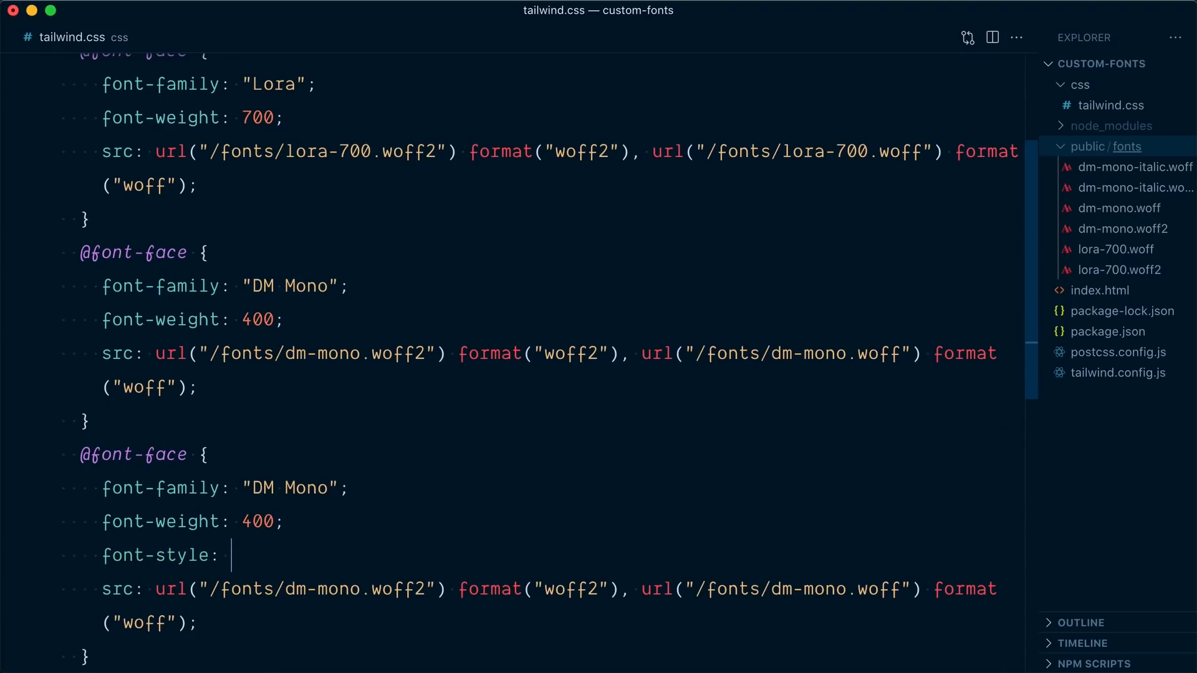
{"action": "type", "text": "italic"}
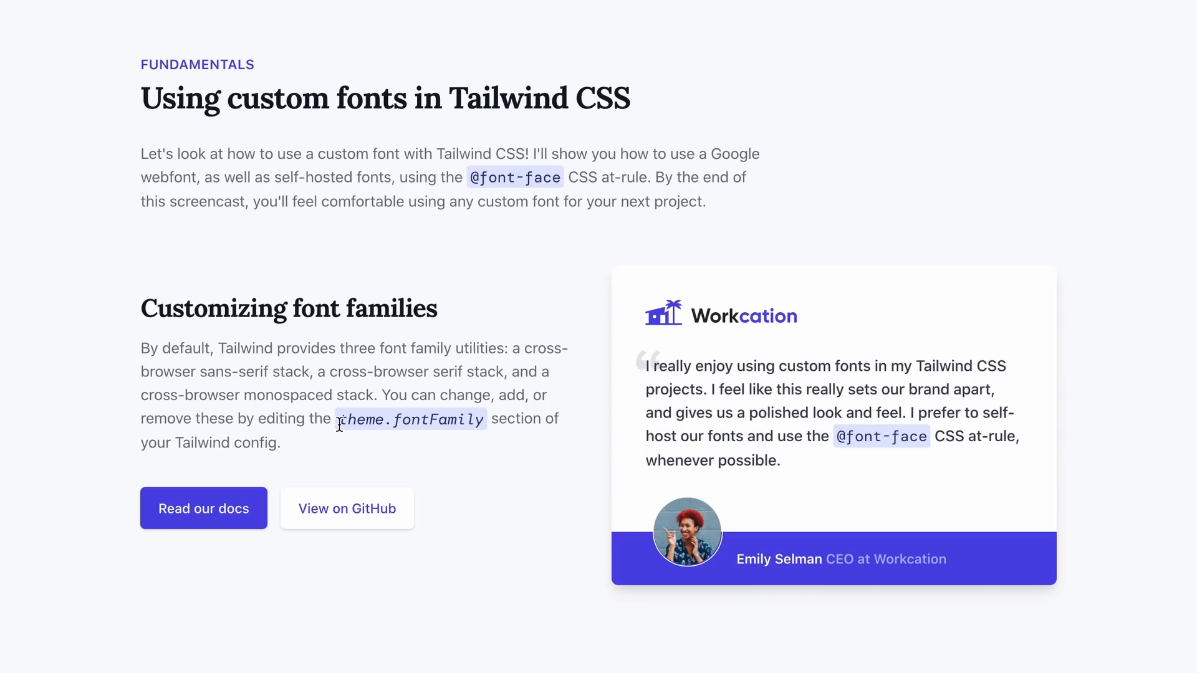
- Highlight the monospace theme.fontFamily inline code on the demo page
{"action": "double_click", "coordinate": [411, 419]}
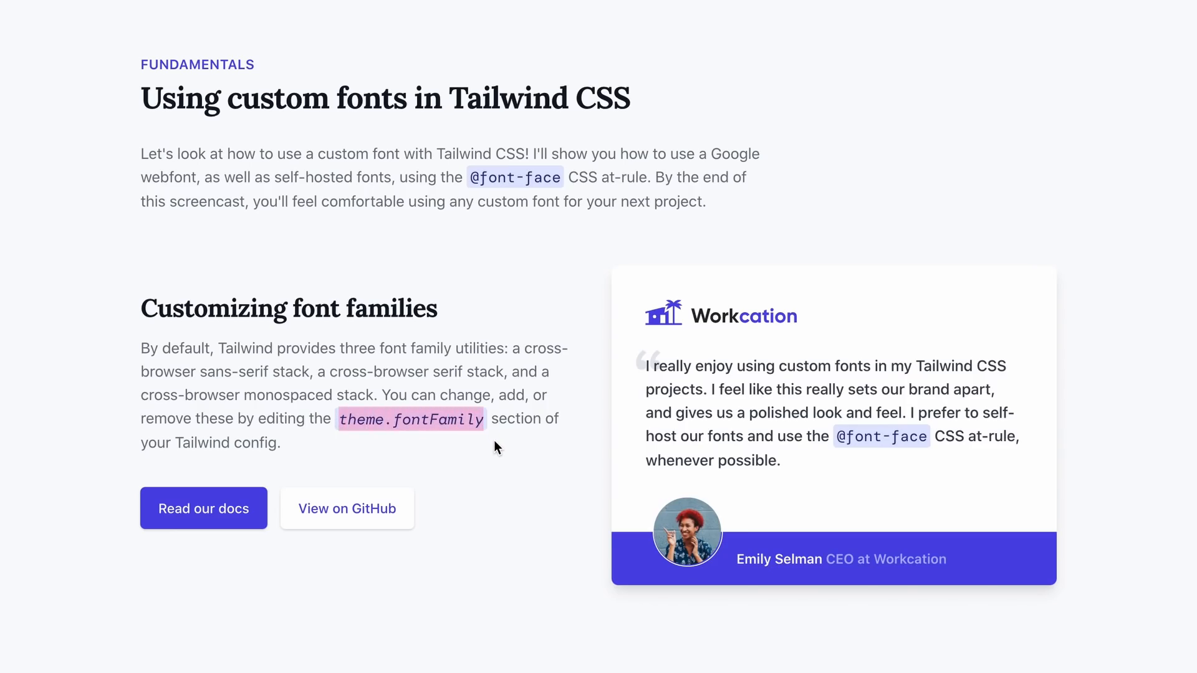